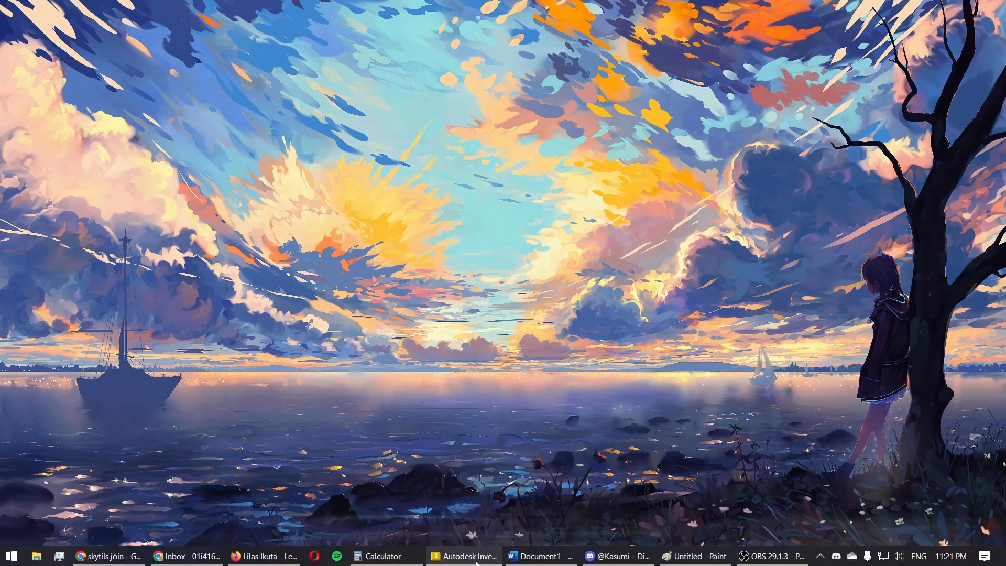
In the Open dialog, browse C-Channels > Aluminum 1x2x1 Half and select 1x2x1x9 Aluminum Half.ipt.
{"action": "left_click", "coordinate": [474, 555]}
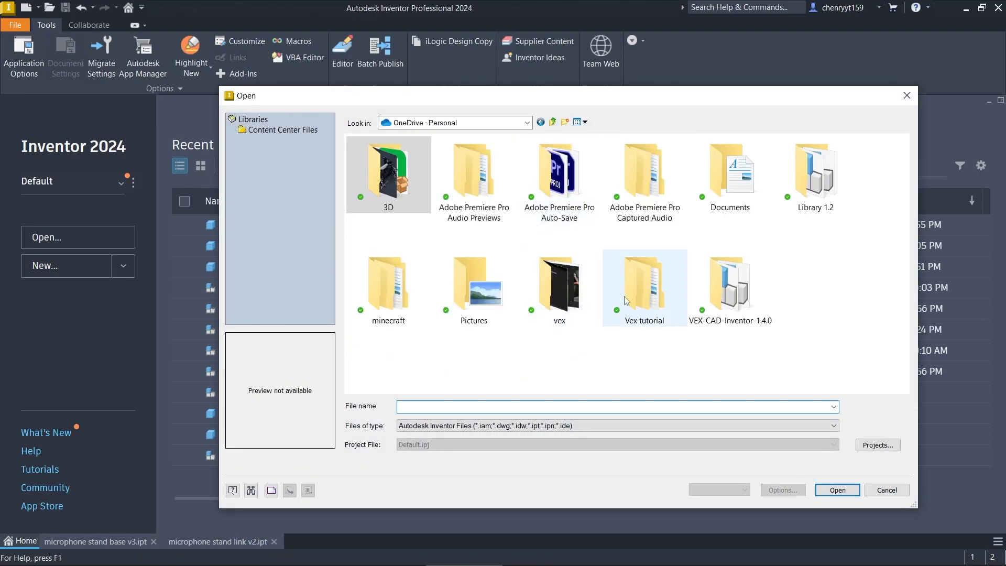
{"action": "mouse_move", "coordinate": [730, 282]}
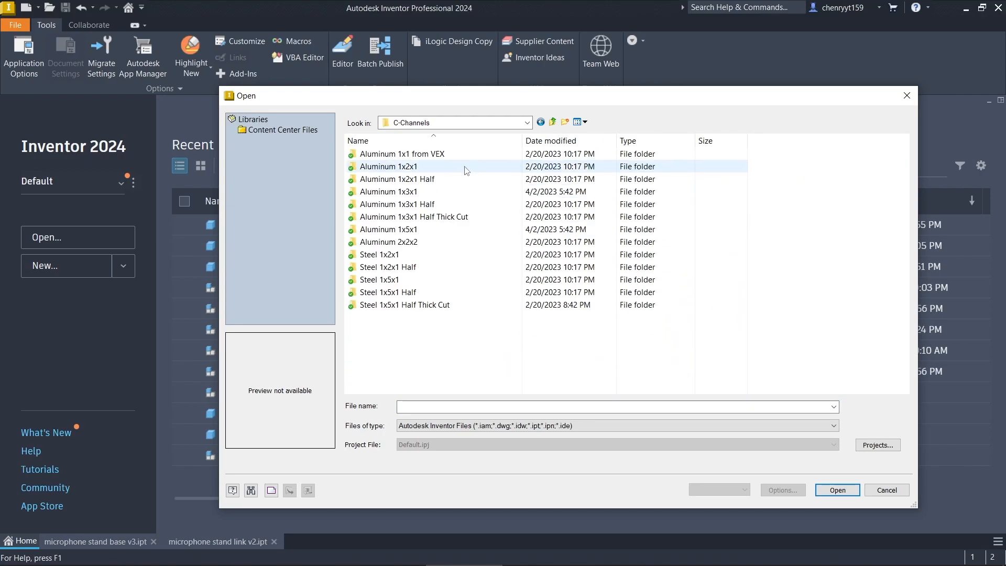
{"action": "double_click", "coordinate": [388, 166]}
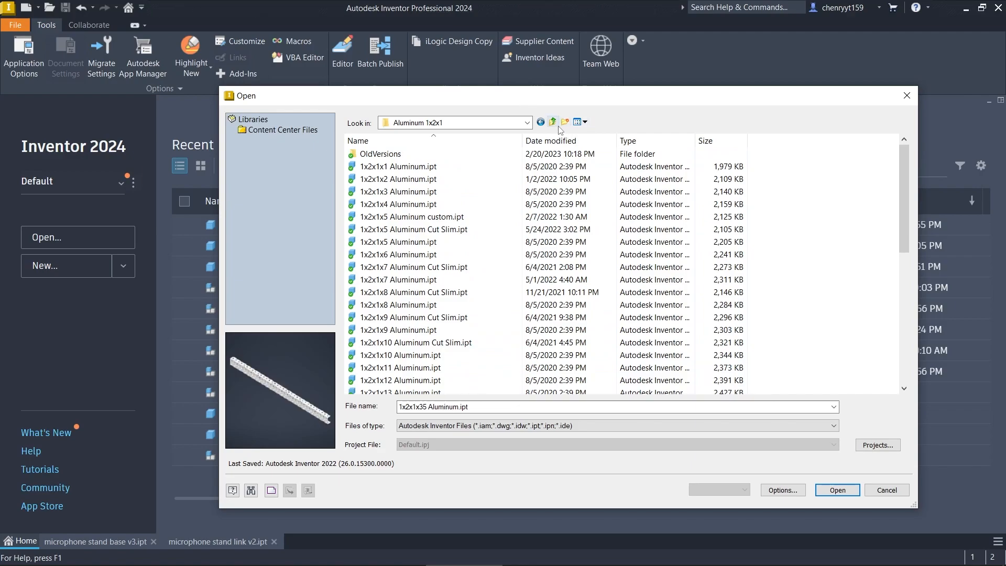
{"action": "left_click", "coordinate": [553, 122]}
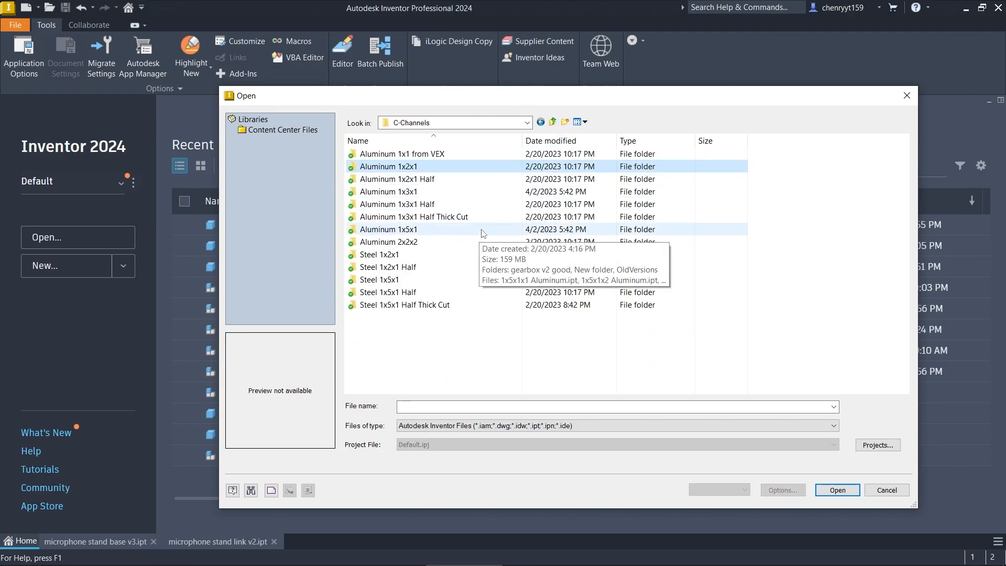
{"action": "double_click", "coordinate": [397, 179]}
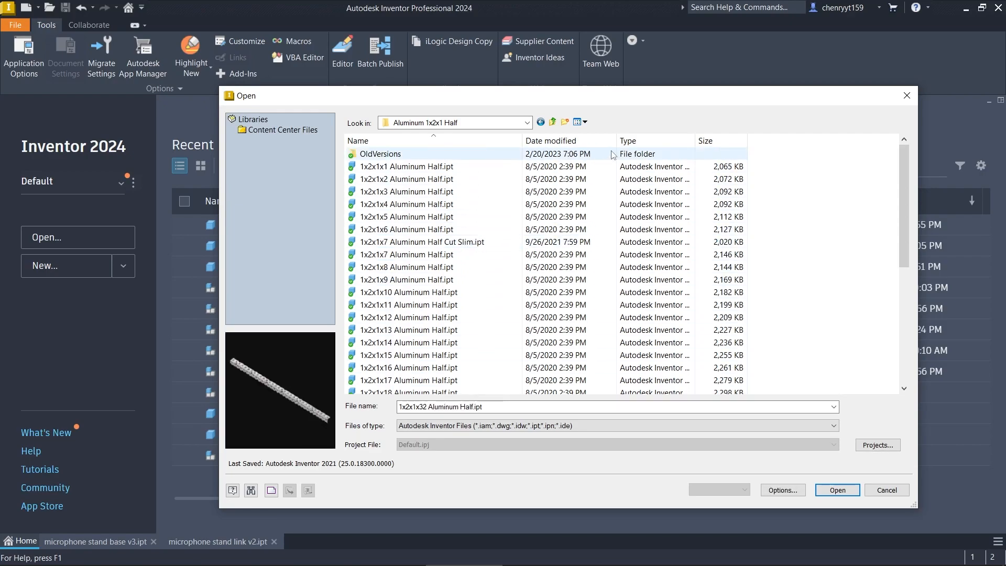
{"action": "left_click", "coordinate": [421, 242]}
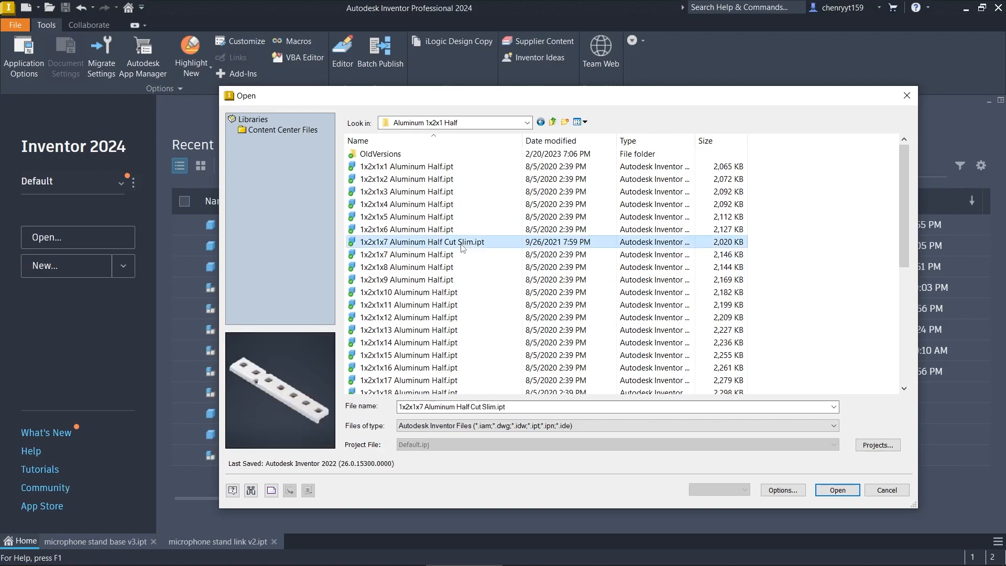
{"action": "mouse_move", "coordinate": [469, 281]}
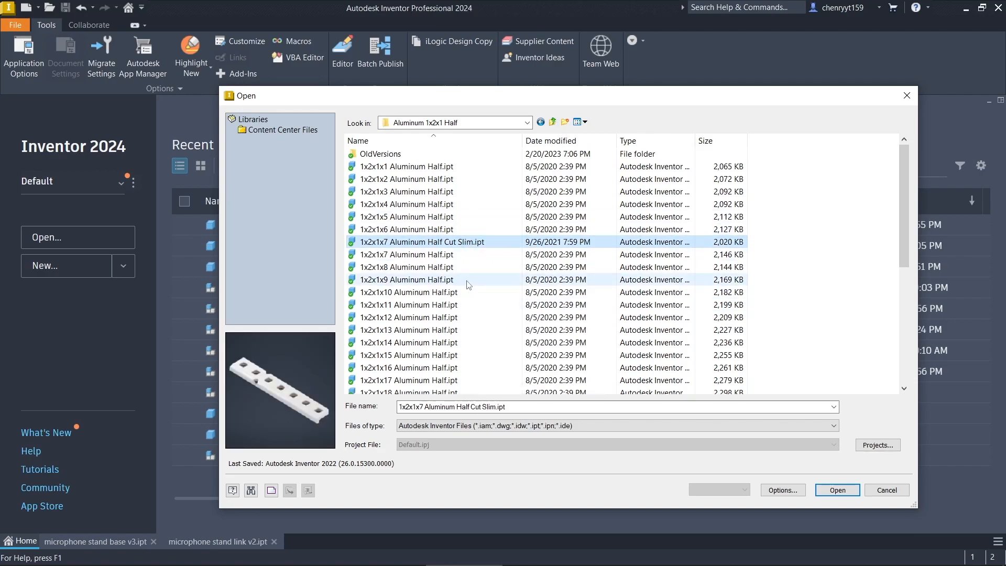
{"action": "left_click", "coordinate": [407, 279]}
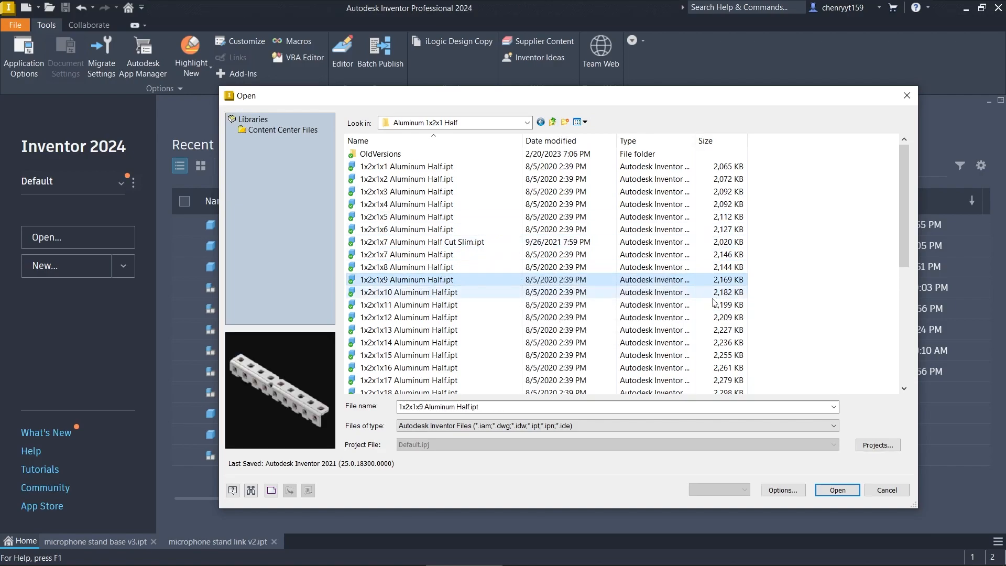
{"action": "scroll", "scroll_direction": "down", "scroll_amount": 3}
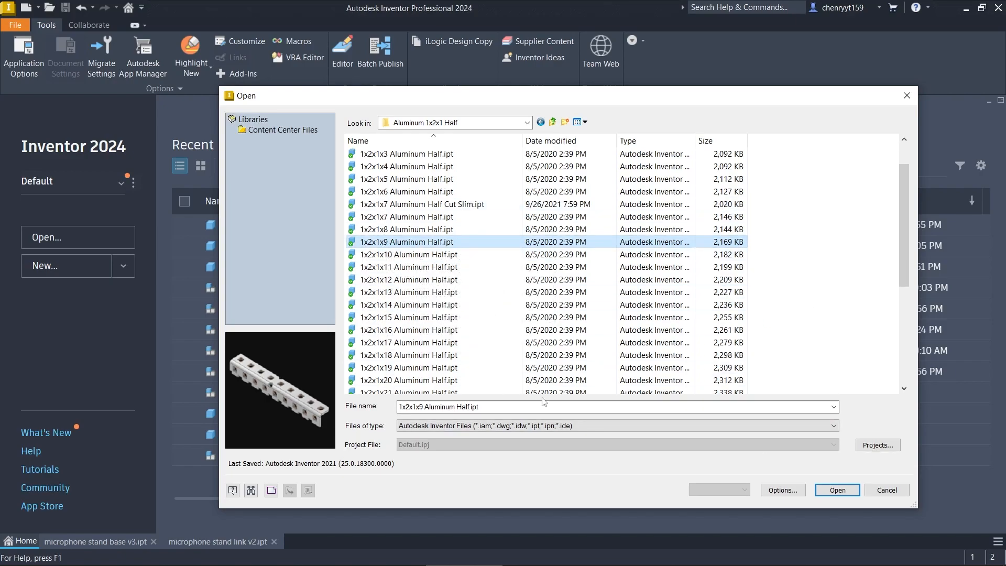
Open the selected 1x2x1x9 Aluminum Half.ipt part.
{"action": "left_click", "coordinate": [837, 490]}
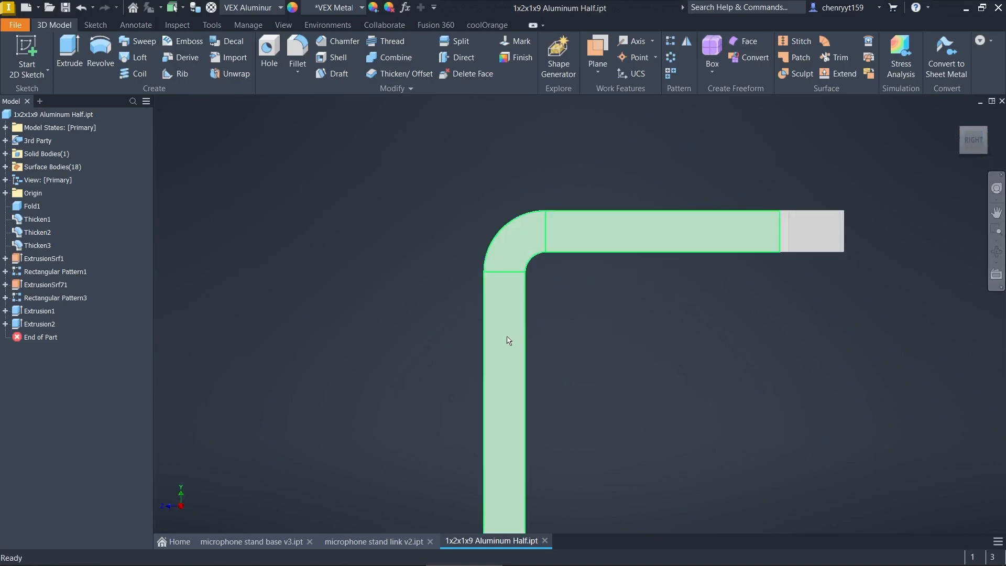
{"action": "mouse_move", "coordinate": [501, 357]}
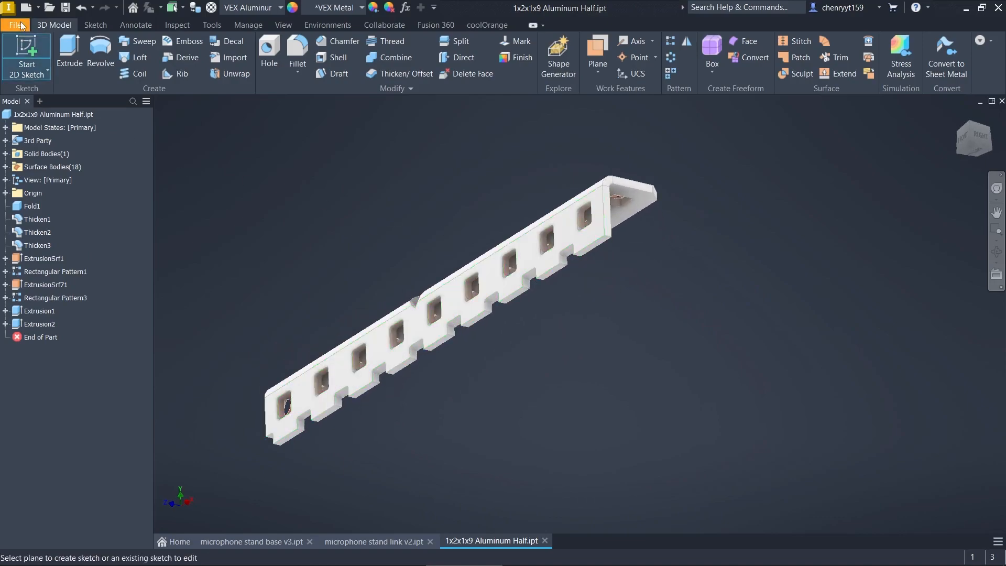
Save a copy of the part as 1x2x1x9 Aluminum Half Cut Slim.ipt.
{"action": "left_click", "coordinate": [17, 25]}
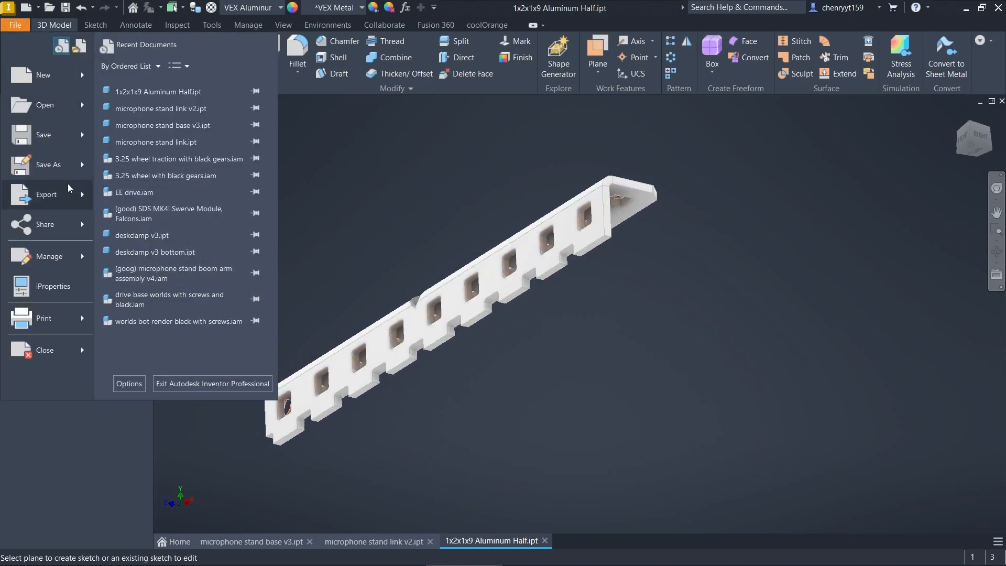
{"action": "left_click", "coordinate": [48, 165]}
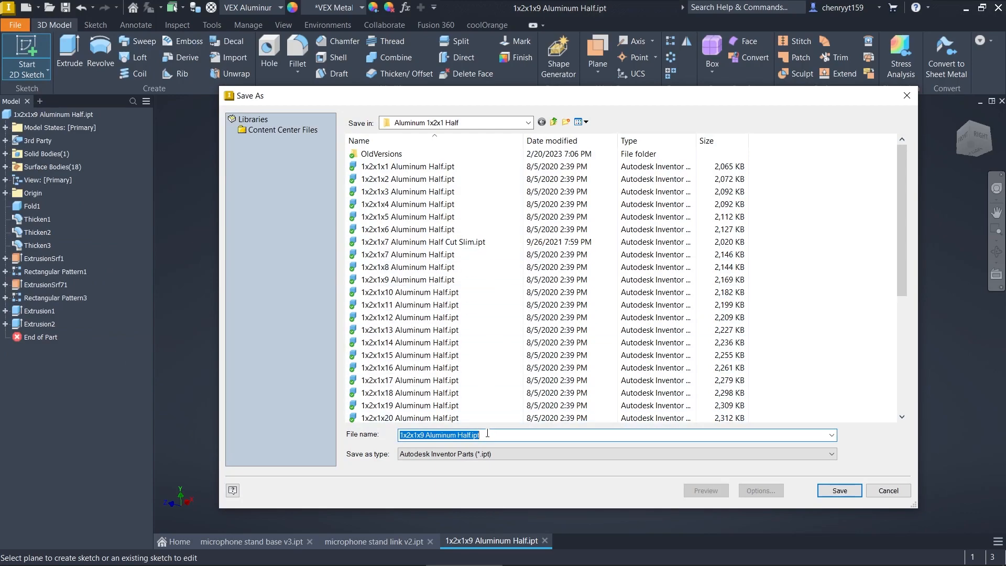
{"action": "double_click", "coordinate": [464, 435]}
{"action": "type", "text": " Cut Slim"}
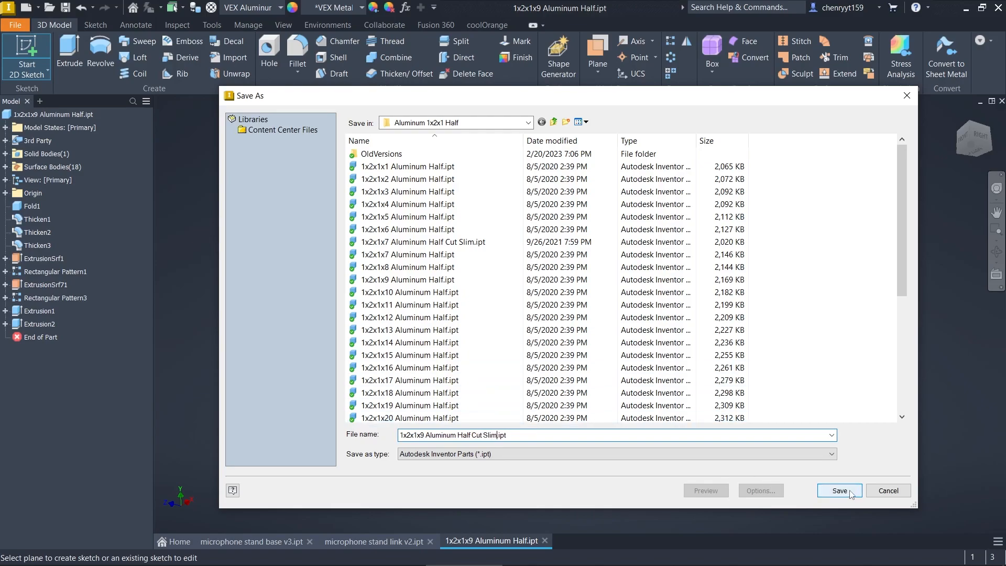
{"action": "left_click", "coordinate": [839, 490]}
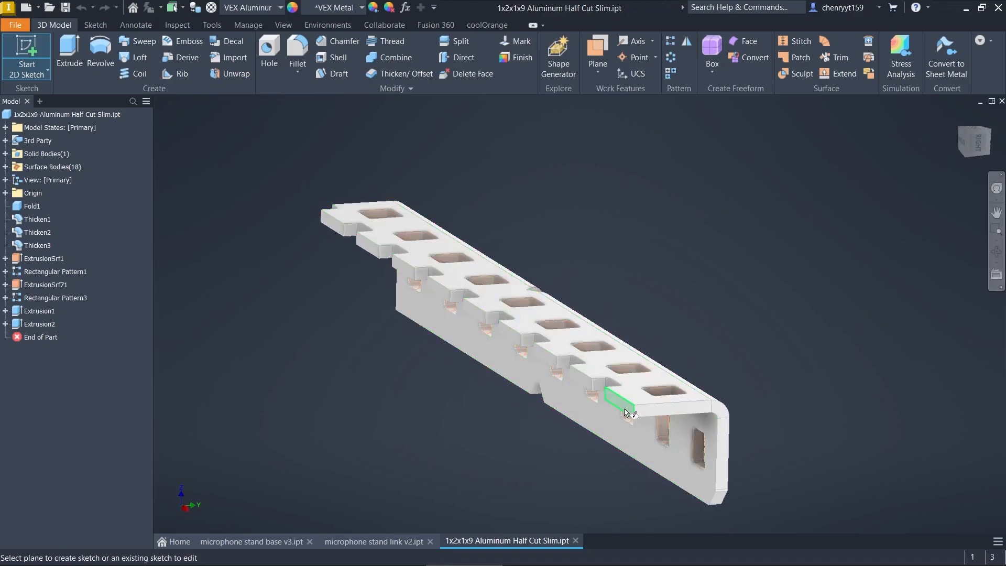
Create Sketch7 on a channel face and finish it.
{"action": "left_click", "coordinate": [618, 405]}
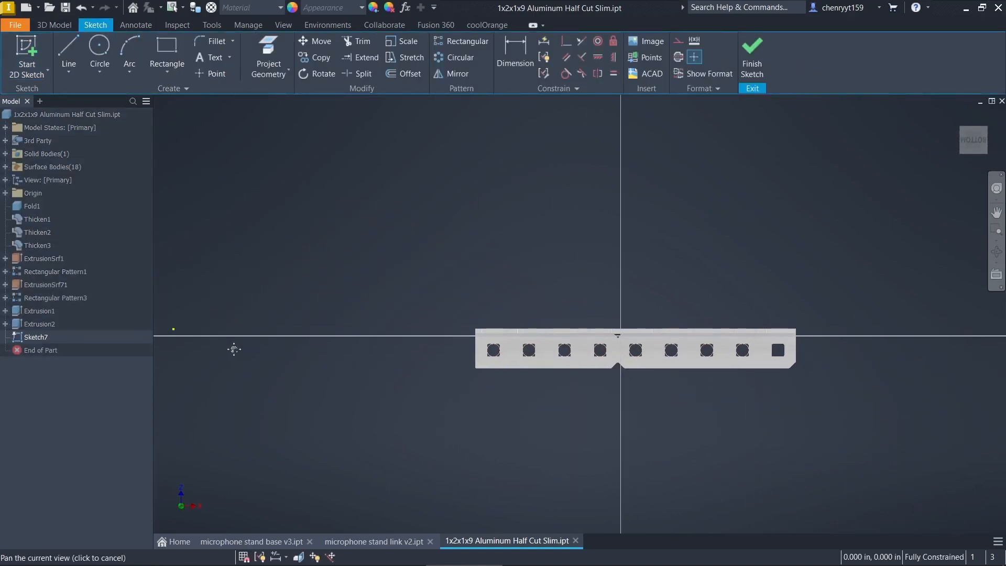
{"action": "left_click", "coordinate": [167, 48]}
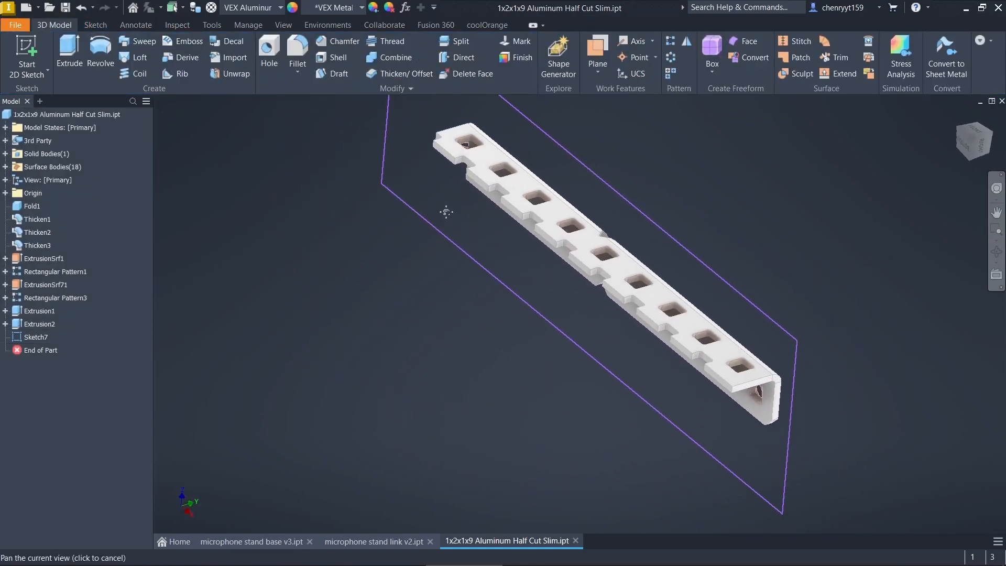
Cut-extrude Sketch7 in the flipped direction by 0.375 in.
{"action": "left_click", "coordinate": [68, 53]}
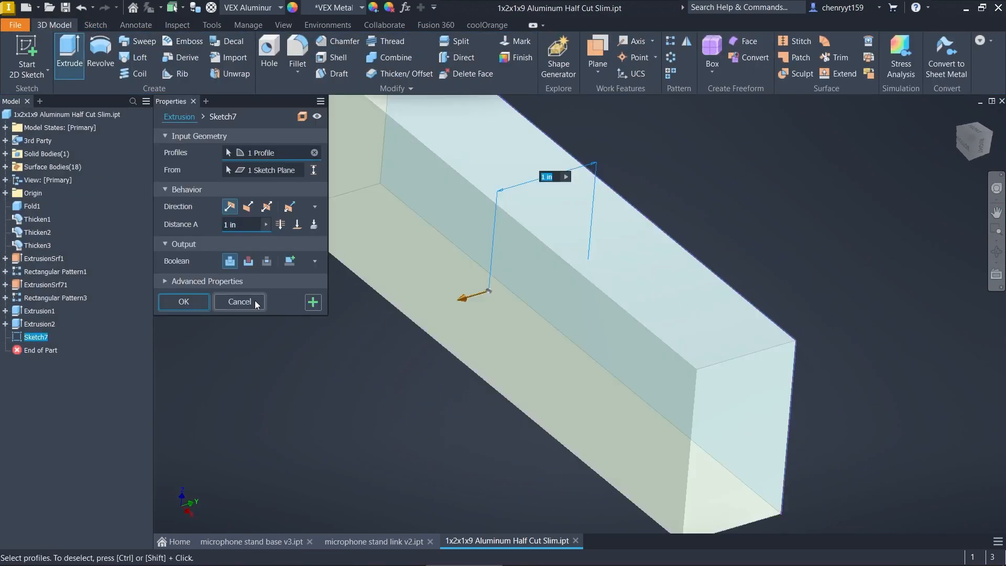
{"action": "mouse_move", "coordinate": [286, 197]}
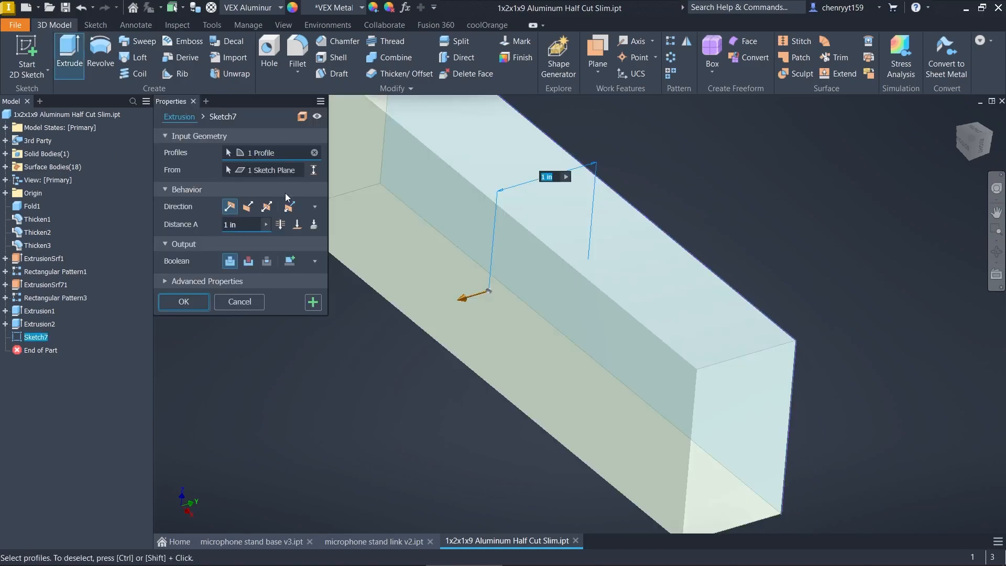
{"action": "left_click", "coordinate": [248, 207]}
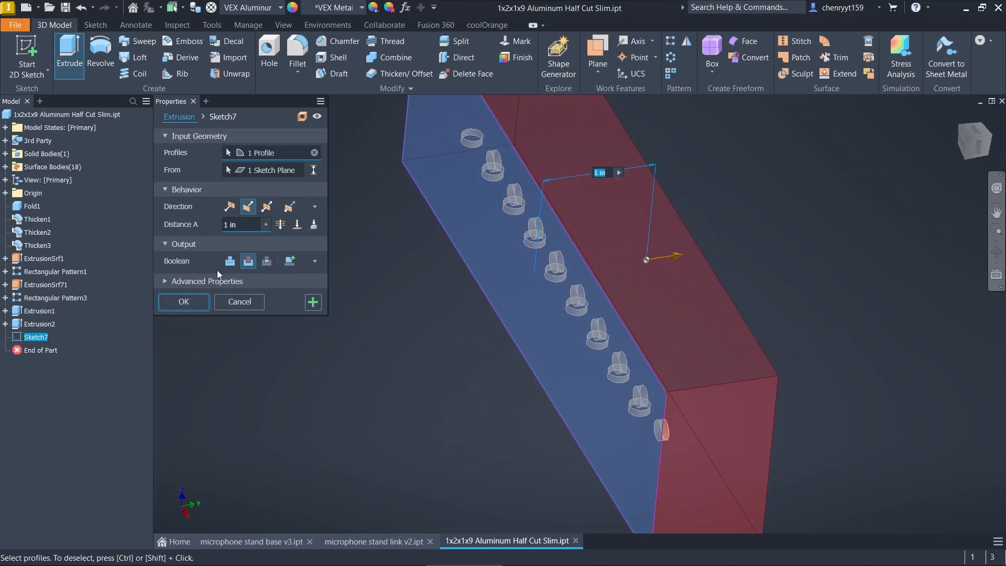
{"action": "left_click", "coordinate": [242, 224]}
{"action": "type", "text": "0.375"}
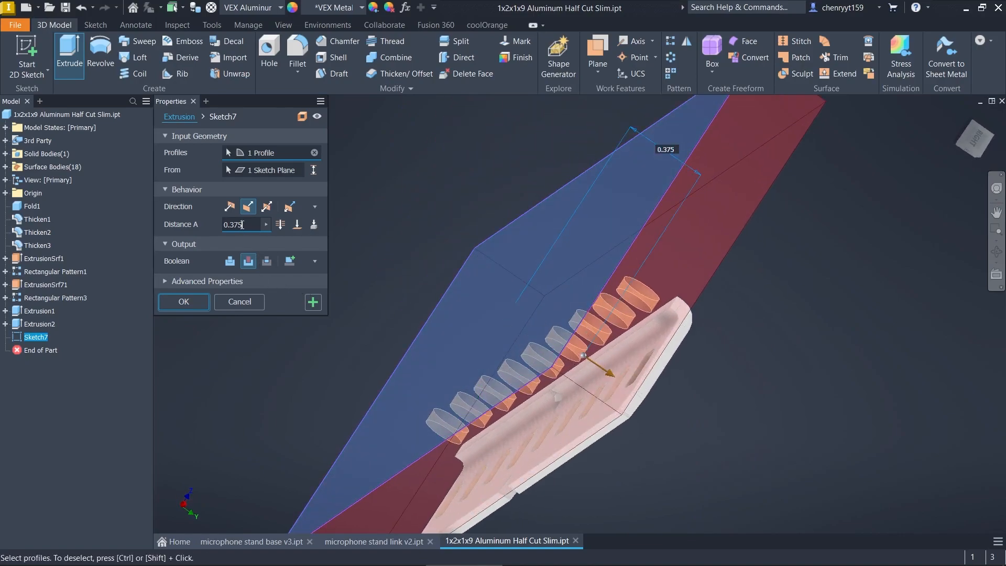
{"action": "type", "text": "0.25"}
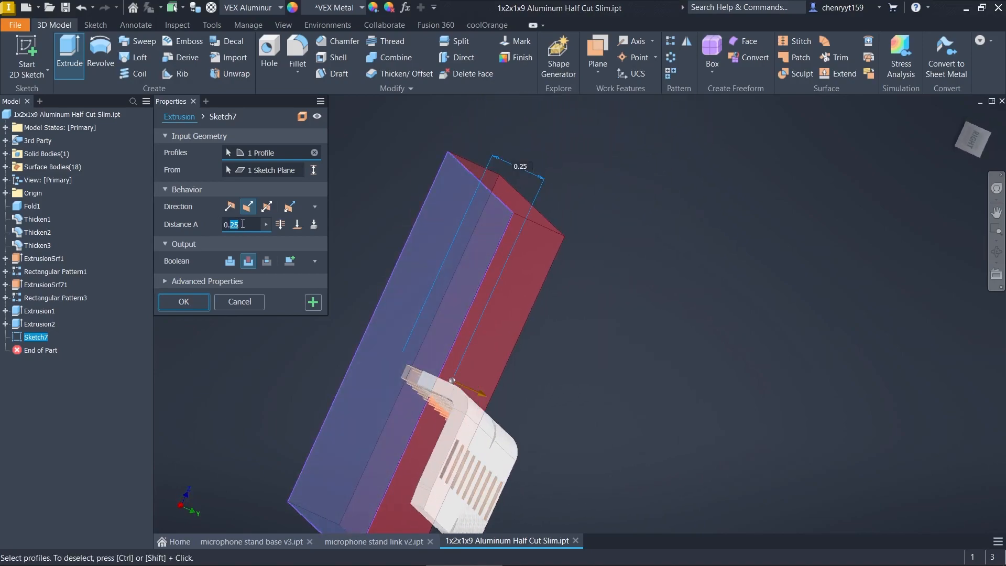
{"action": "type", "text": "0.375"}
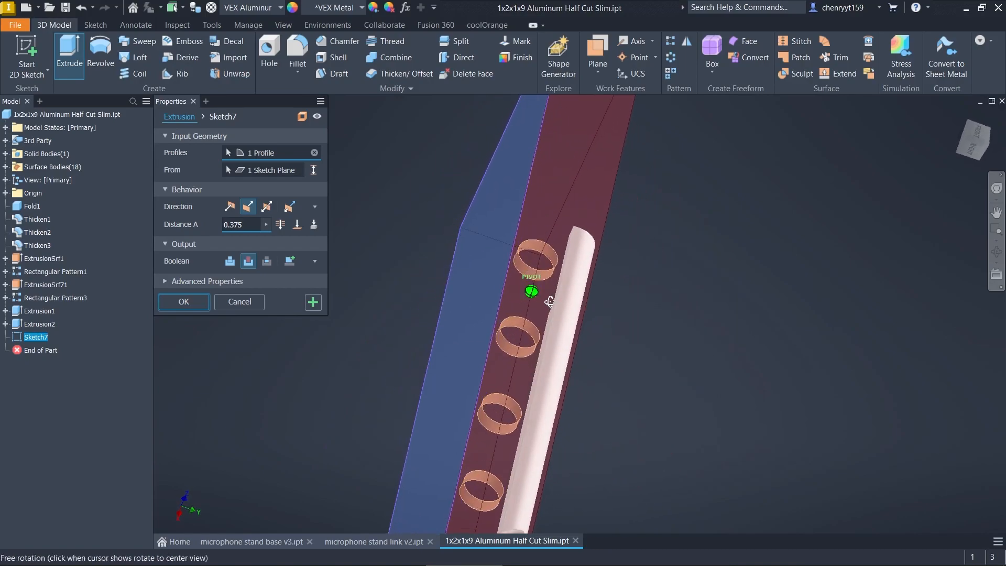
{"action": "left_click", "coordinate": [184, 302]}
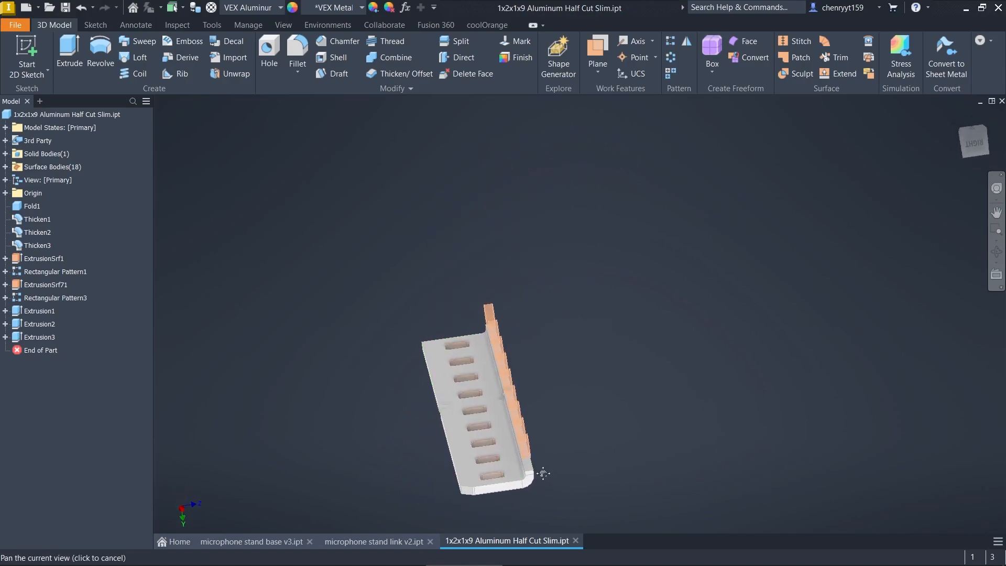
Orbit the trimmed channel to inspect the cut, then select Extrusion1 in the history.
{"action": "left_click_drag", "start_coordinate": [542, 474], "coordinate": [517, 411]}
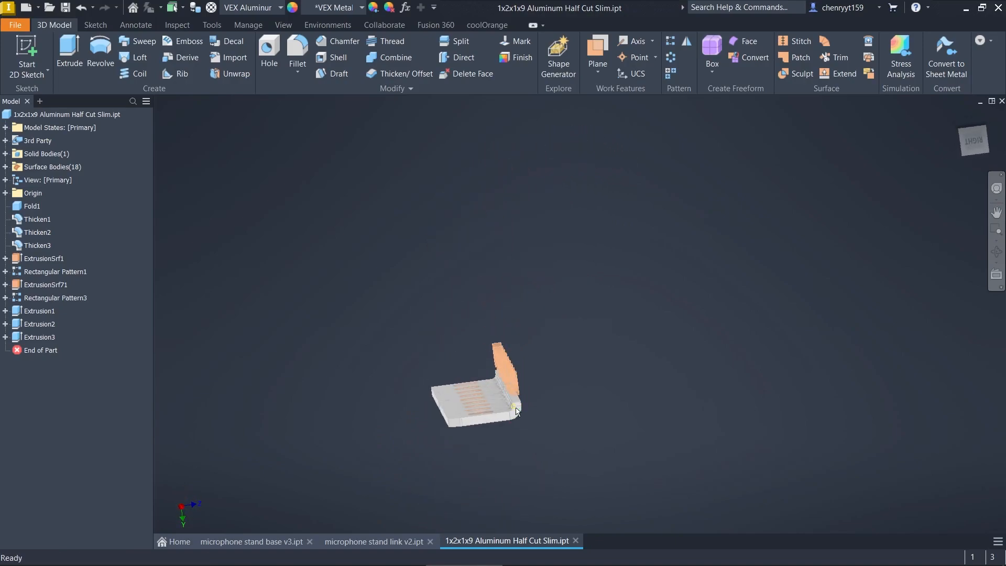
{"action": "left_click_drag", "start_coordinate": [517, 411], "coordinate": [608, 370]}
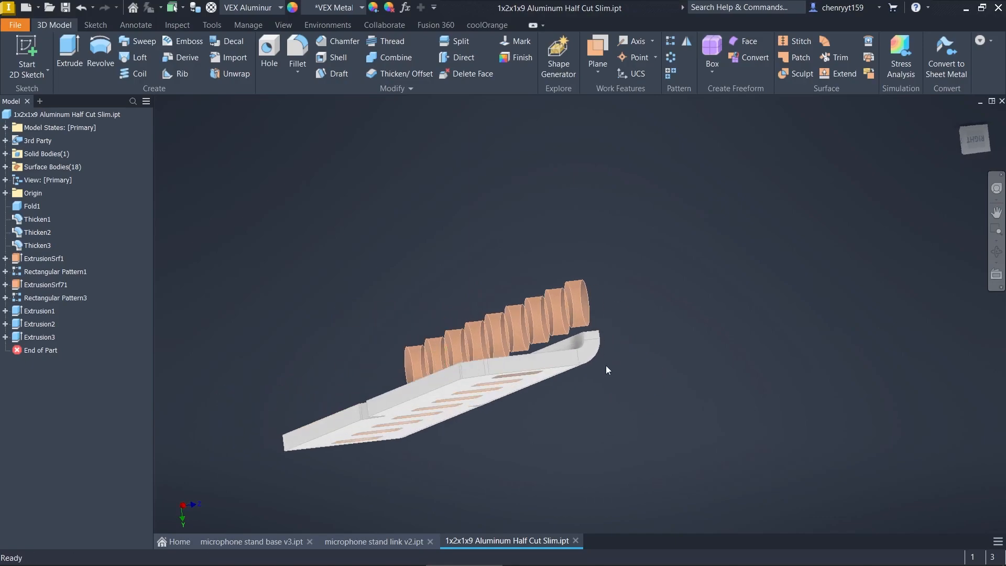
{"action": "left_click_drag", "start_coordinate": [608, 370], "coordinate": [597, 383]}
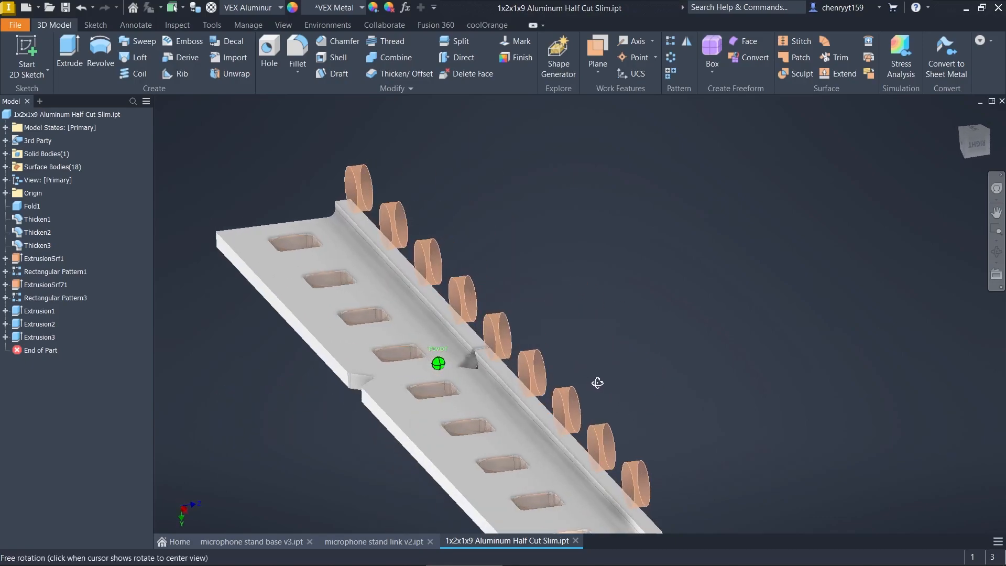
{"action": "left_click_drag", "start_coordinate": [597, 382], "coordinate": [595, 388]}
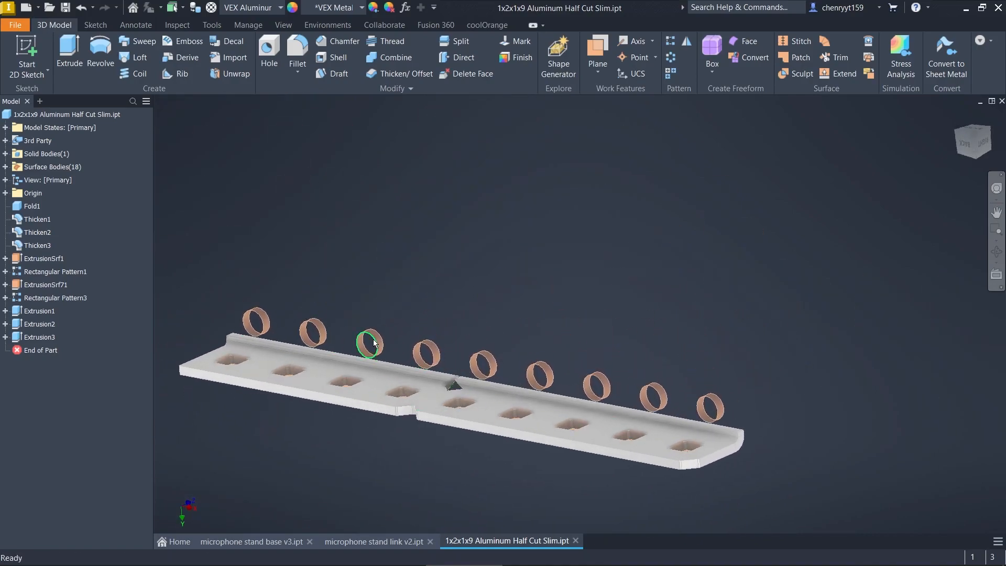
{"action": "left_click_drag", "start_coordinate": [375, 344], "coordinate": [571, 388]}
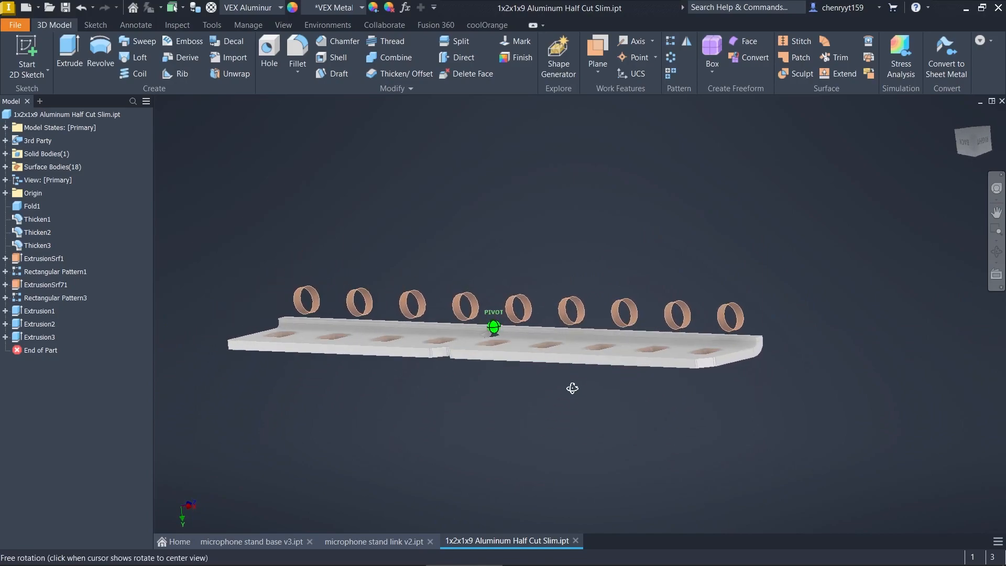
{"action": "left_click_drag", "start_coordinate": [573, 388], "coordinate": [431, 397]}
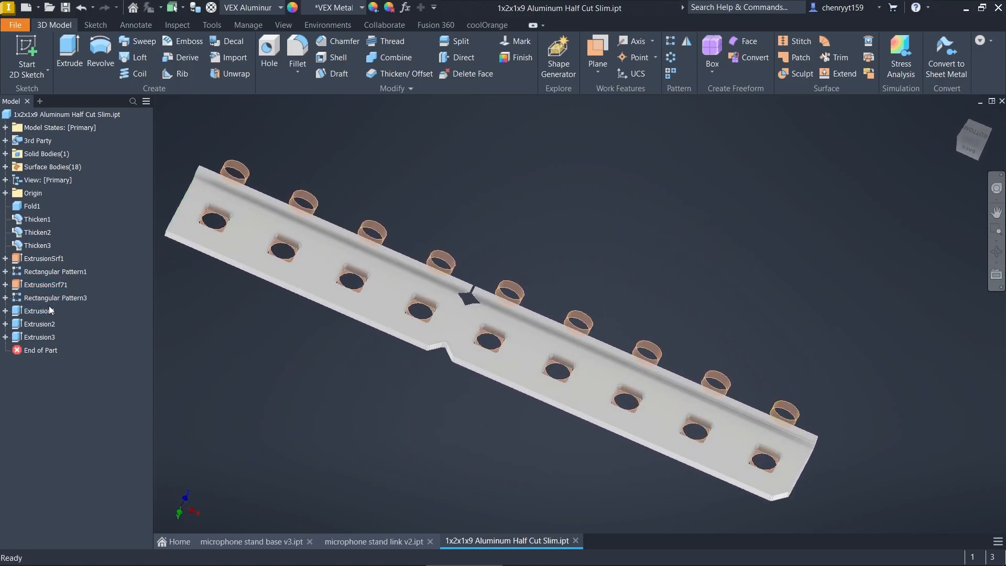
{"action": "left_click", "coordinate": [43, 258]}
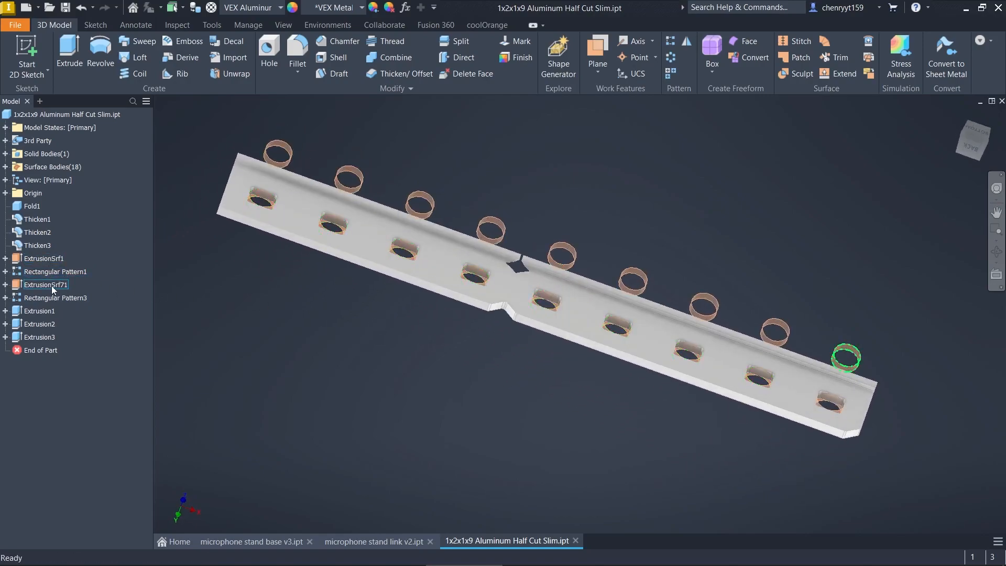
Delete ExtrusionSrf71 and Rectangular Pattern3 with their consumed sketches, then check the bar.
{"action": "left_click", "coordinate": [55, 297]}
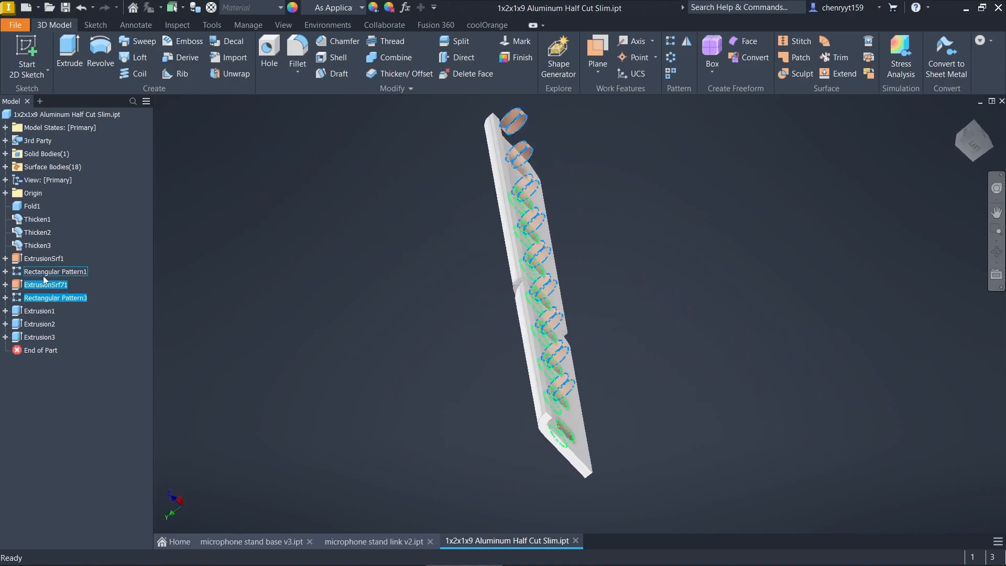
{"action": "right_click", "coordinate": [48, 298]}
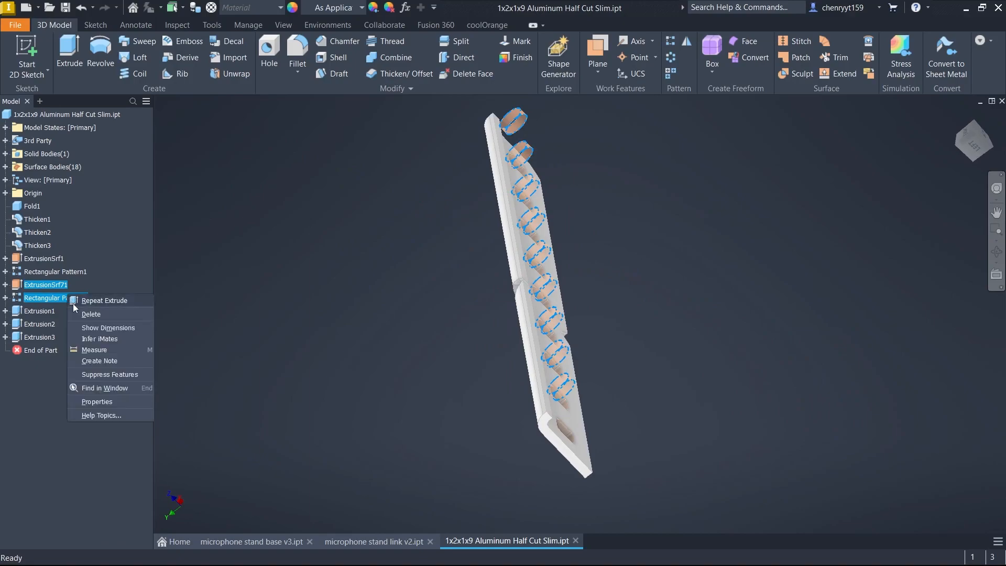
{"action": "left_click", "coordinate": [91, 314]}
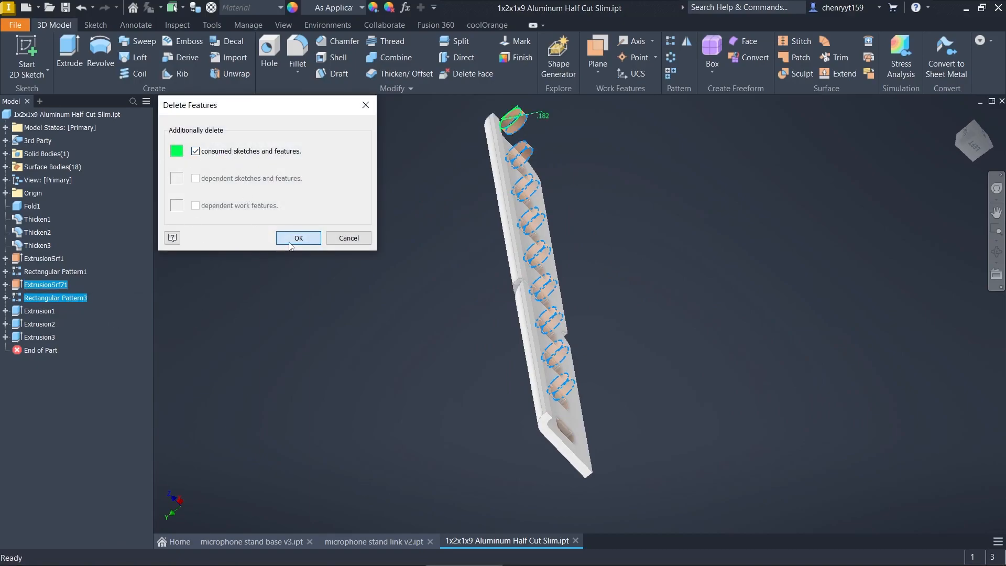
{"action": "left_click", "coordinate": [298, 238]}
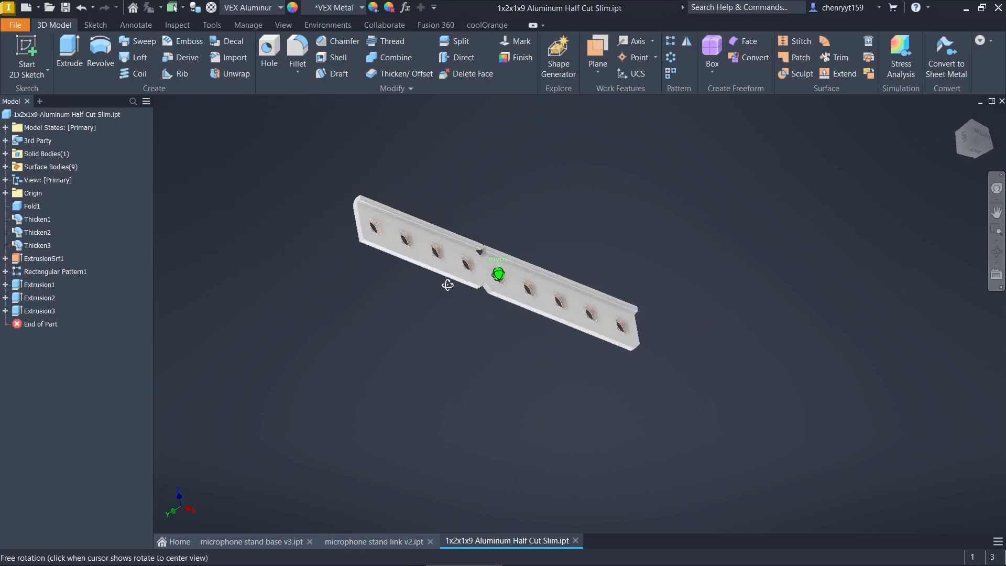
{"action": "left_click_drag", "start_coordinate": [447, 285], "coordinate": [338, 335]}
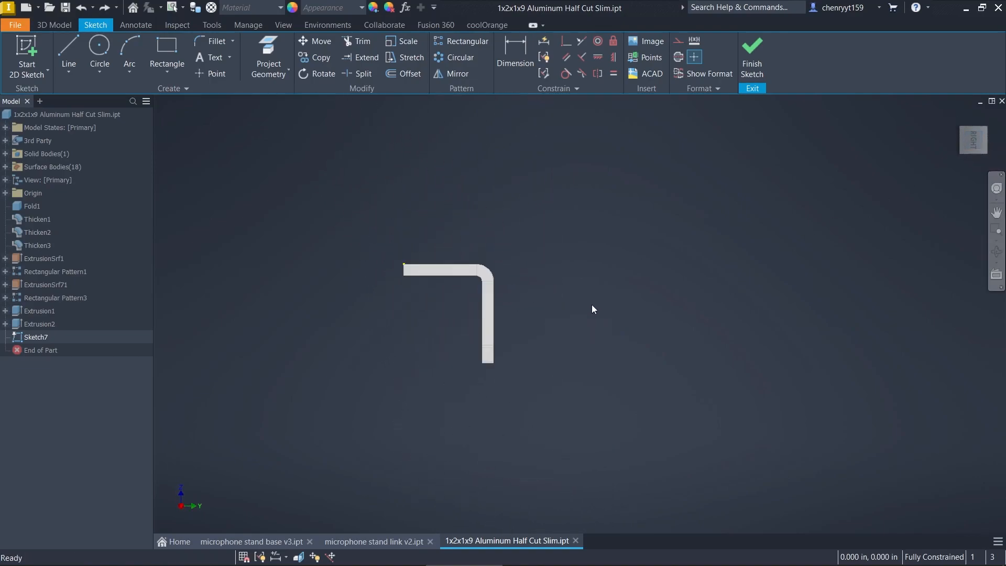
Finish Sketch7, start Sketch8 on the front face, and project the bar's hole edges.
{"action": "left_click", "coordinate": [752, 47]}
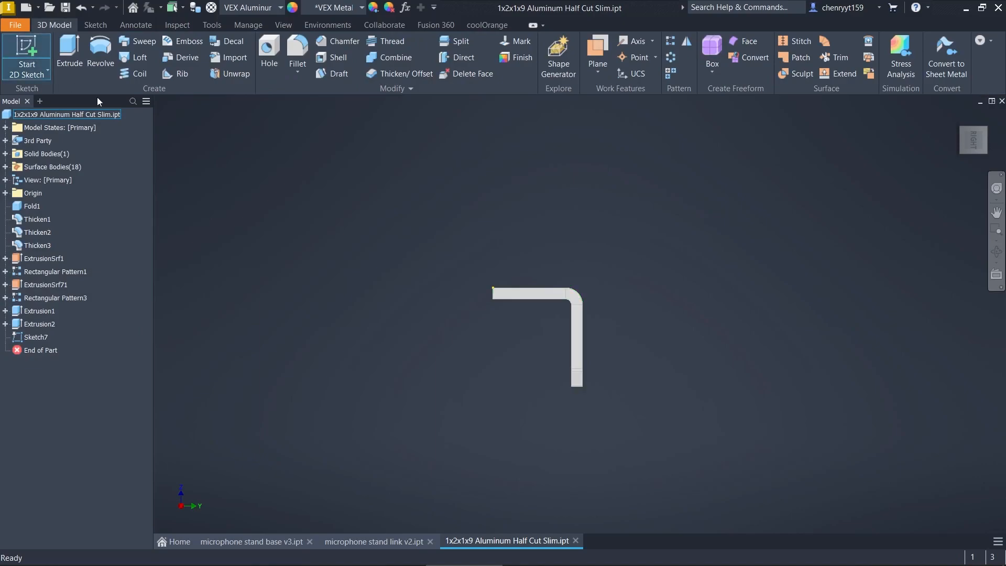
{"action": "left_click", "coordinate": [27, 50]}
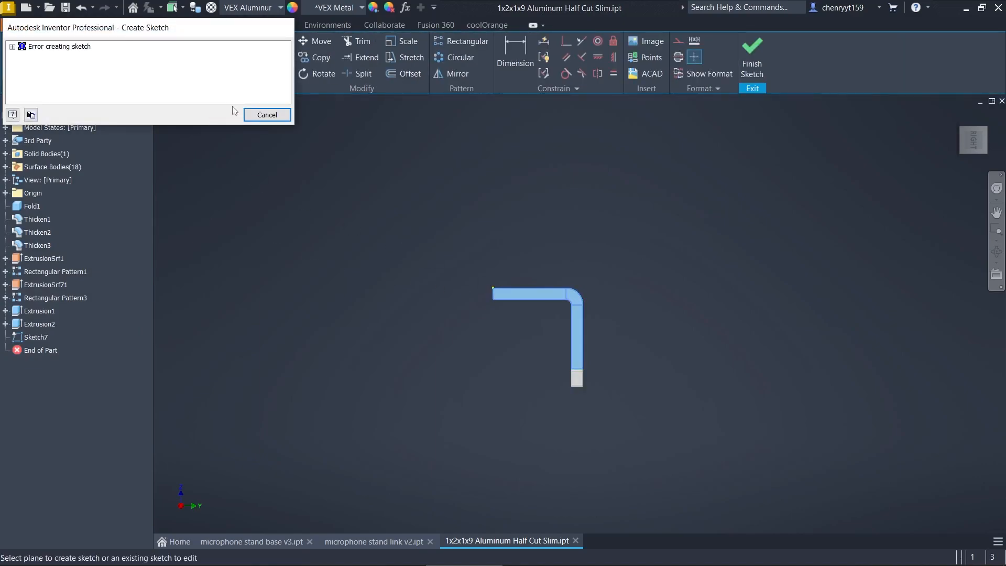
{"action": "left_click", "coordinate": [267, 114]}
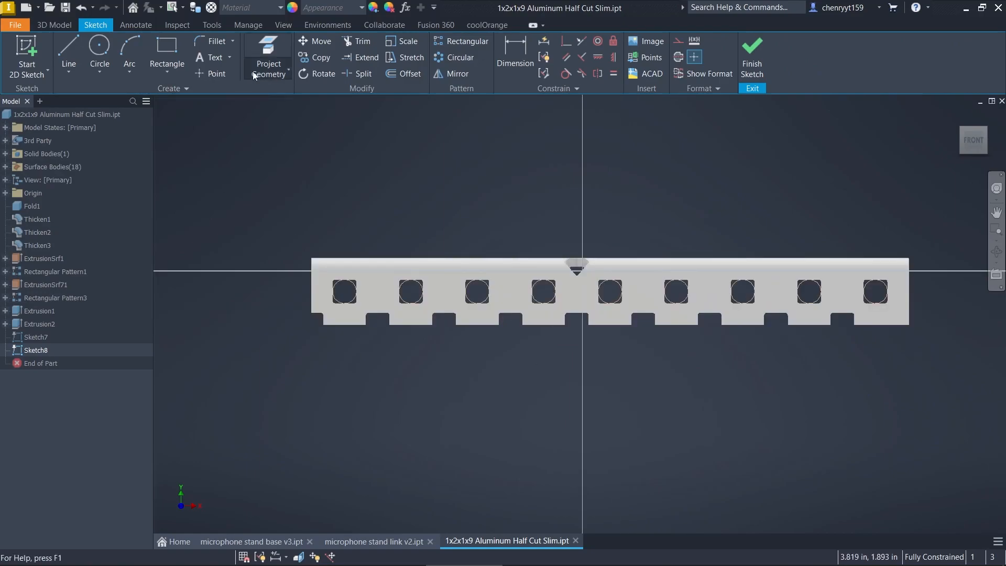
{"action": "left_click", "coordinate": [166, 47]}
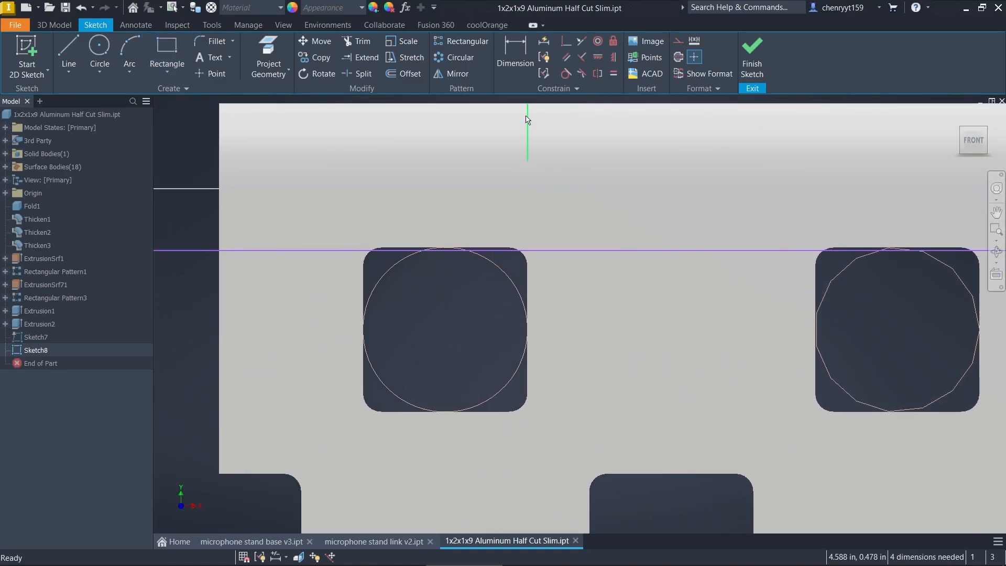
{"action": "left_click", "coordinate": [515, 53]}
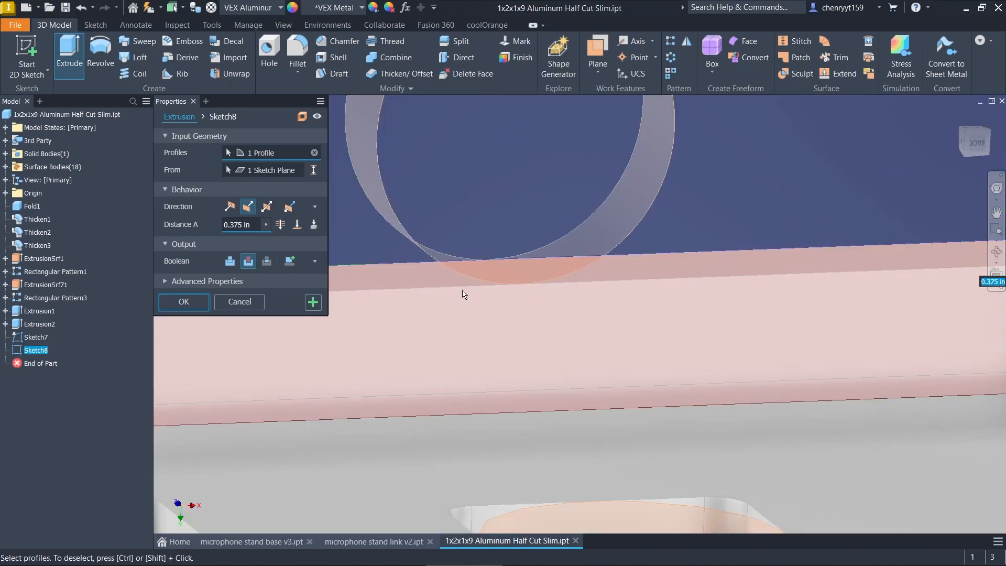
Apply the 0.375 in extrusion of Sketch8, then delete ExtrusionSrf71 and Rectangular Pattern3.
{"action": "left_click", "coordinate": [183, 302]}
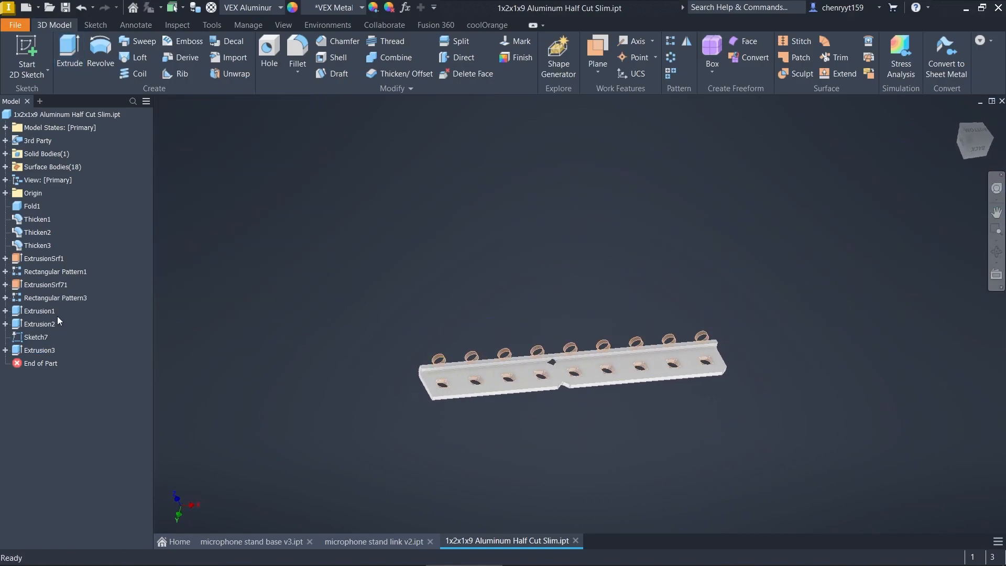
{"action": "right_click", "coordinate": [37, 285]}
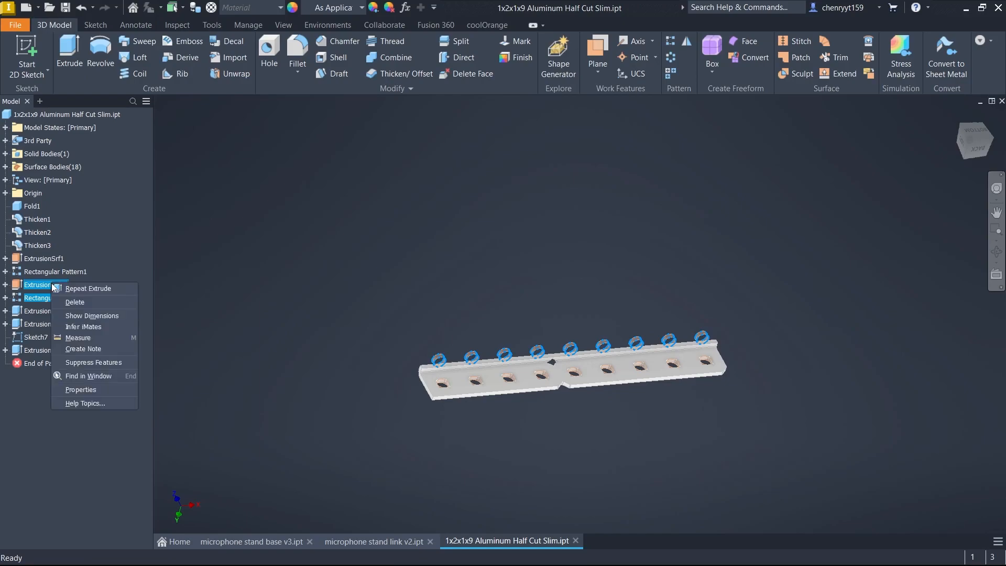
{"action": "left_click", "coordinate": [75, 302]}
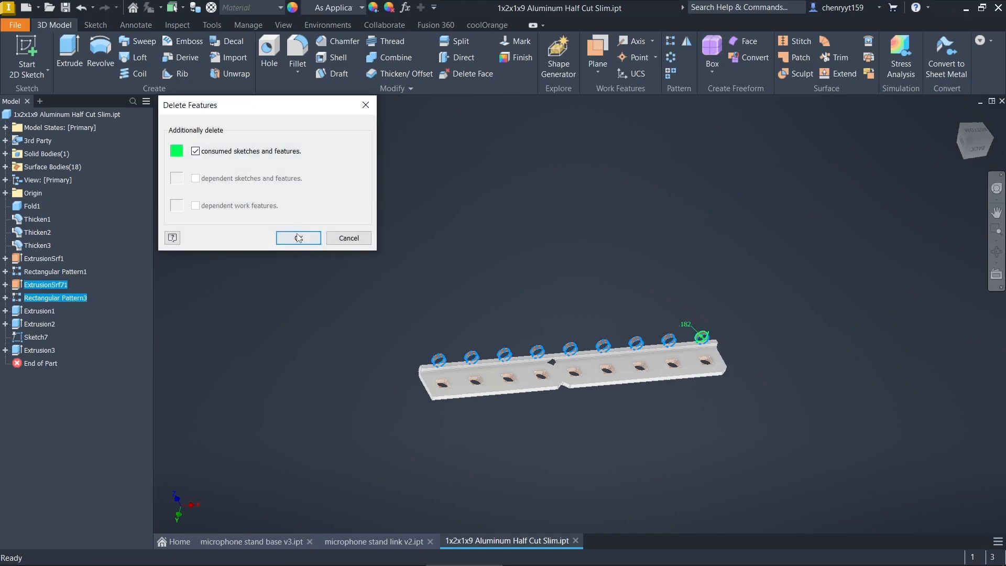
{"action": "left_click", "coordinate": [298, 238]}
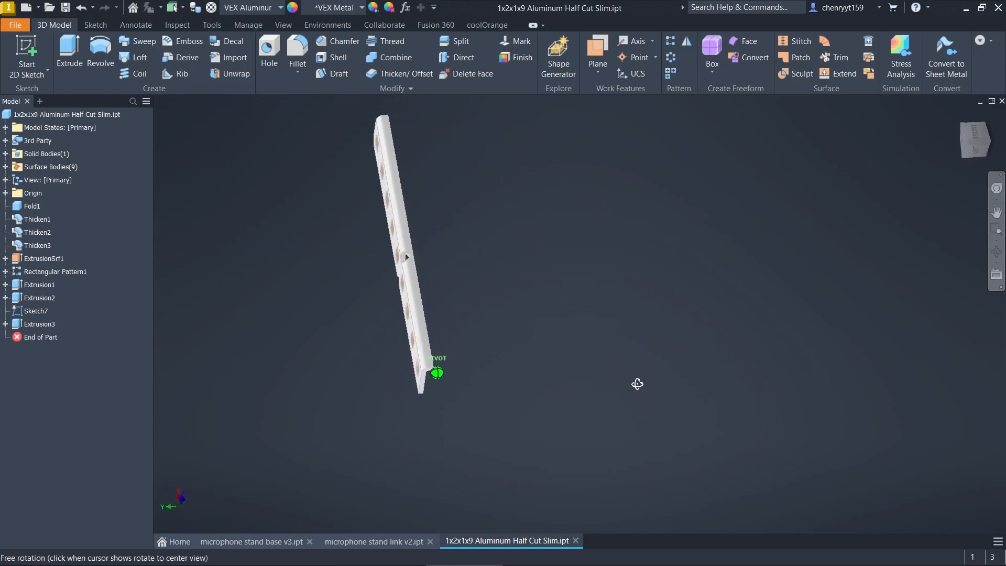
{"action": "left_click_drag", "start_coordinate": [637, 384], "coordinate": [554, 394]}
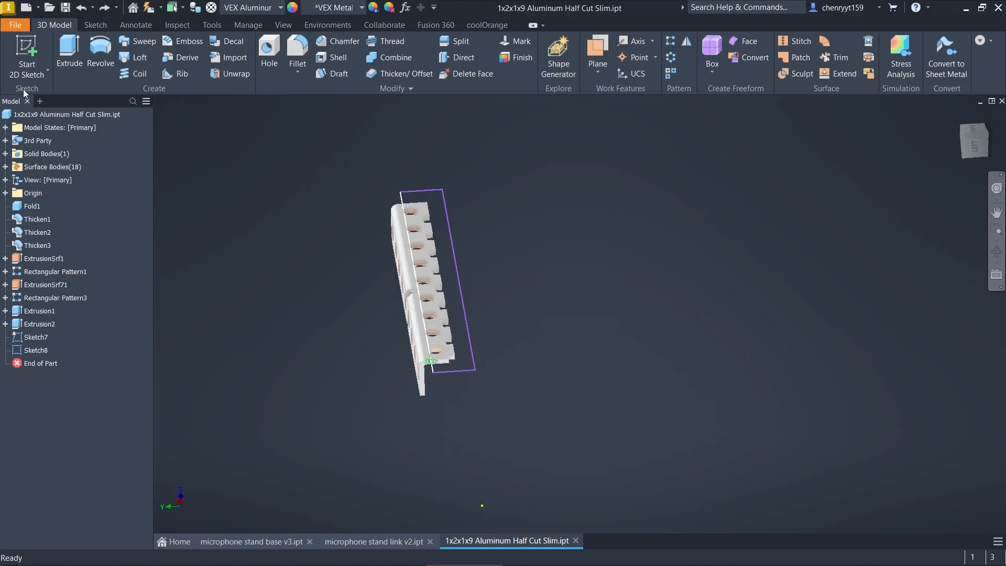
Preview parts in the Aluminum 1x5x1 folder and open 1x5x1x6 Aluminum.ipt.
{"action": "left_click", "coordinate": [17, 25]}
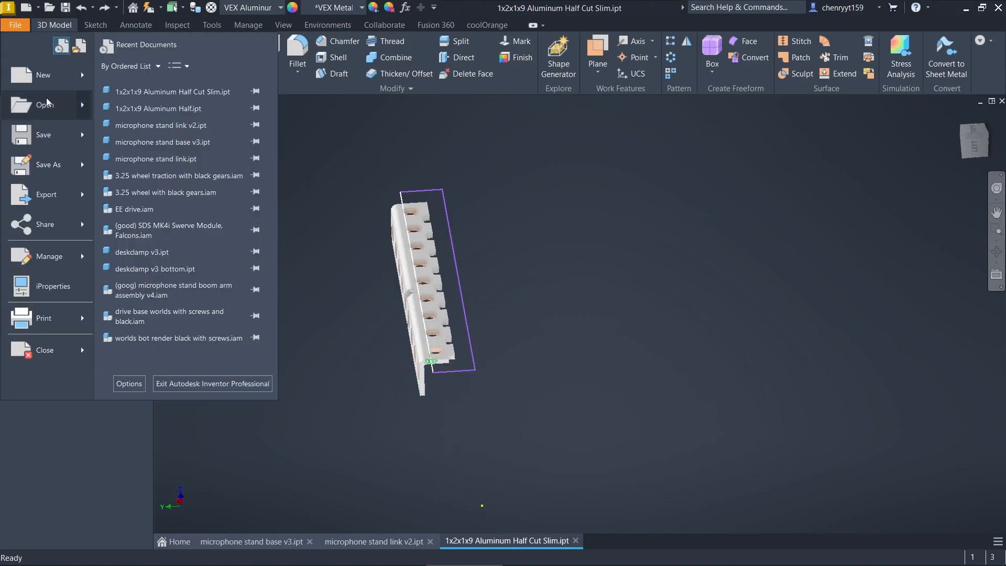
{"action": "left_click", "coordinate": [44, 104]}
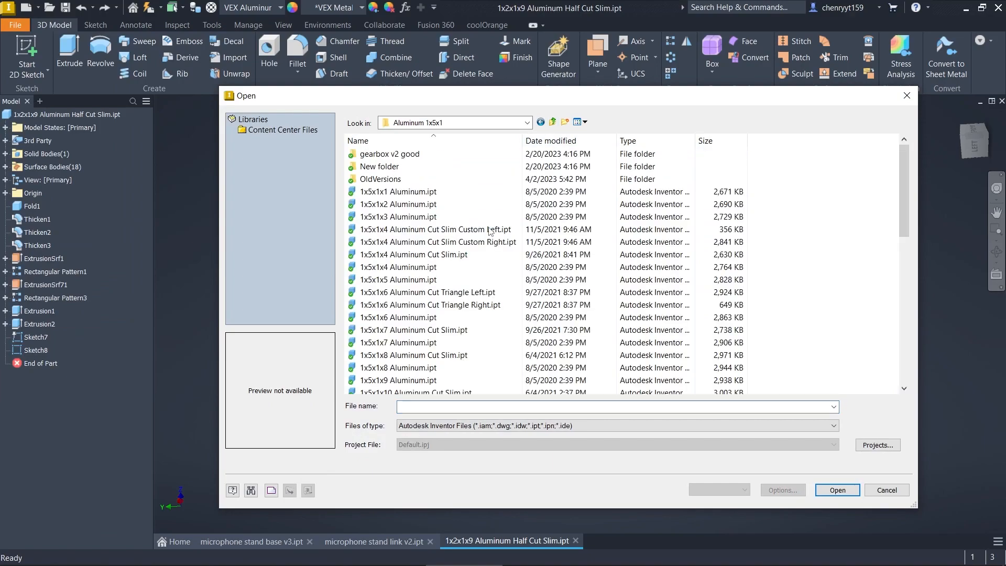
{"action": "left_click", "coordinate": [438, 242]}
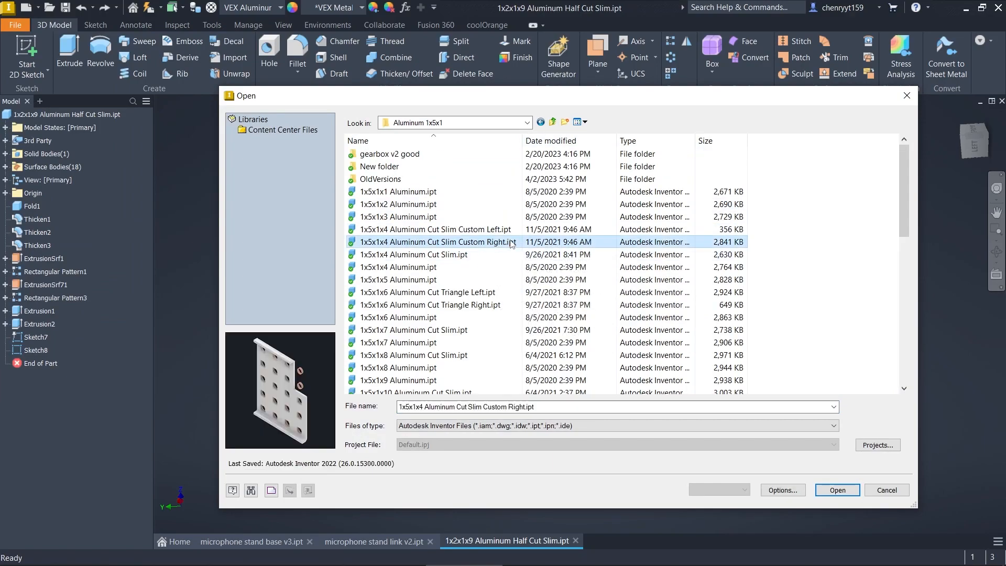
{"action": "left_click", "coordinate": [431, 305]}
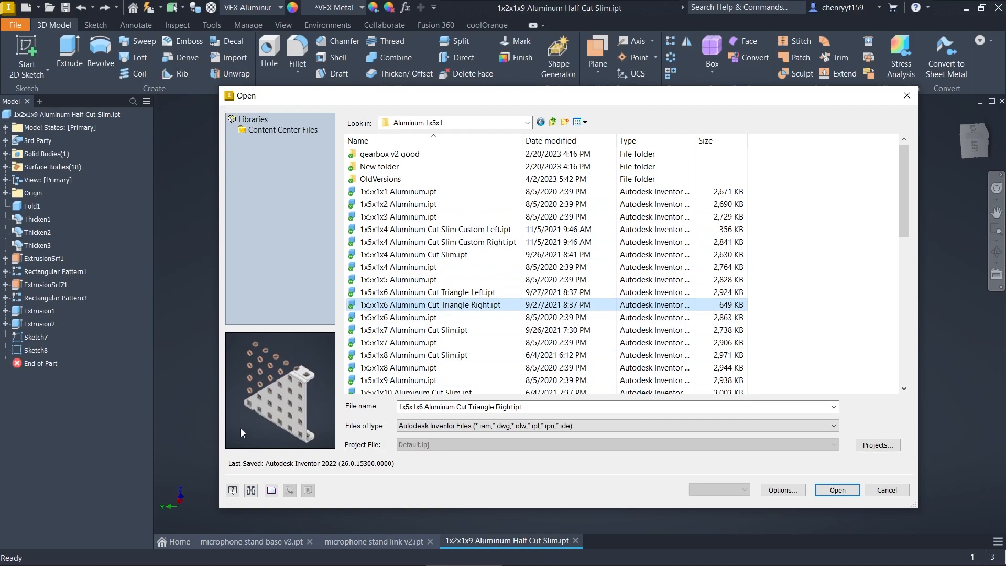
{"action": "mouse_move", "coordinate": [270, 380]}
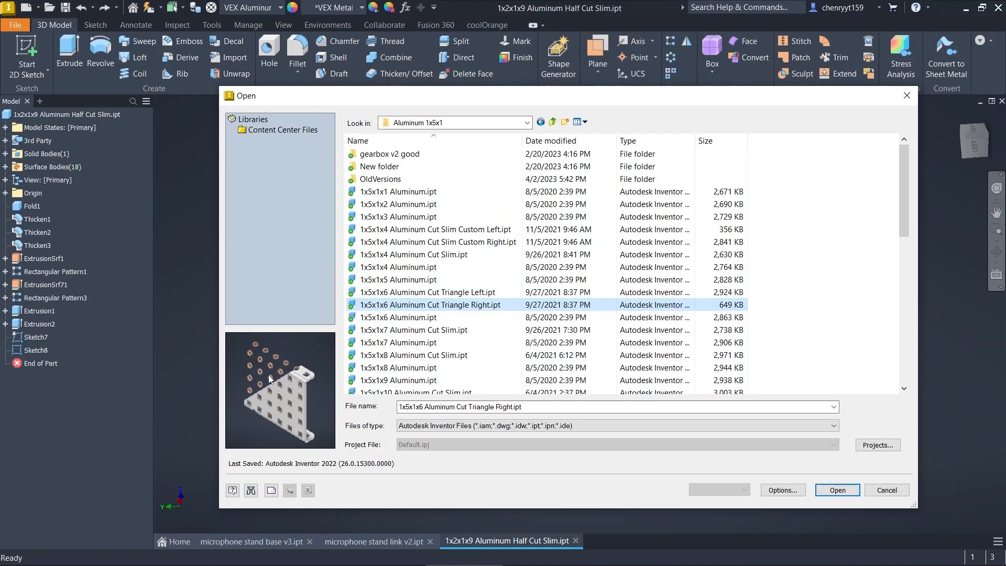
{"action": "mouse_move", "coordinate": [867, 482]}
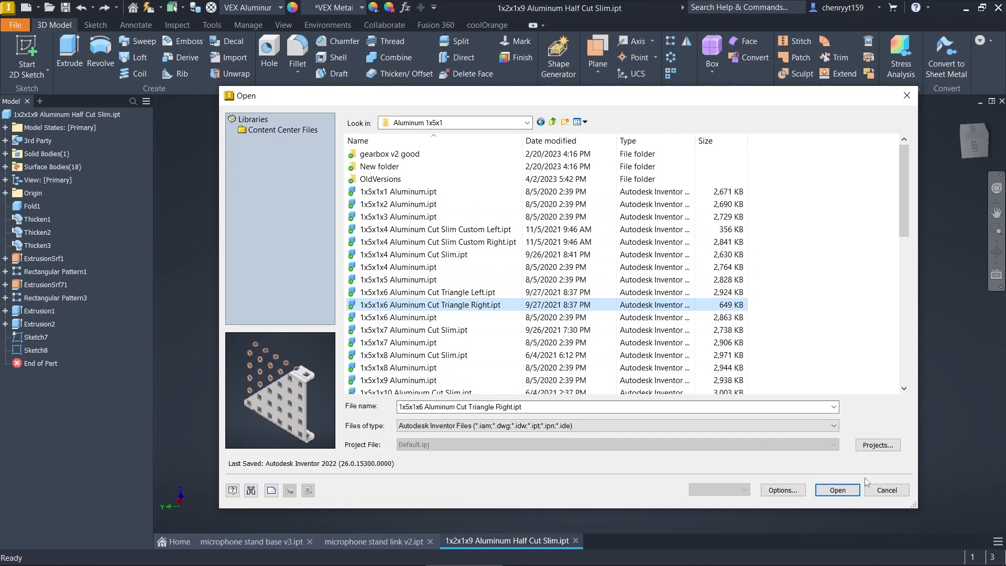
{"action": "mouse_move", "coordinate": [251, 448]}
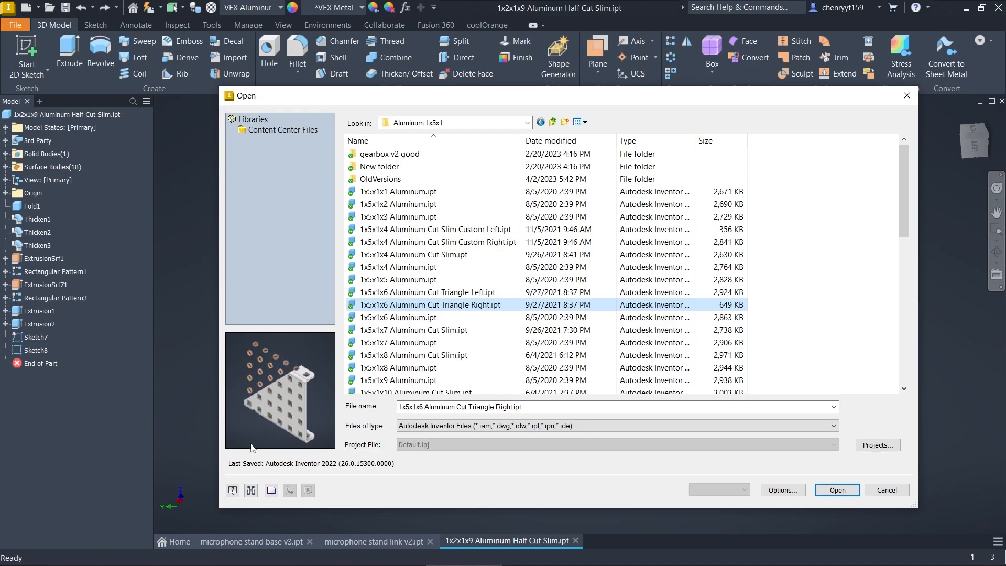
{"action": "mouse_move", "coordinate": [519, 307]}
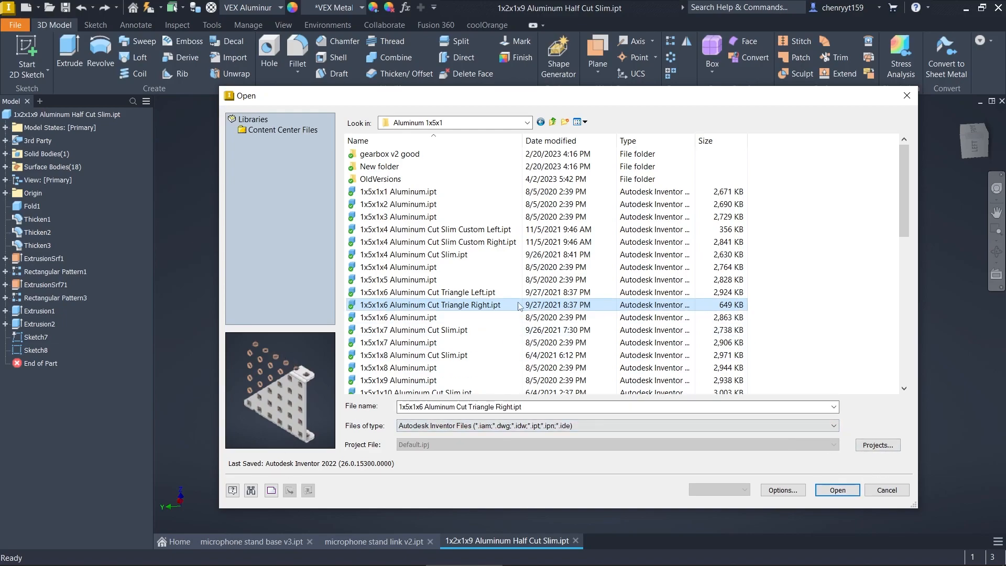
{"action": "left_click", "coordinate": [426, 292]}
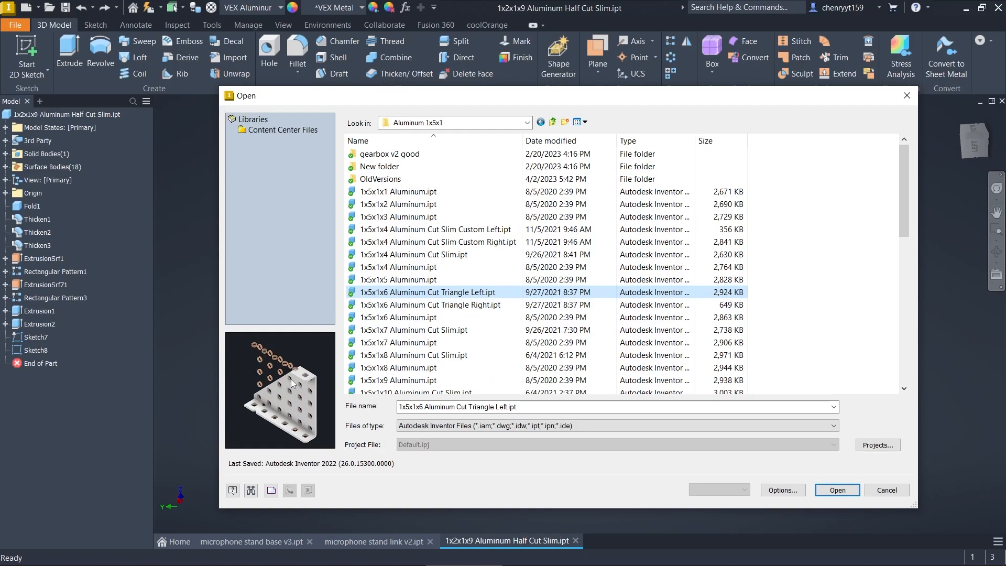
{"action": "mouse_move", "coordinate": [318, 442]}
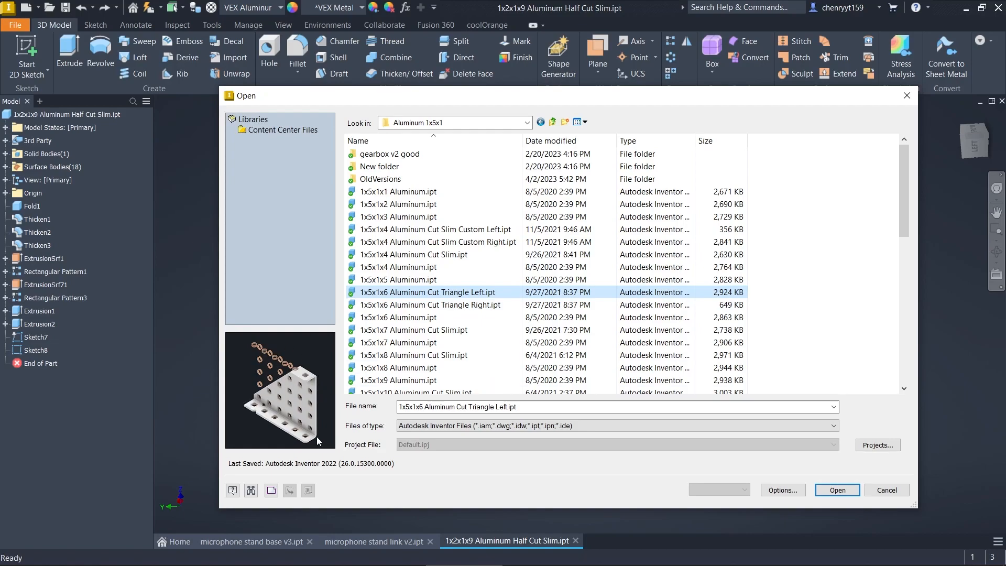
{"action": "mouse_move", "coordinate": [239, 399]}
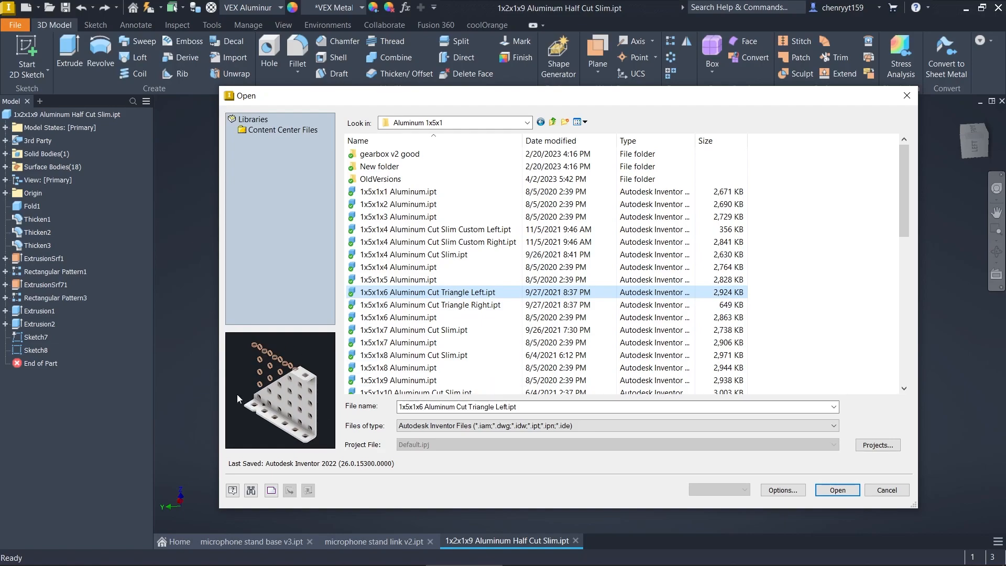
{"action": "mouse_move", "coordinate": [244, 393]}
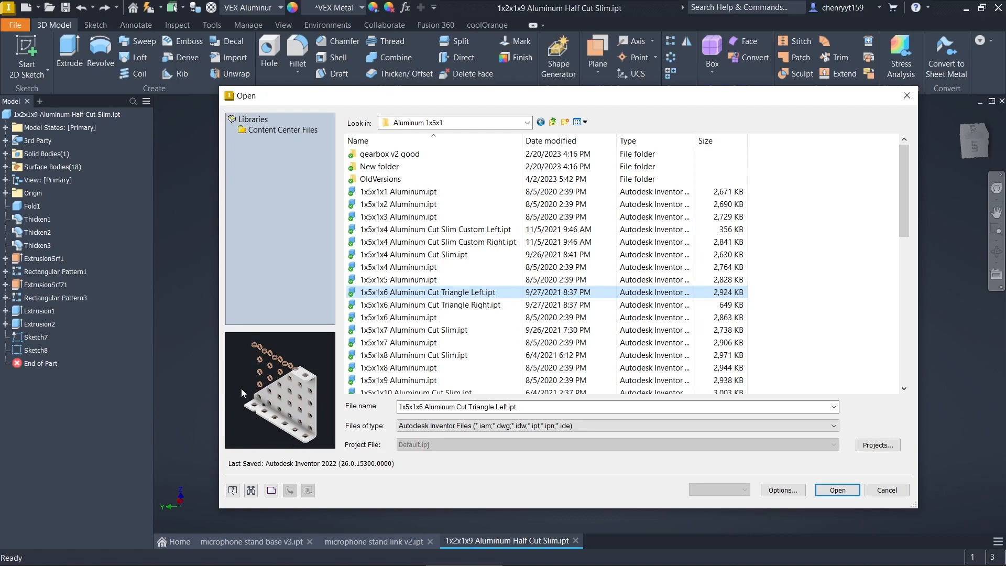
{"action": "mouse_move", "coordinate": [271, 408]}
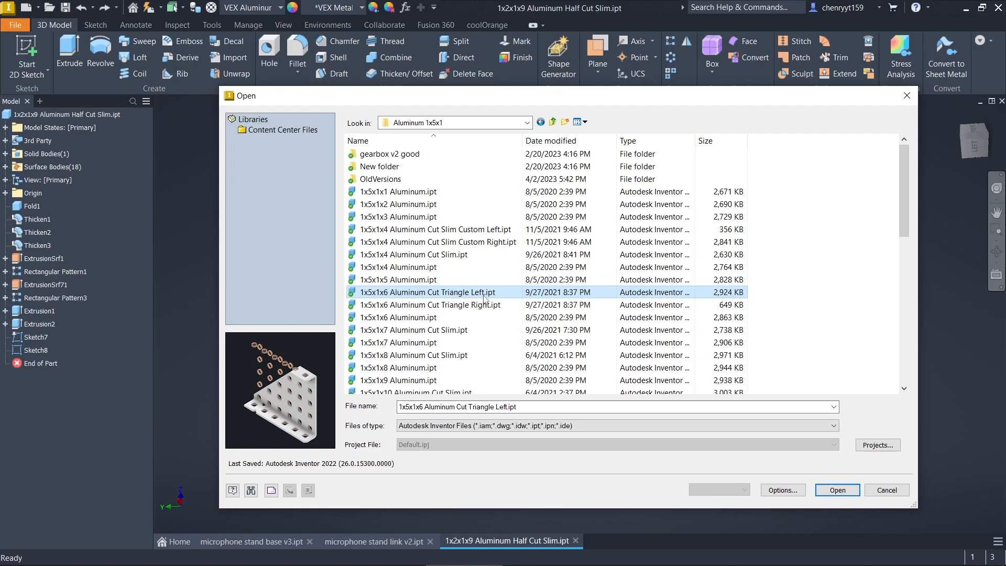
{"action": "left_click", "coordinate": [399, 317]}
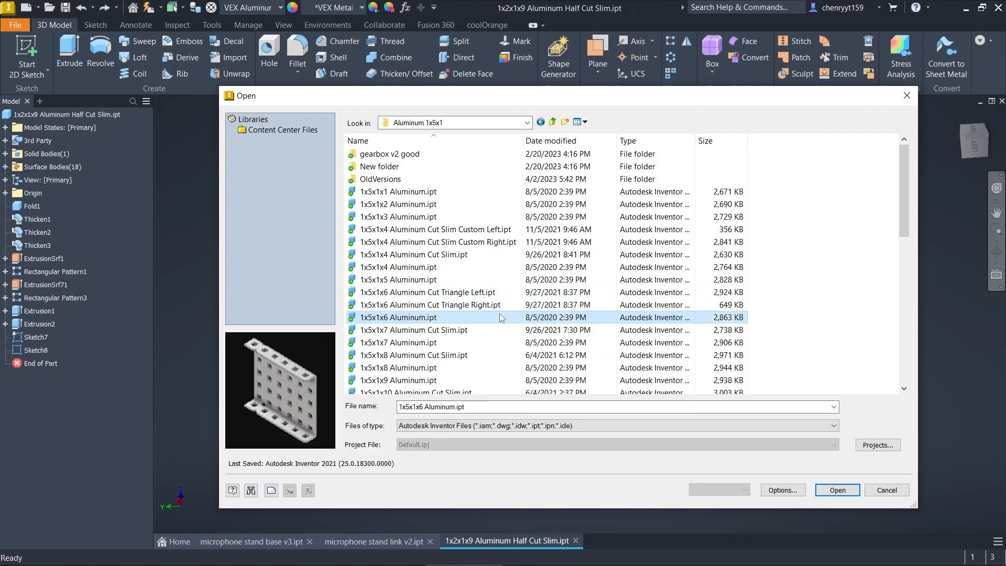
{"action": "left_click", "coordinate": [838, 490]}
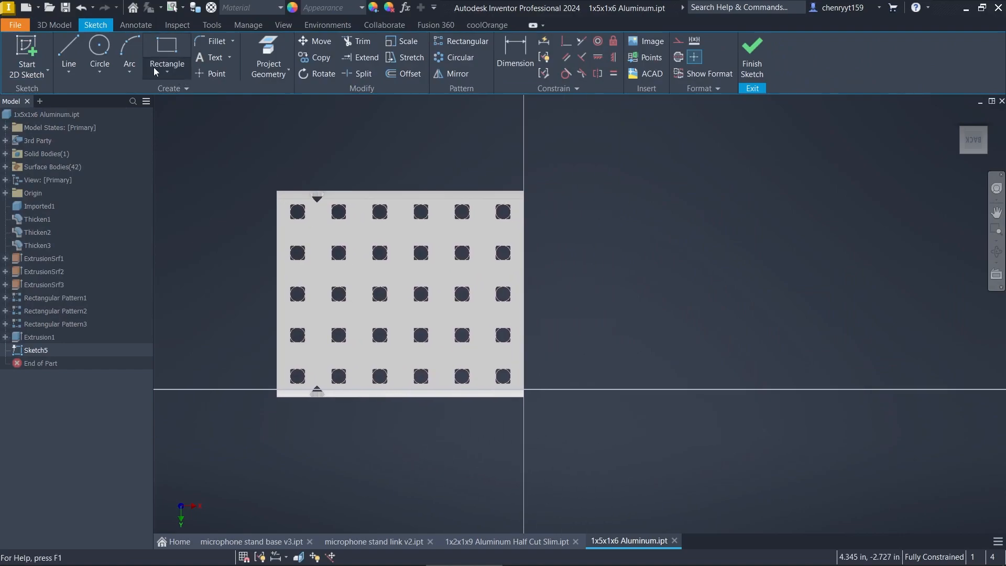
Draw a diagonal line across the plate corner, close the outline below it, and finish Sketch5.
{"action": "left_click", "coordinate": [68, 48]}
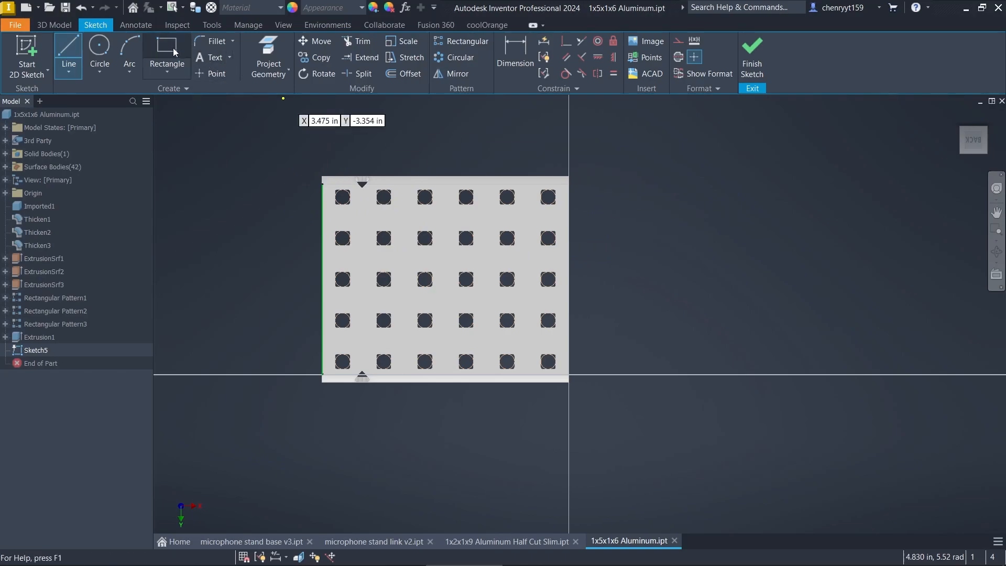
{"action": "left_click", "coordinate": [167, 46]}
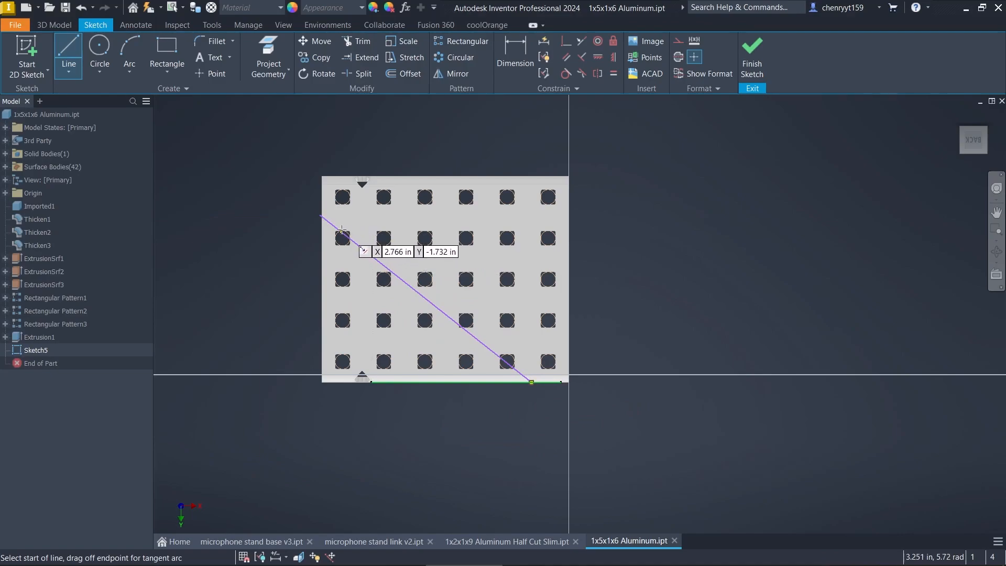
{"action": "mouse_move", "coordinate": [465, 361]}
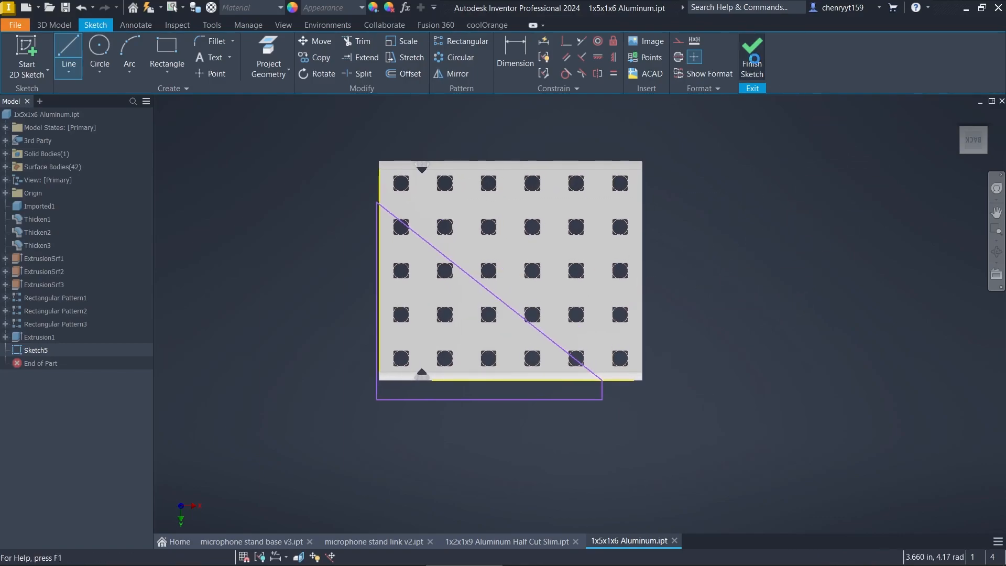
{"action": "left_click", "coordinate": [752, 48]}
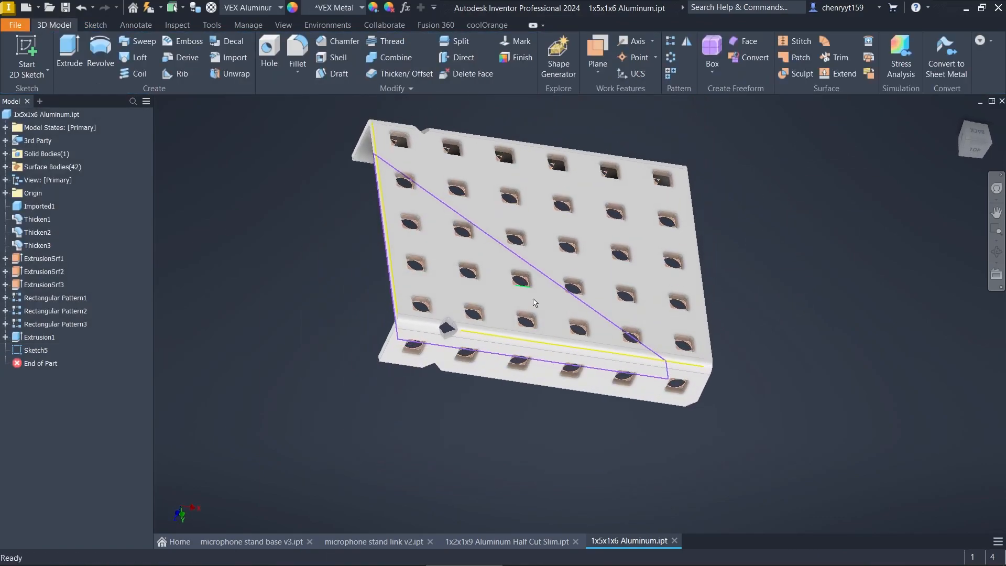
Cut-extrude Sketch5's triangular profile to remove the plate's corner.
{"action": "left_click_drag", "start_coordinate": [535, 302], "coordinate": [354, 319]}
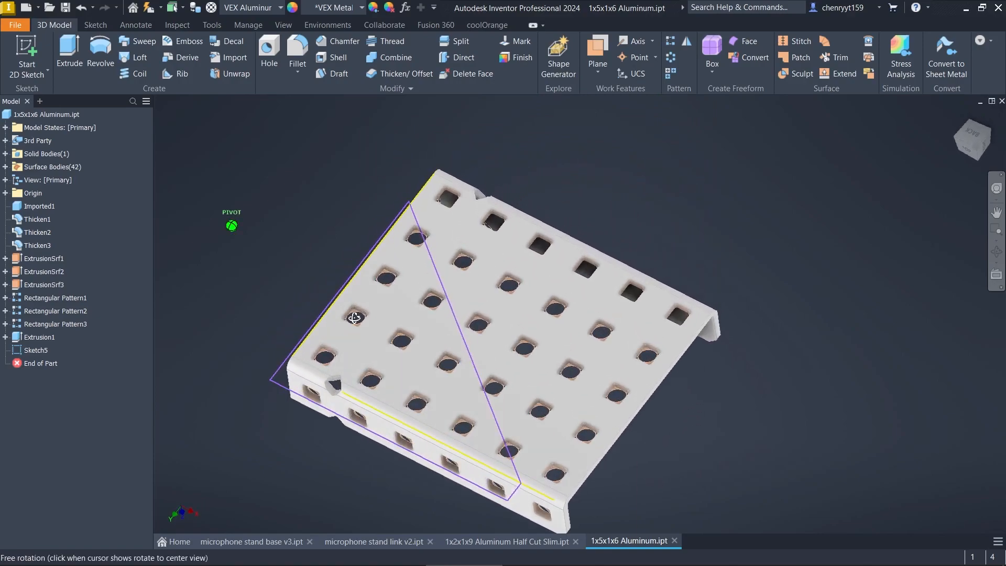
{"action": "left_click", "coordinate": [69, 53]}
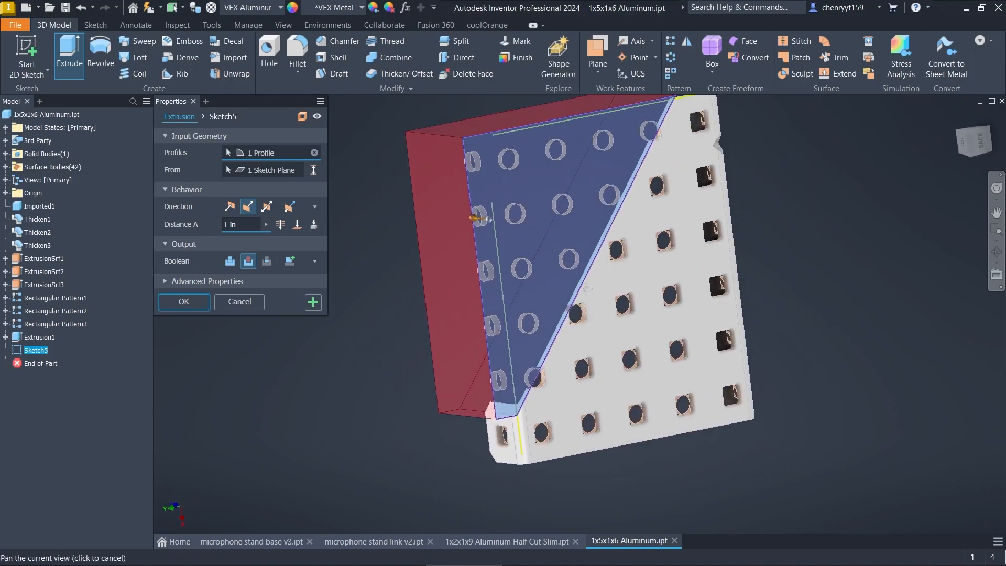
{"action": "left_click", "coordinate": [183, 302]}
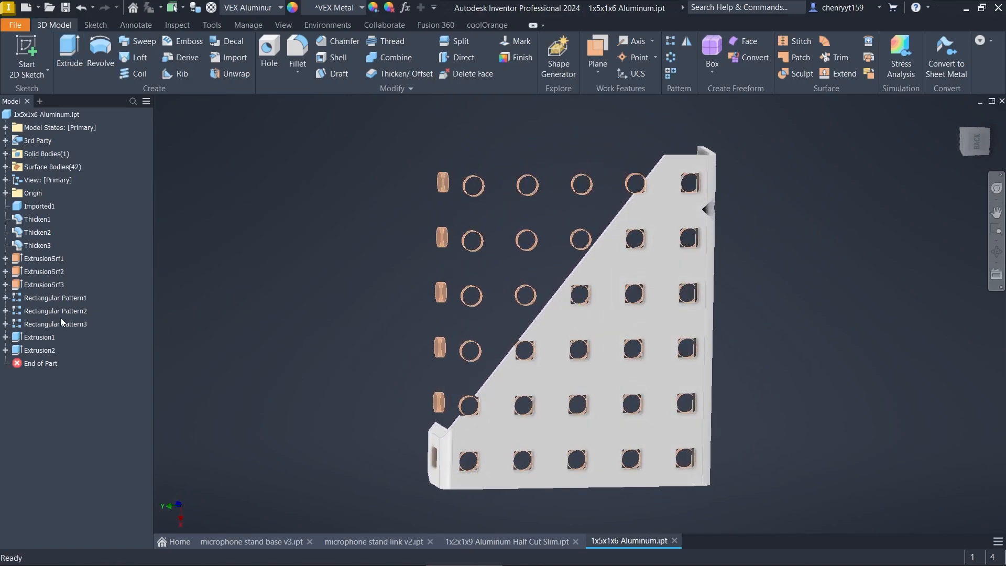
{"action": "left_click", "coordinate": [55, 324]}
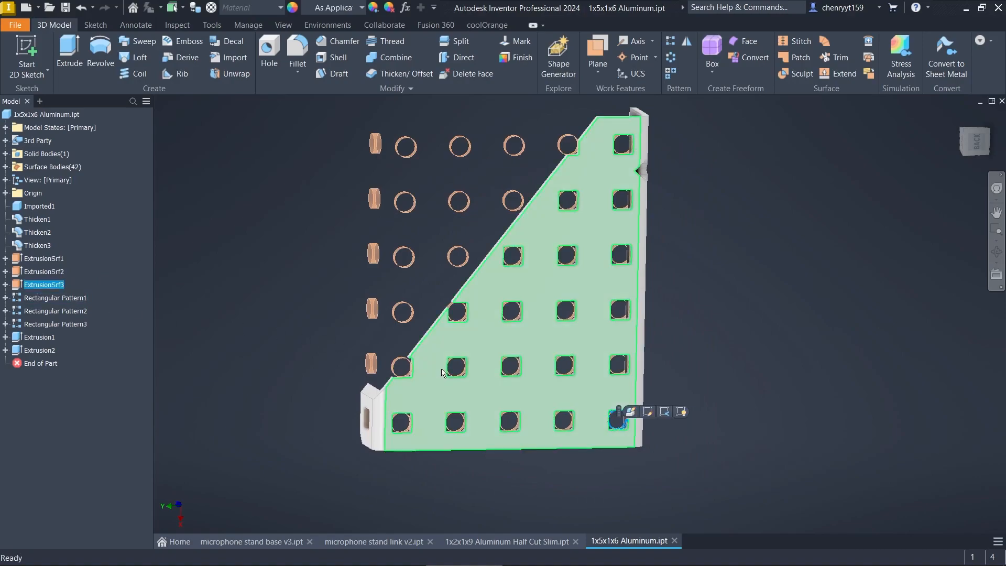
{"action": "left_click", "coordinate": [55, 297]}
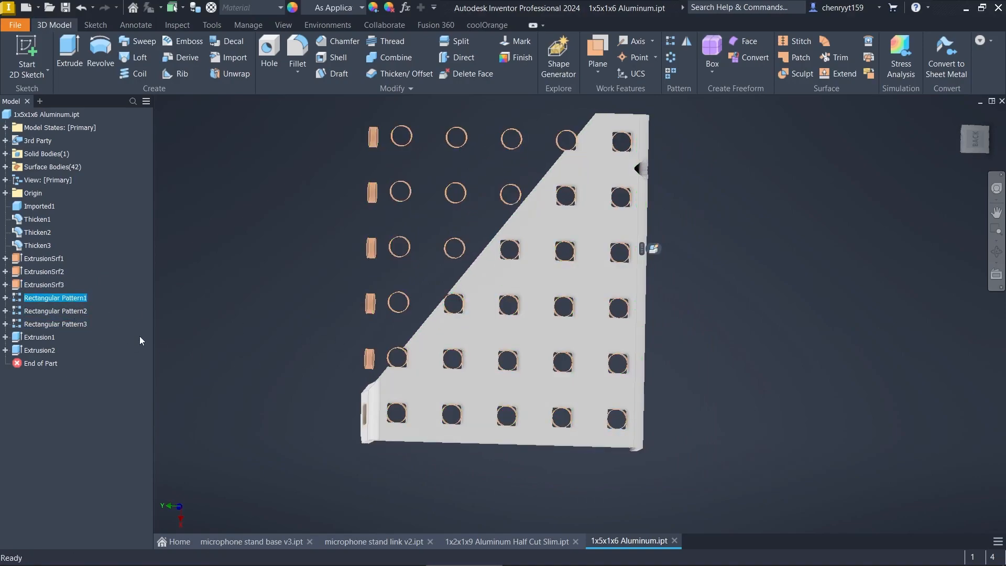
{"action": "left_click", "coordinate": [55, 324]}
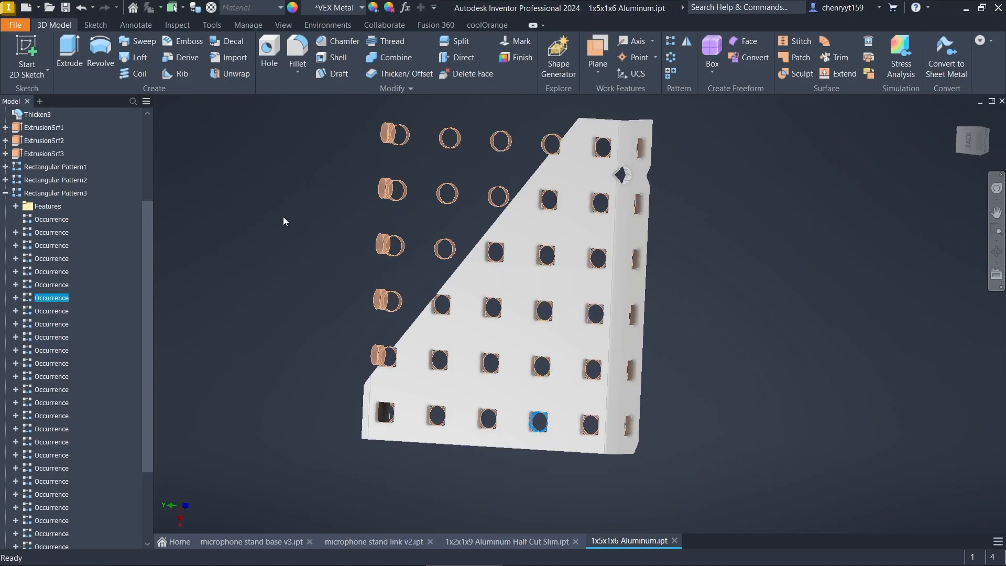
{"action": "left_click", "coordinate": [55, 193]}
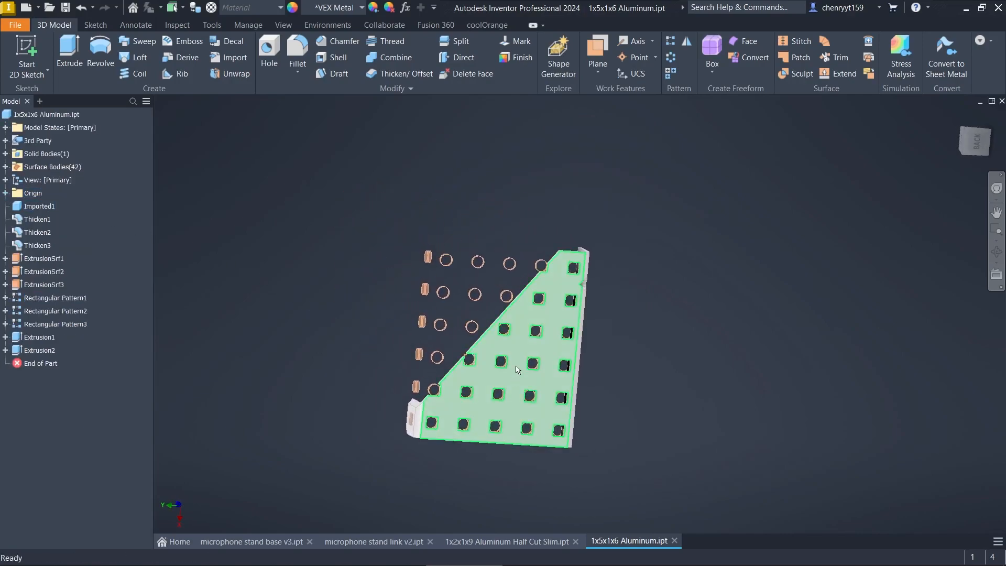
{"action": "left_click_drag", "start_coordinate": [514, 370], "coordinate": [498, 343]}
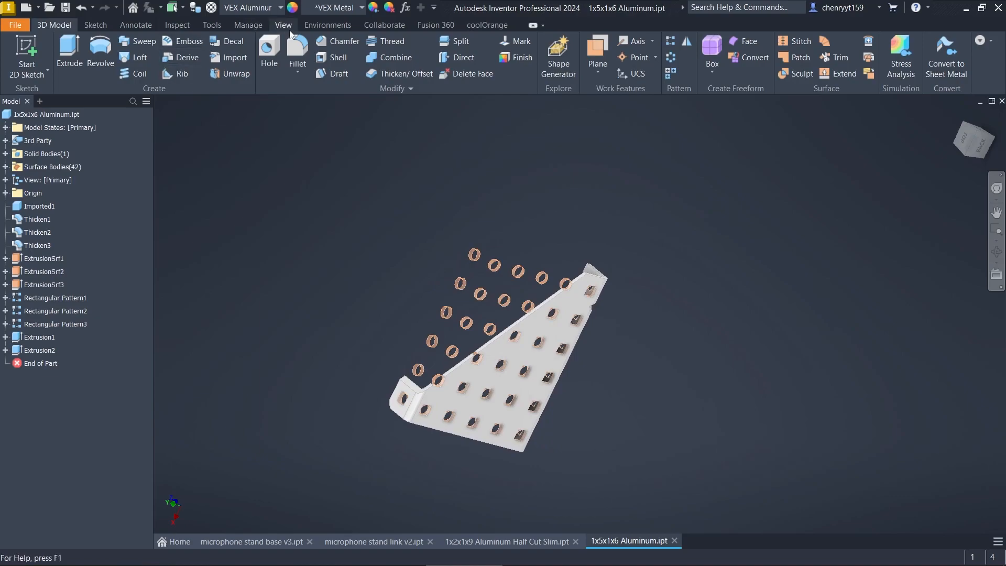
Hide all work features using the View tab's Object Visibility options.
{"action": "left_click", "coordinate": [284, 25]}
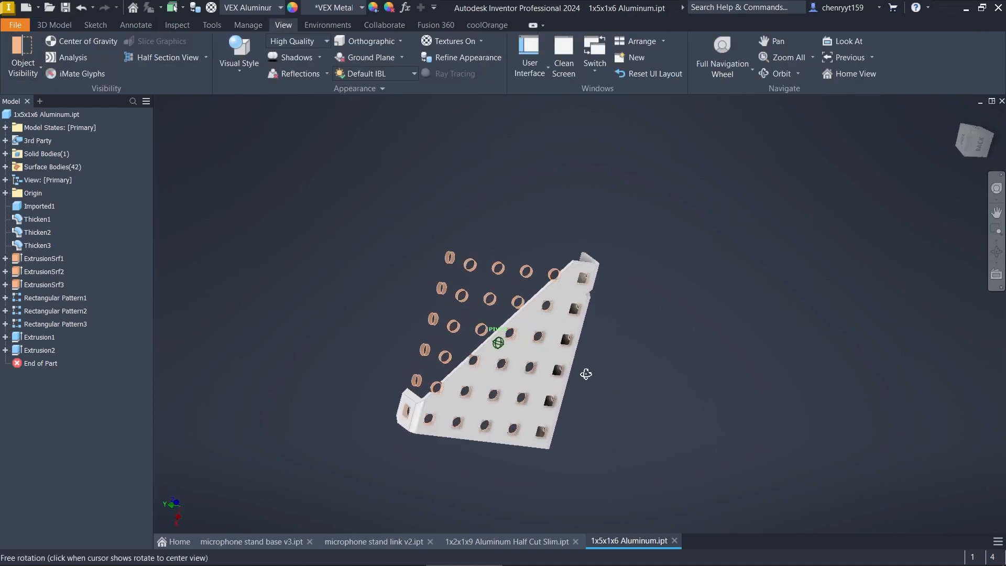
{"action": "left_click", "coordinate": [22, 55]}
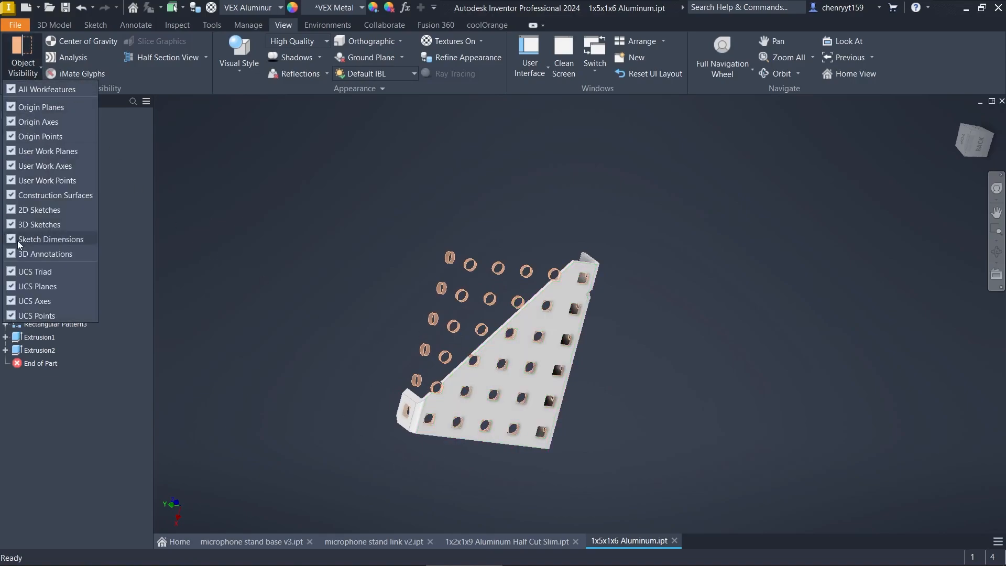
{"action": "left_click", "coordinate": [10, 195]}
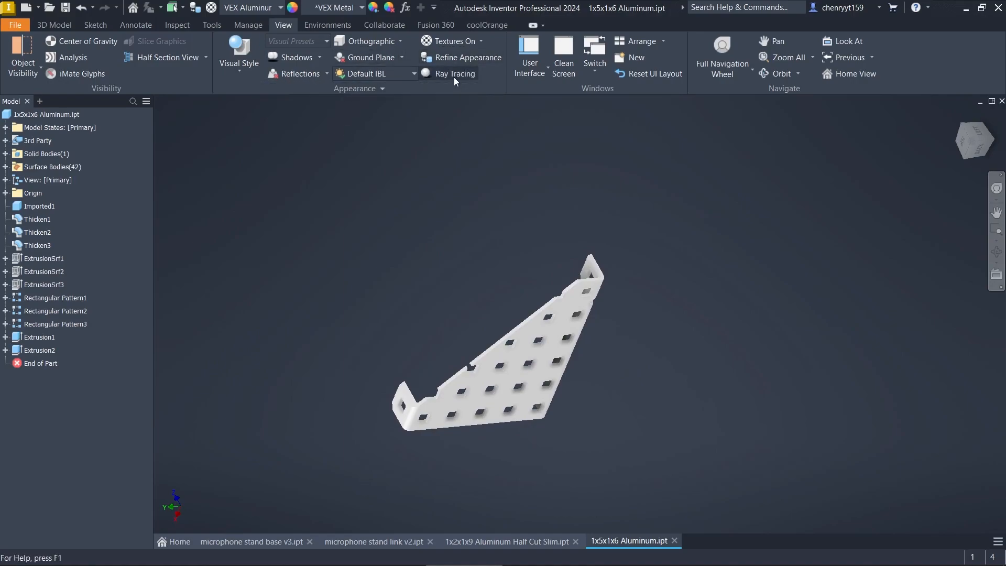
Preview the plate with ray tracing on, then off, and close it without saving.
{"action": "left_click", "coordinate": [455, 74]}
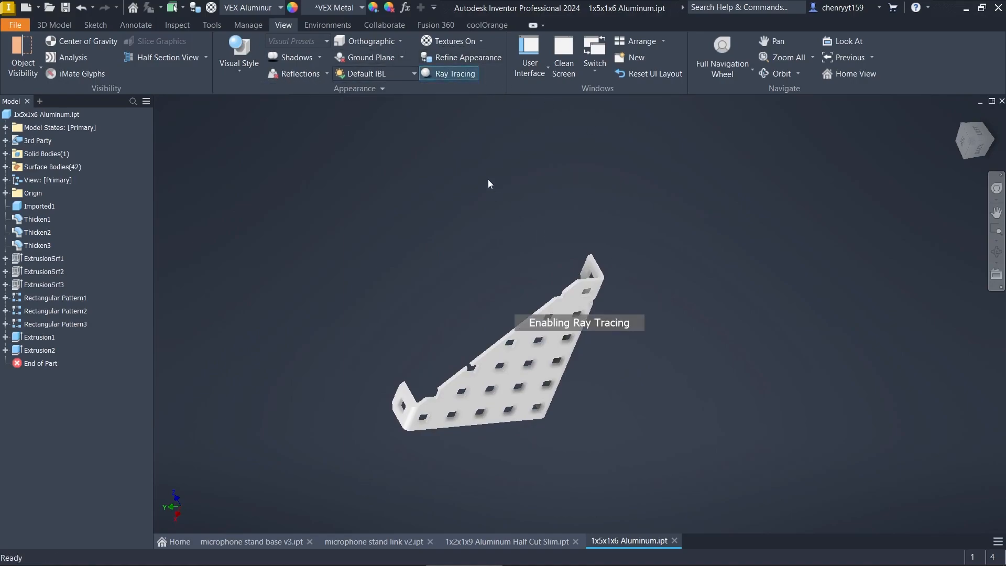
{"action": "left_click", "coordinate": [454, 73]}
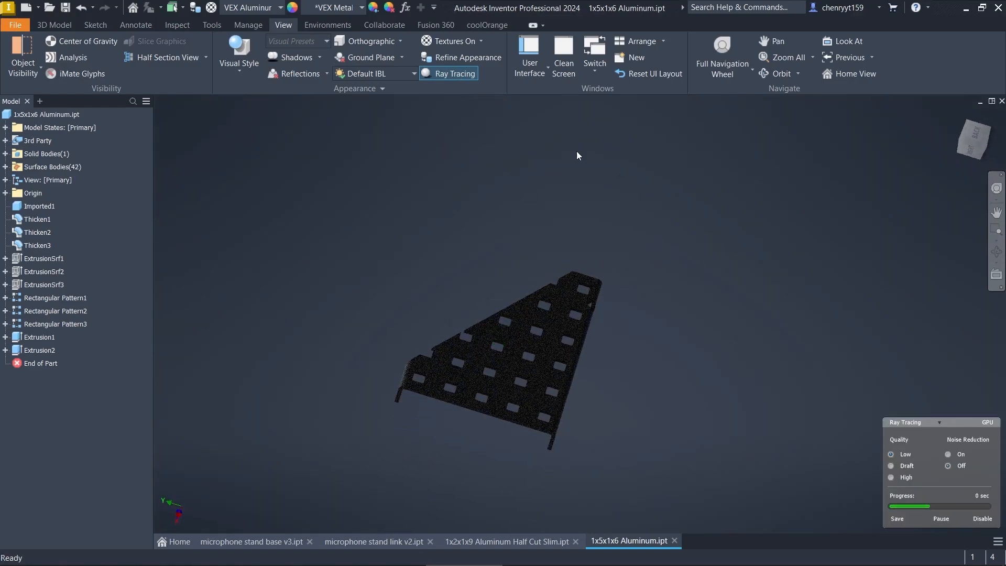
{"action": "left_click_drag", "start_coordinate": [577, 156], "coordinate": [473, 129]}
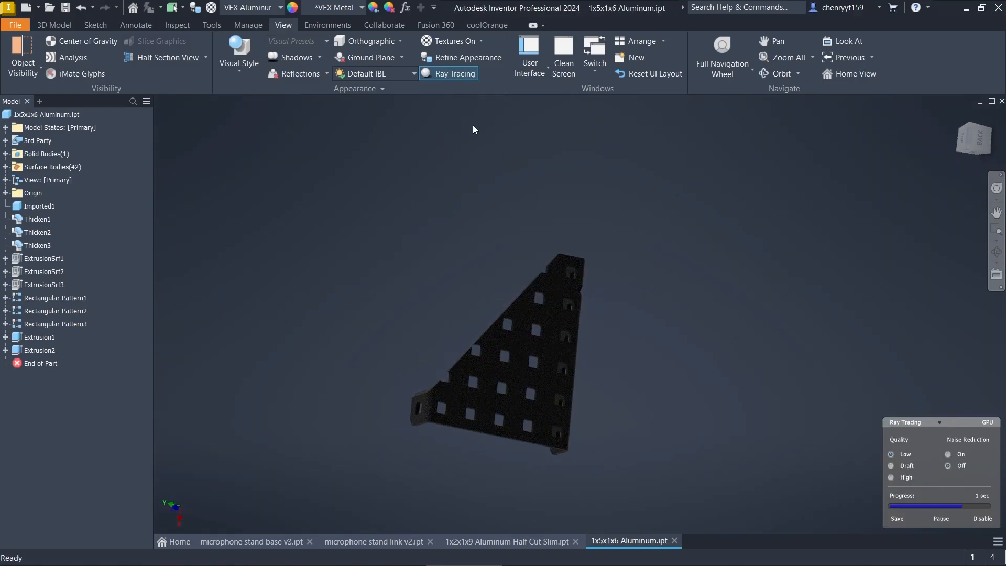
{"action": "left_click", "coordinate": [448, 73]}
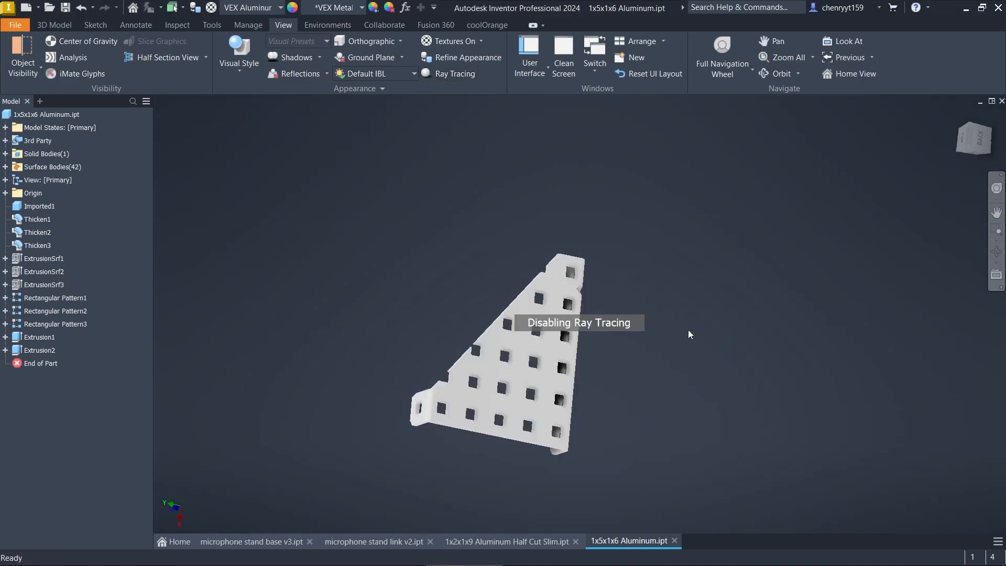
{"action": "left_click_drag", "start_coordinate": [689, 334], "coordinate": [776, 371]}
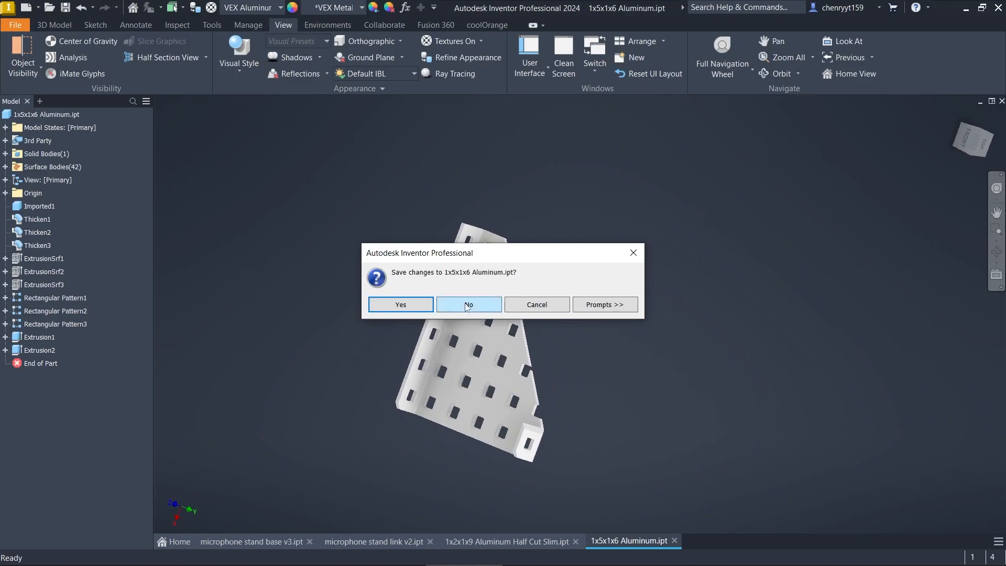
{"action": "left_click", "coordinate": [469, 304]}
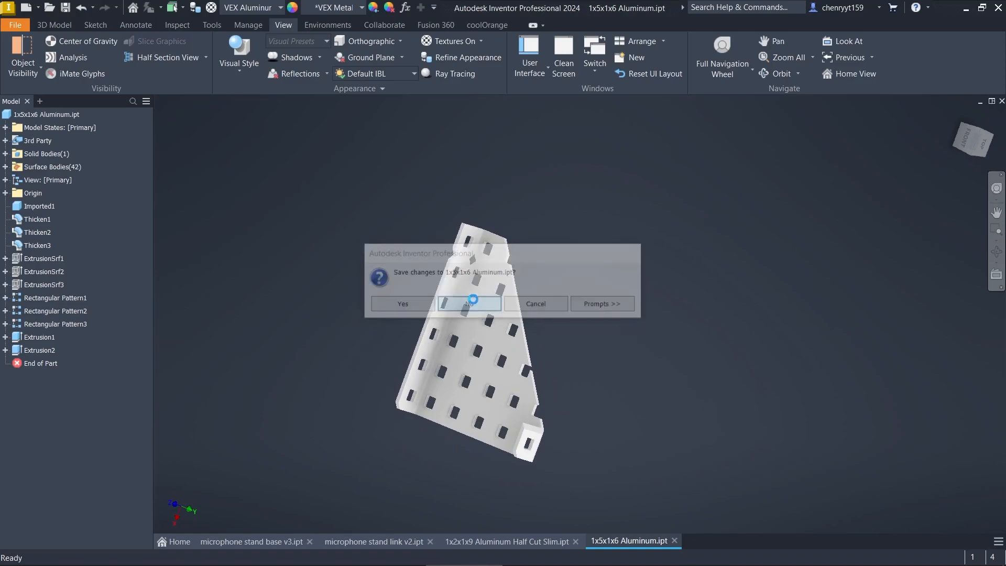
{"action": "left_click", "coordinate": [469, 303]}
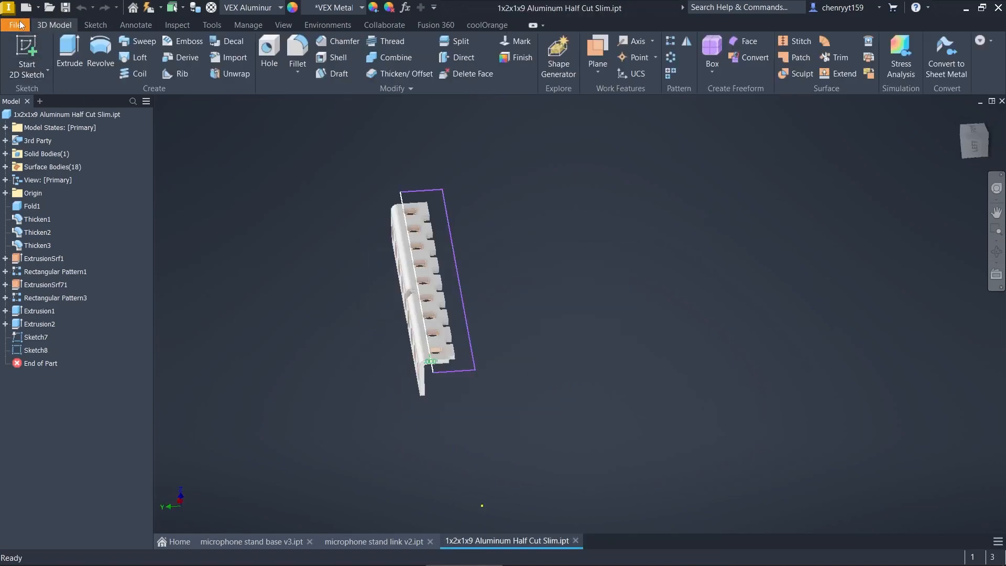
Open Inner Slide Member.ipt and begin a new sketch on it.
{"action": "left_click", "coordinate": [15, 25]}
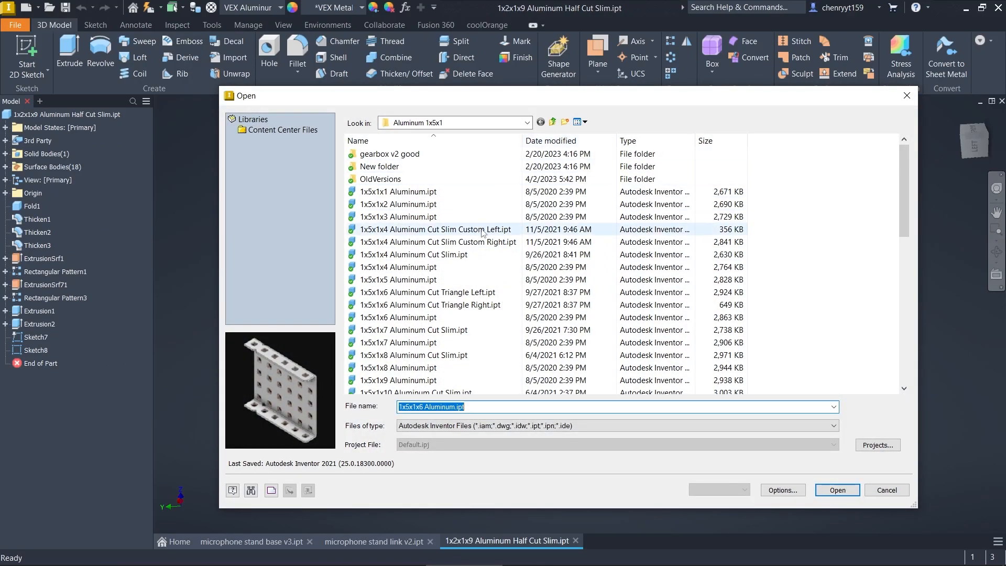
{"action": "left_click", "coordinate": [553, 122]}
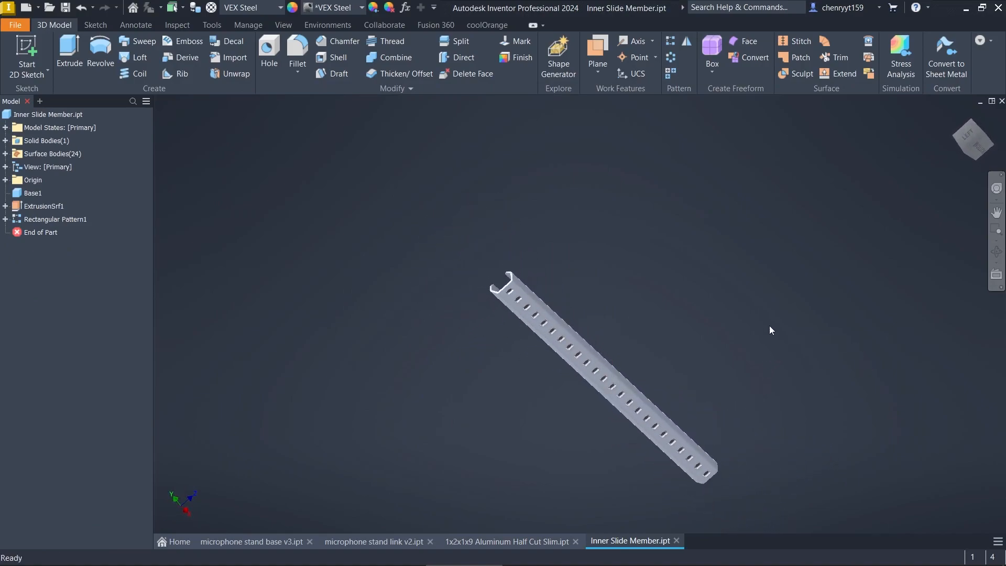
{"action": "left_click", "coordinate": [17, 24]}
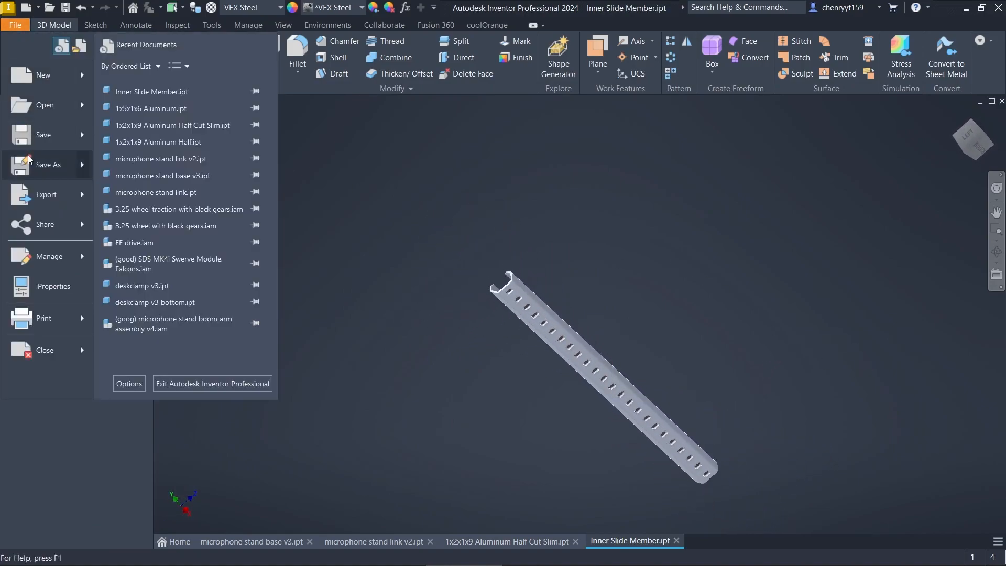
{"action": "left_click", "coordinate": [47, 165]}
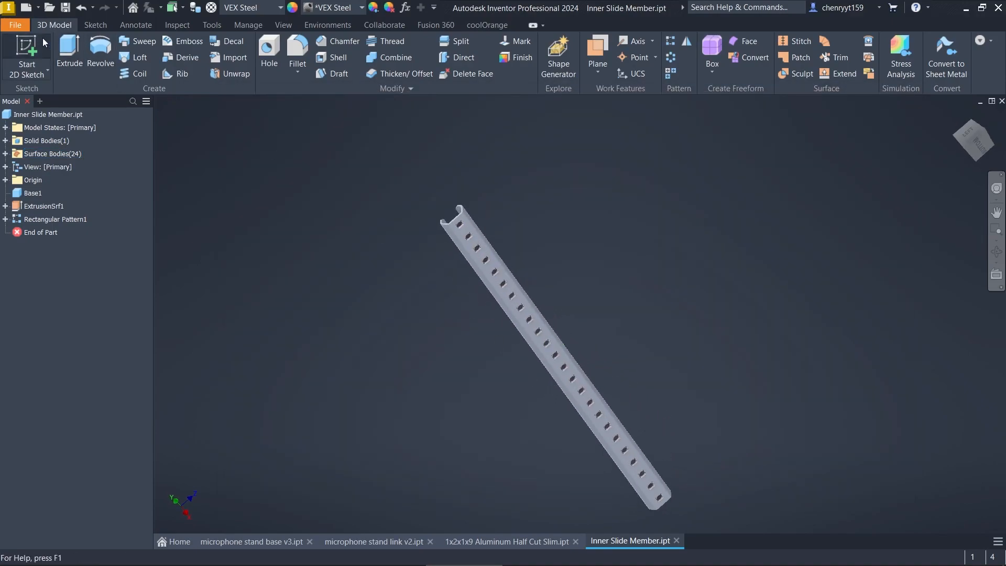
{"action": "left_click", "coordinate": [26, 52]}
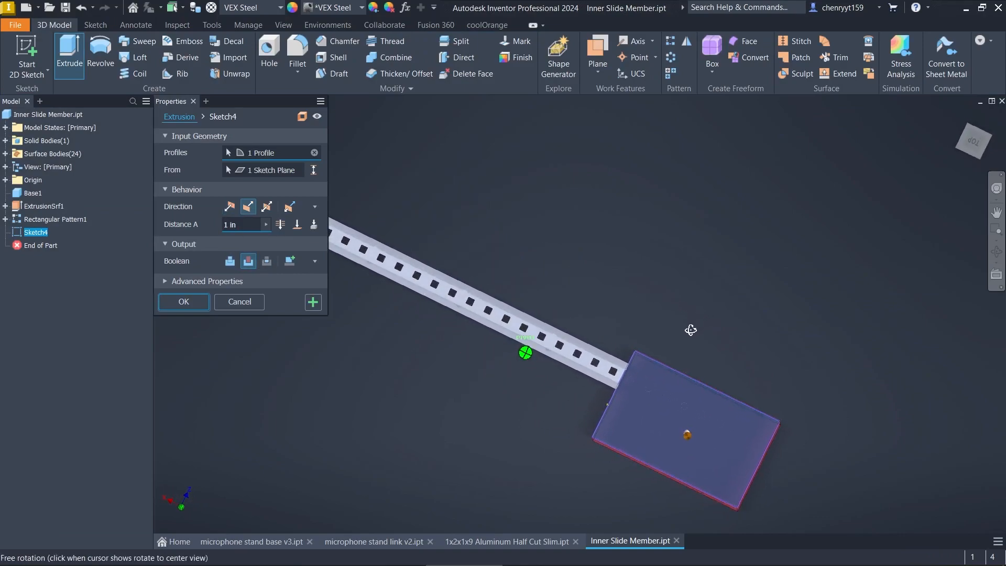
Cancel extruding Sketch4's rectangle and start a new sketch from the member's face.
{"action": "left_click_drag", "start_coordinate": [691, 330], "coordinate": [549, 266]}
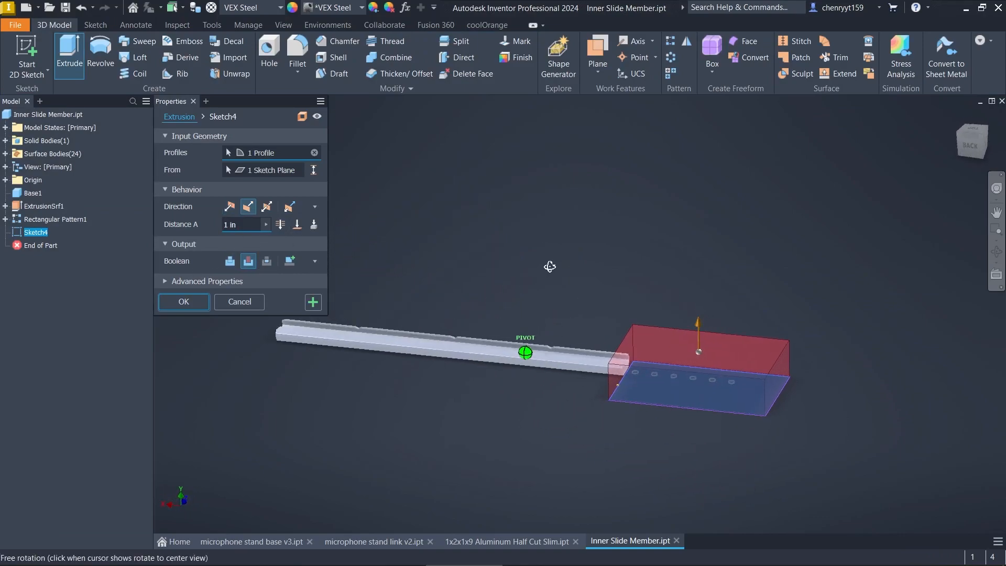
{"action": "left_click", "coordinate": [239, 302]}
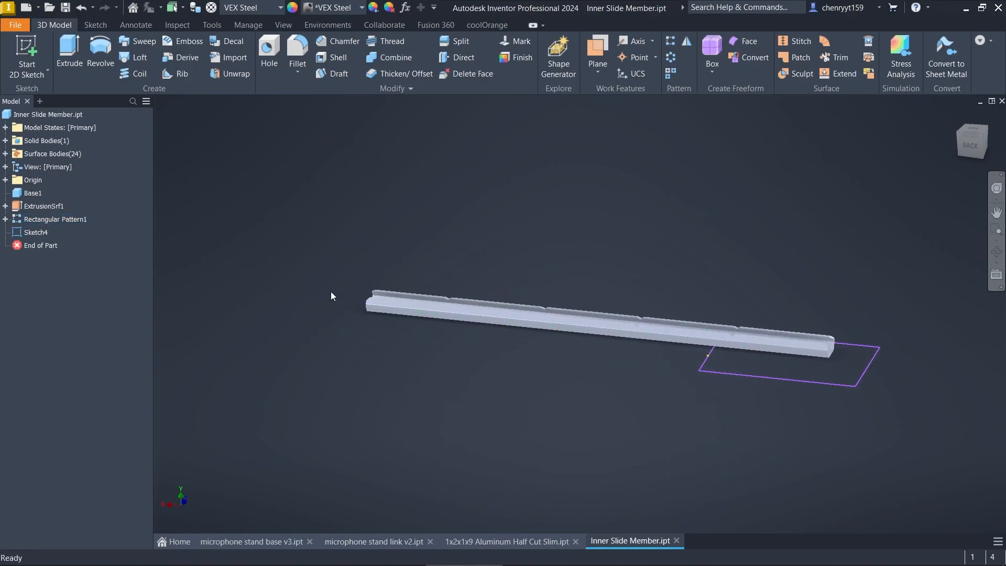
{"action": "left_click", "coordinate": [55, 219]}
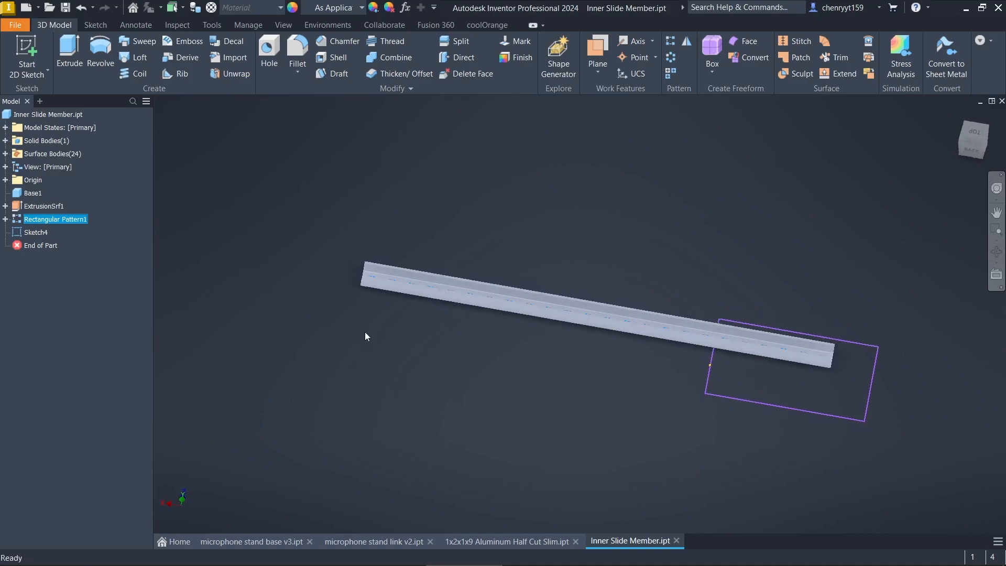
{"action": "right_click", "coordinate": [36, 232]}
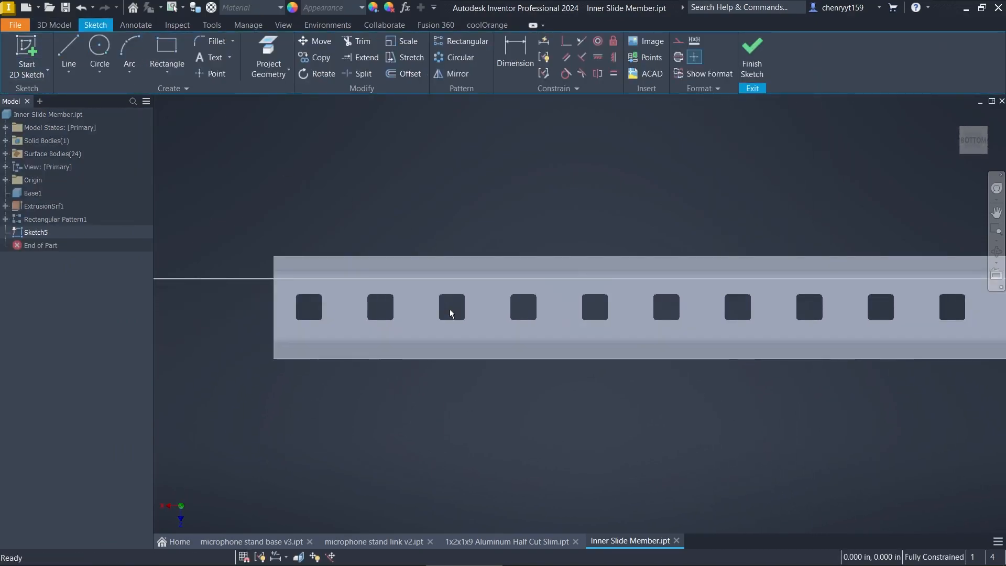
Sketch a 2.5 in rectangle over the channel end and cut-extrude it.
{"action": "left_click", "coordinate": [167, 47]}
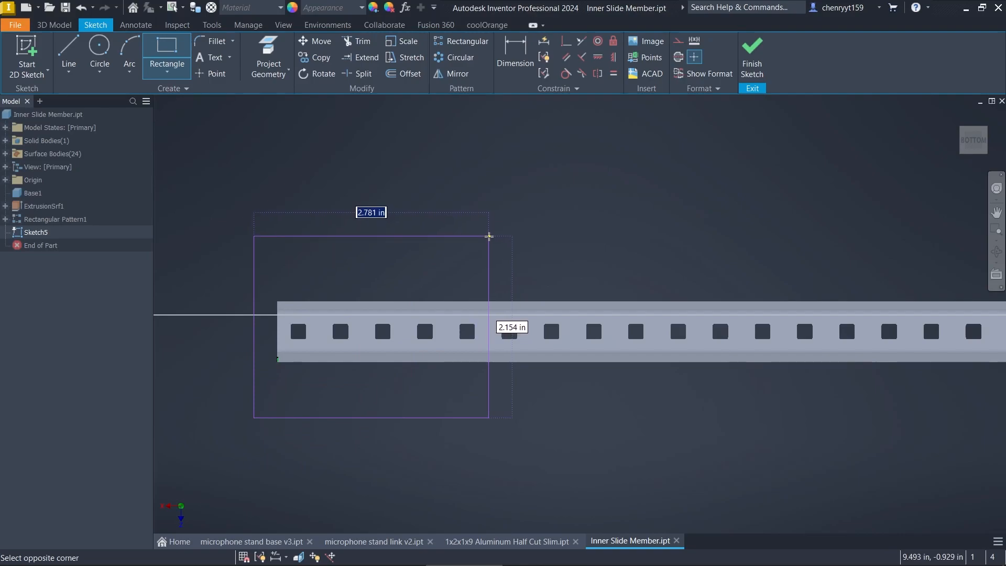
{"action": "left_click", "coordinate": [488, 236]}
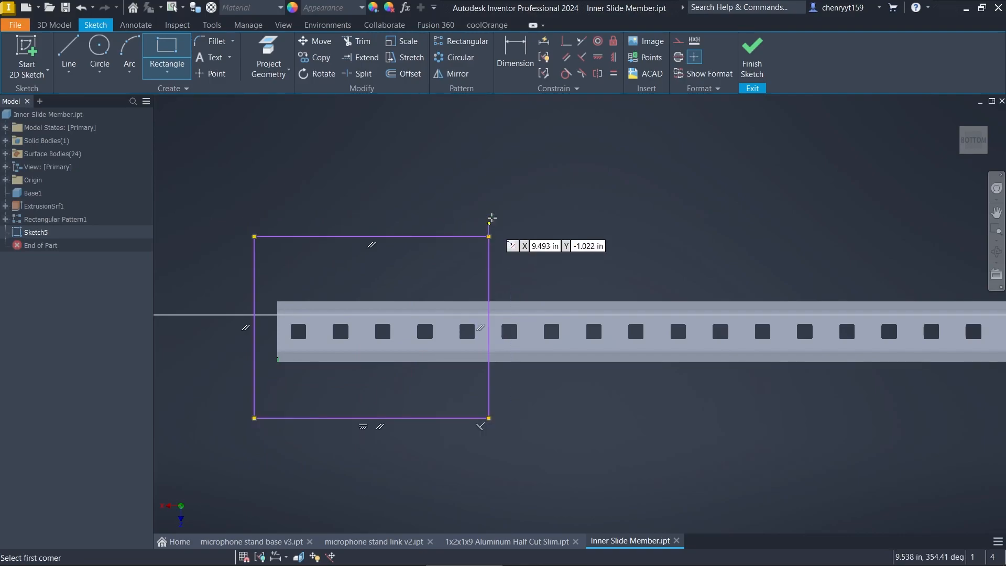
{"action": "left_click", "coordinate": [515, 51]}
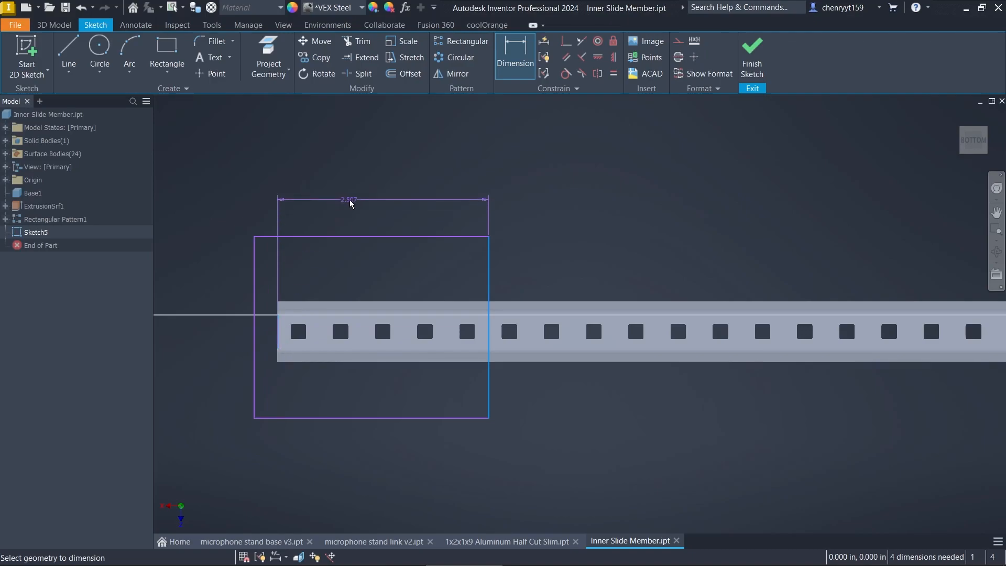
{"action": "left_click", "coordinate": [349, 200]}
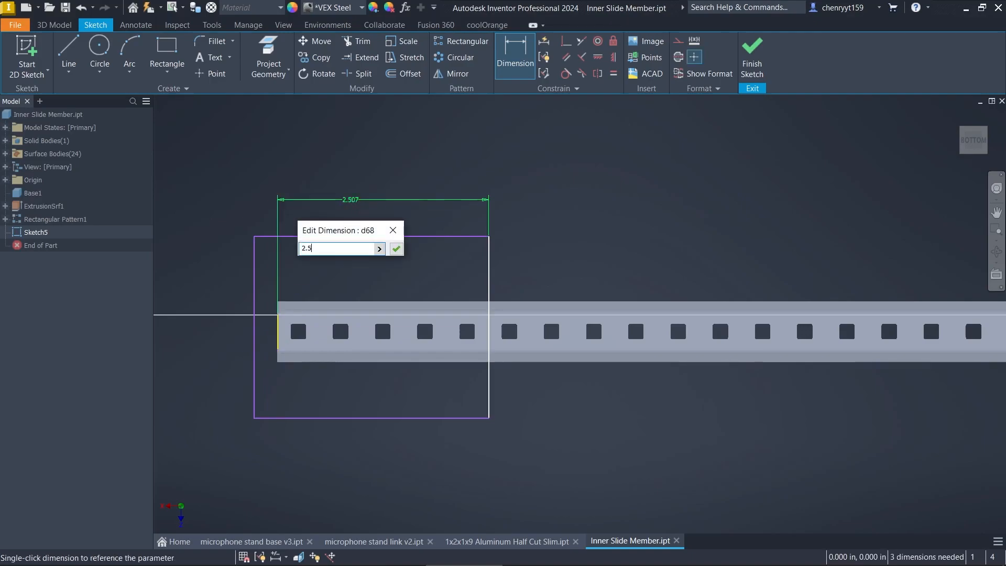
{"action": "left_click", "coordinate": [396, 249]}
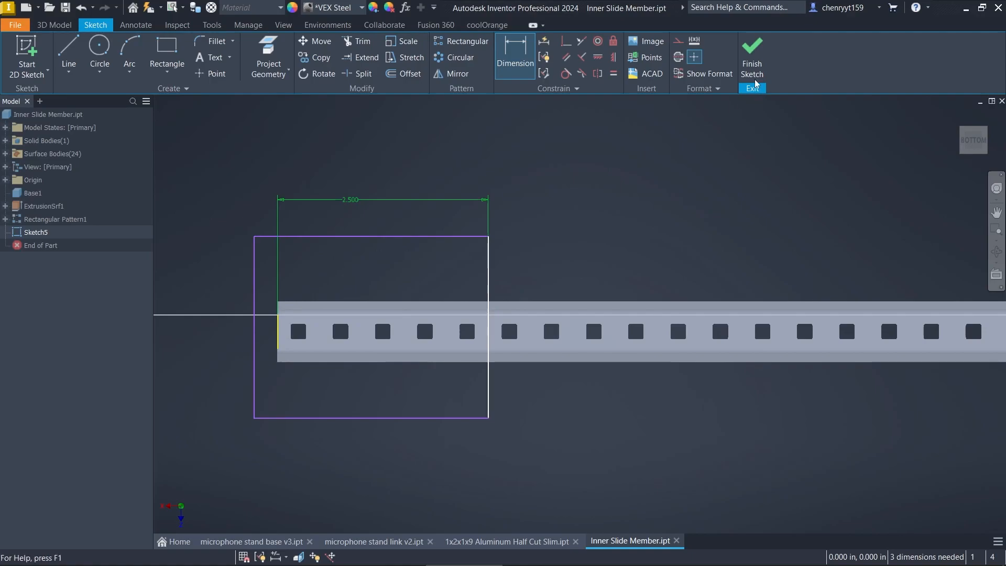
{"action": "left_click", "coordinate": [753, 50]}
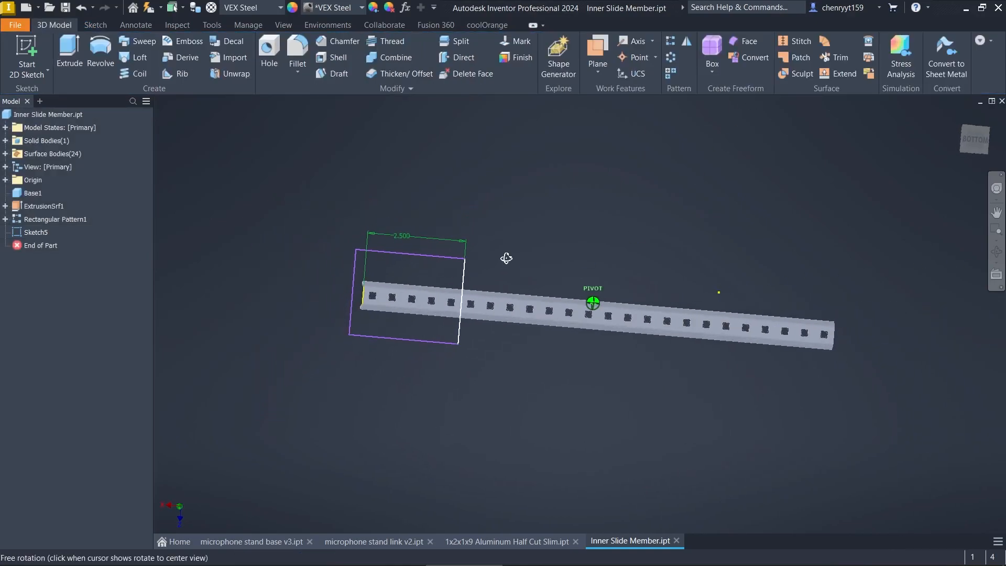
{"action": "left_click", "coordinate": [69, 50]}
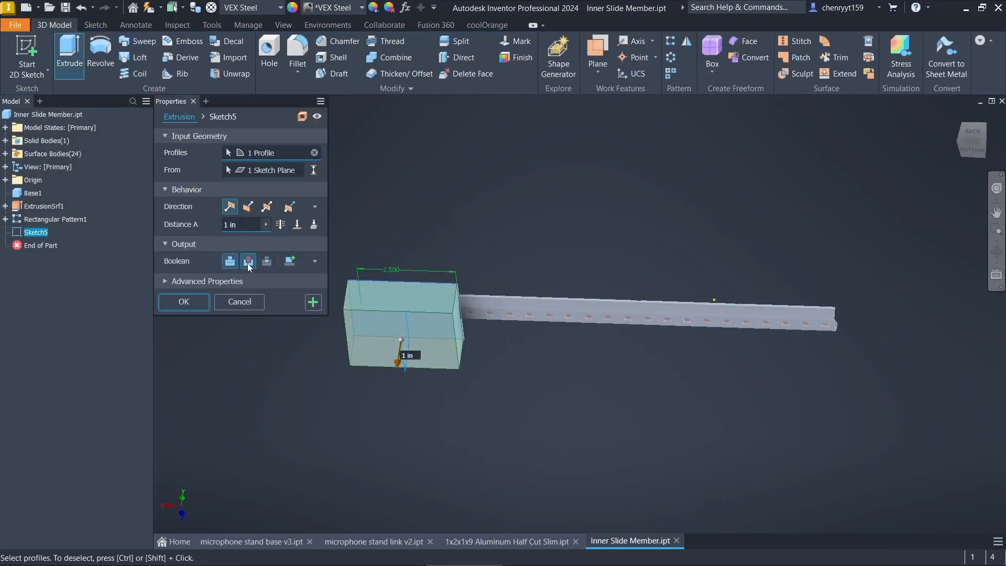
{"action": "left_click", "coordinate": [184, 302]}
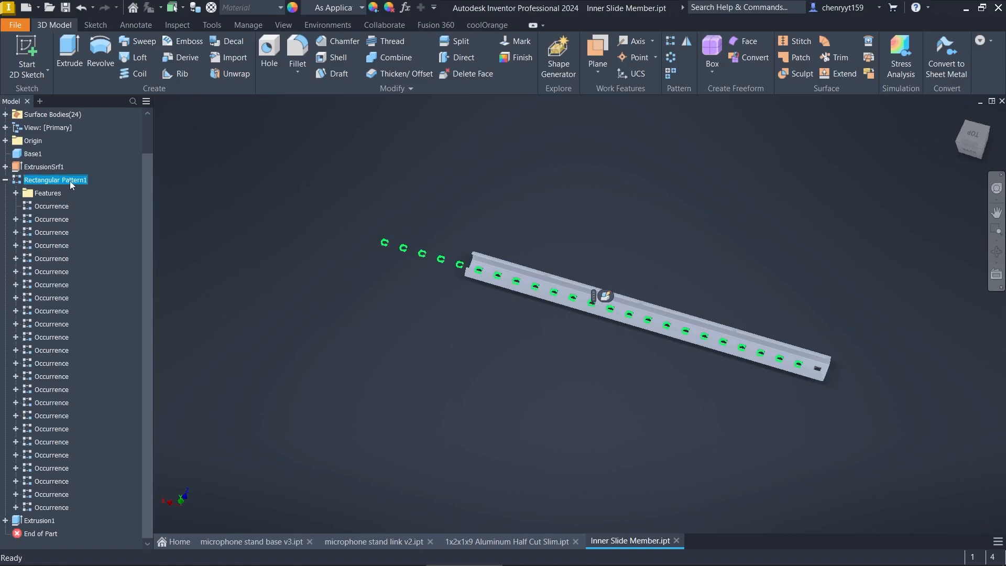
Reduce Rectangular Pattern1 to 19 occurrences and orbit to inspect the trimmed end.
{"action": "double_click", "coordinate": [55, 180]}
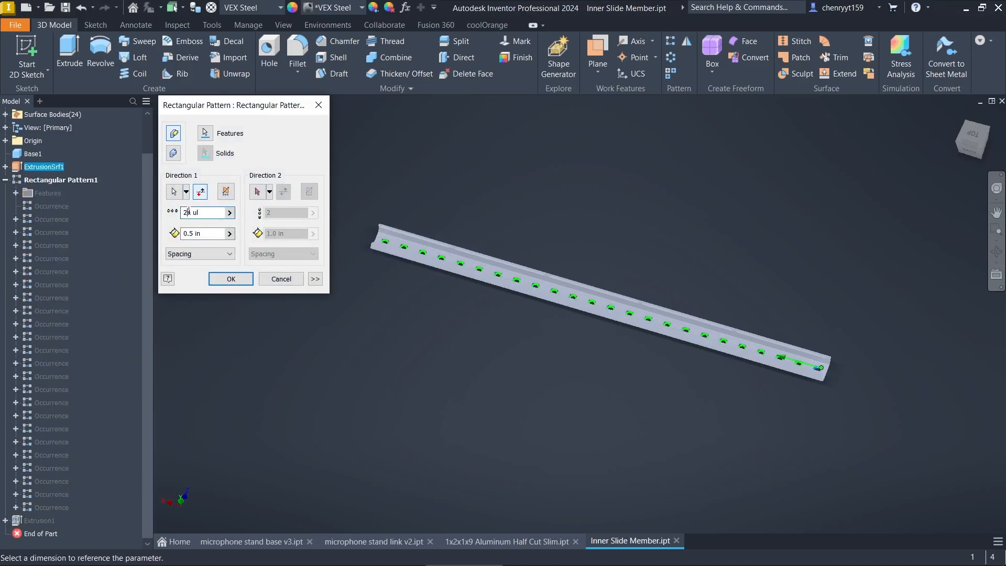
{"action": "type", "text": "19"}
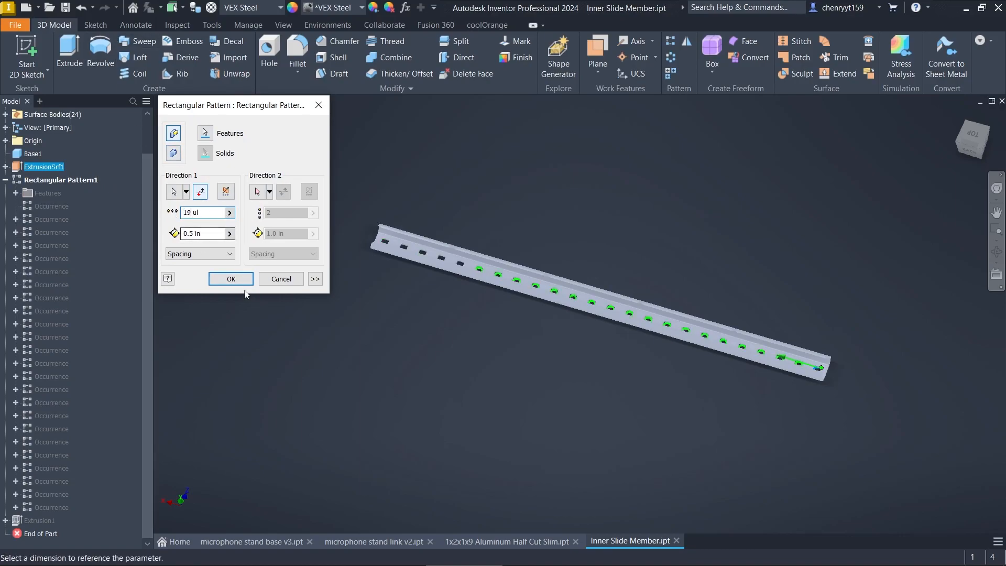
{"action": "left_click", "coordinate": [231, 279]}
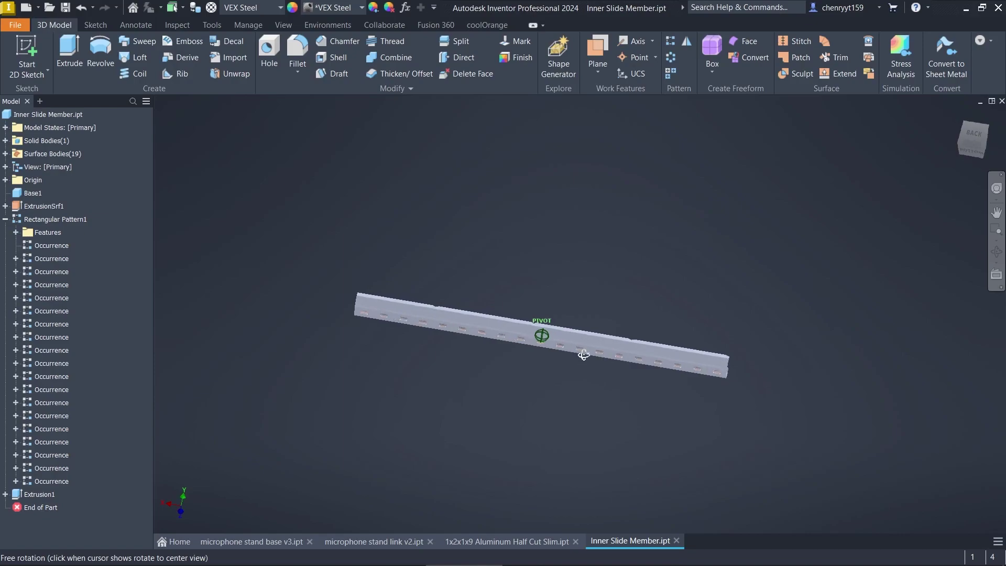
{"action": "left_click_drag", "start_coordinate": [584, 355], "coordinate": [540, 446]}
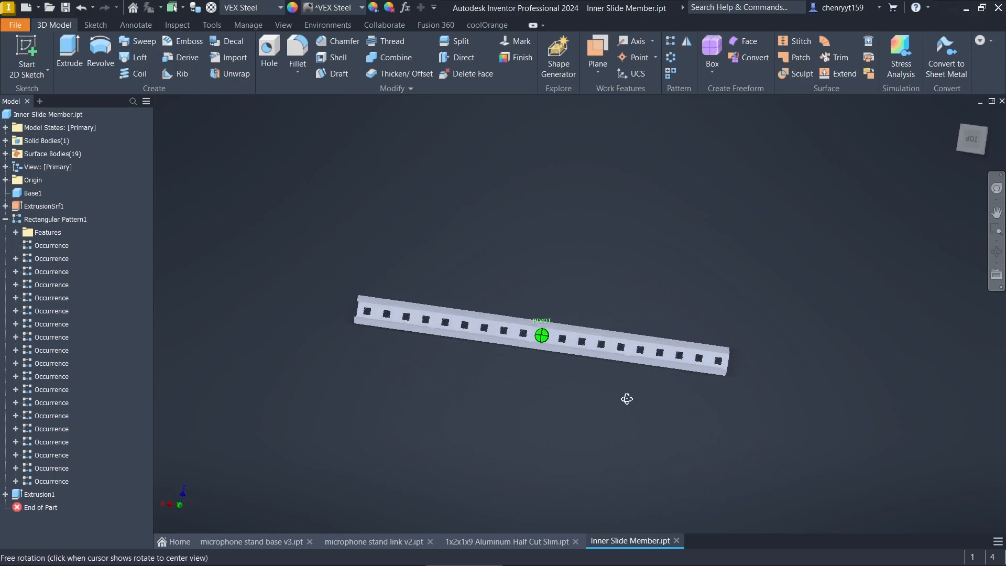
{"action": "left_click_drag", "start_coordinate": [543, 335], "coordinate": [770, 374]}
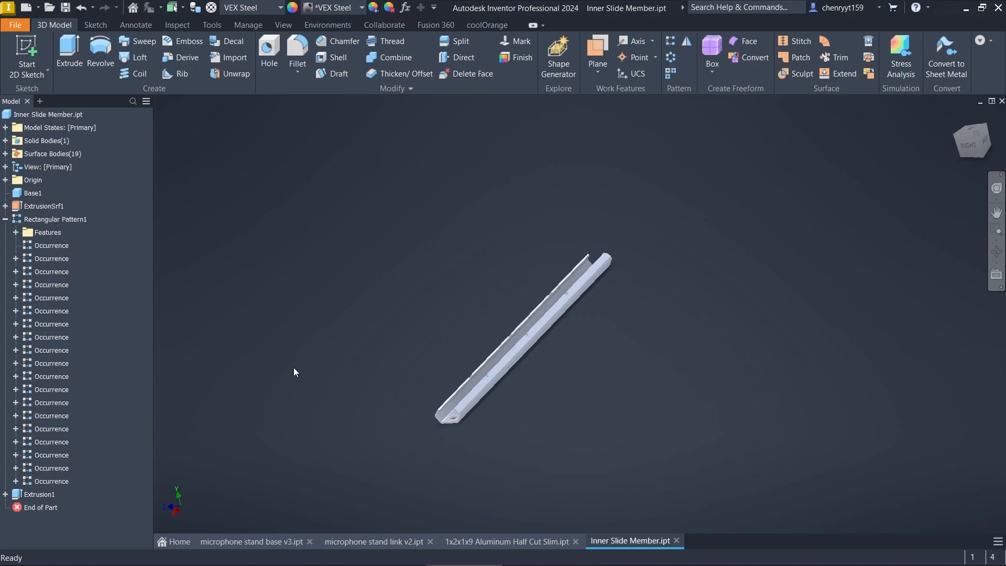
{"action": "left_click", "coordinate": [26, 56]}
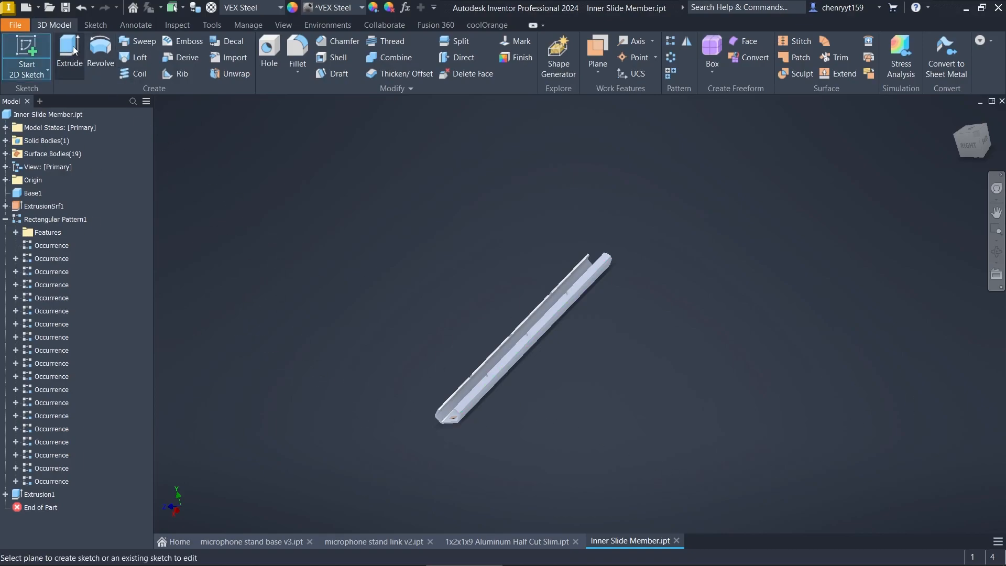
{"action": "left_click", "coordinate": [16, 24]}
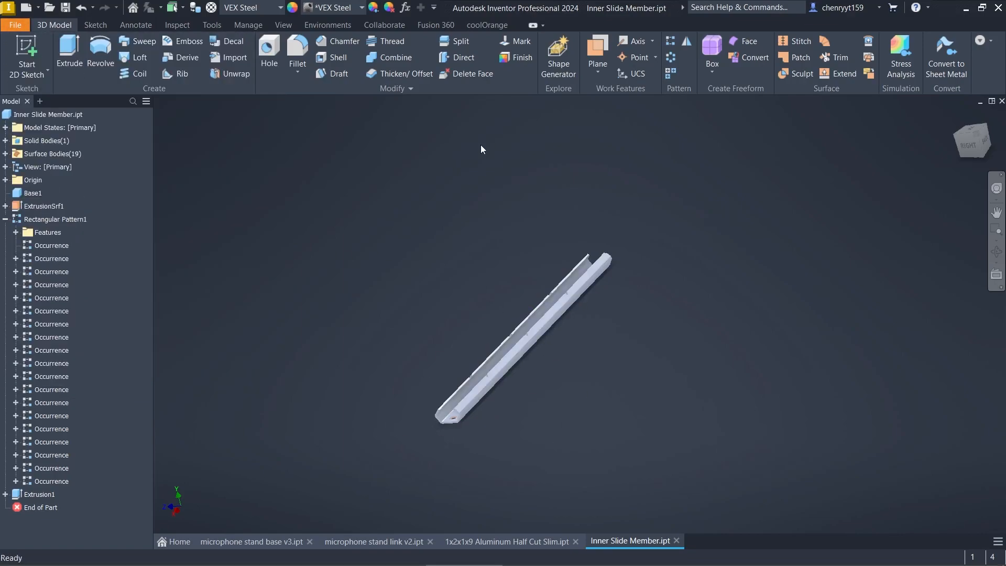
{"action": "mouse_move", "coordinate": [328, 214]}
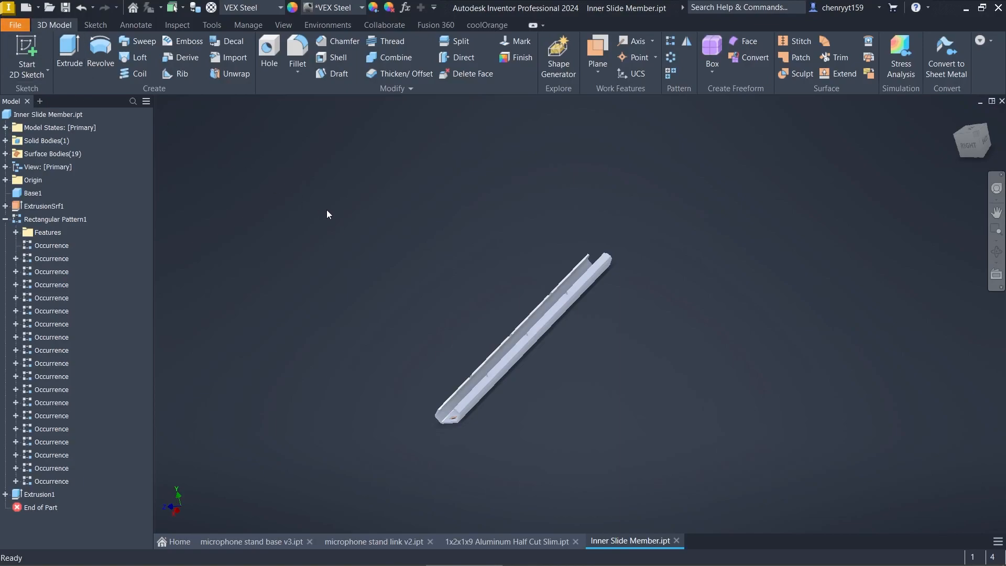
Browse the library to the Motion > Gears > HS Gear folder.
{"action": "left_click", "coordinate": [18, 24]}
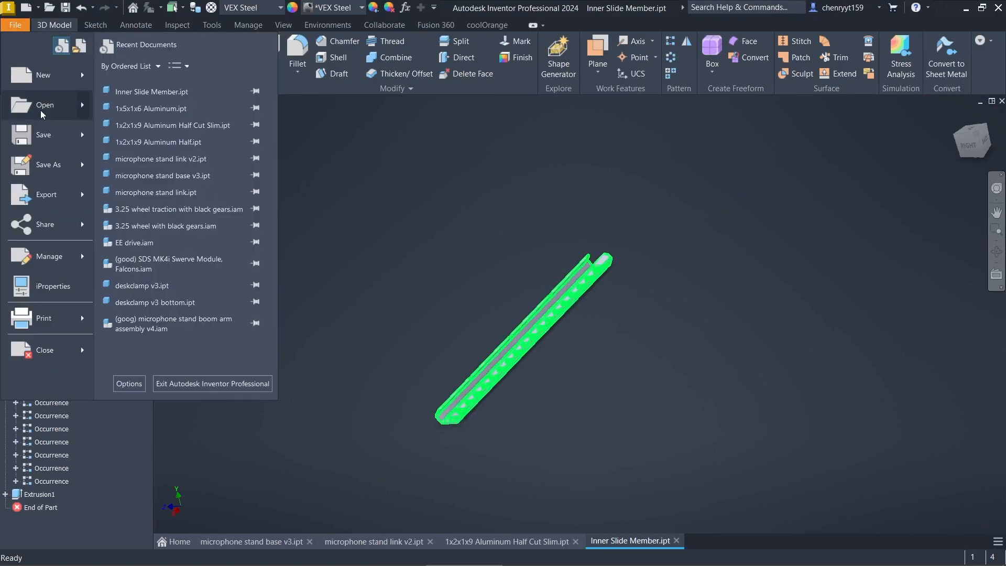
{"action": "left_click", "coordinate": [44, 105]}
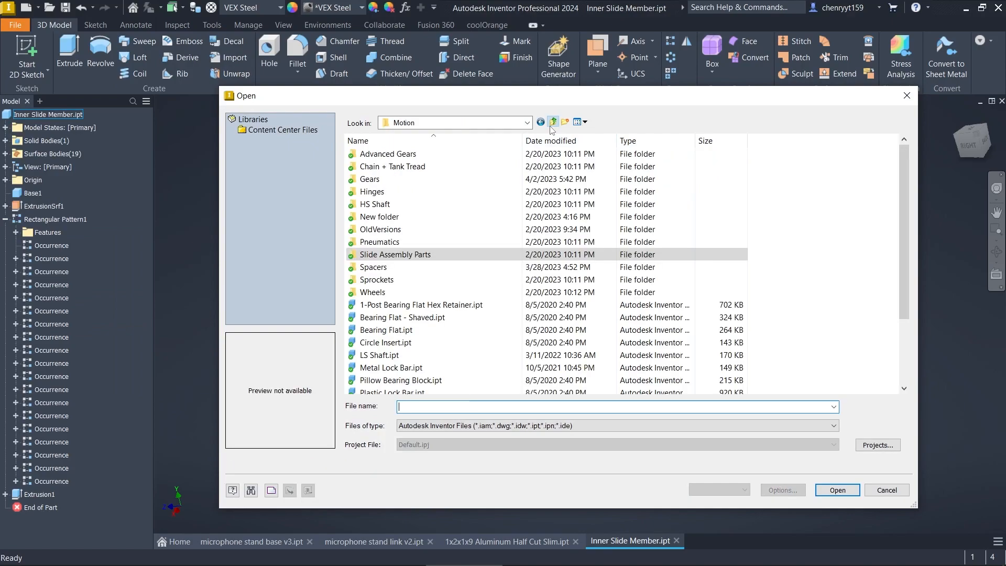
{"action": "left_click", "coordinate": [553, 121]}
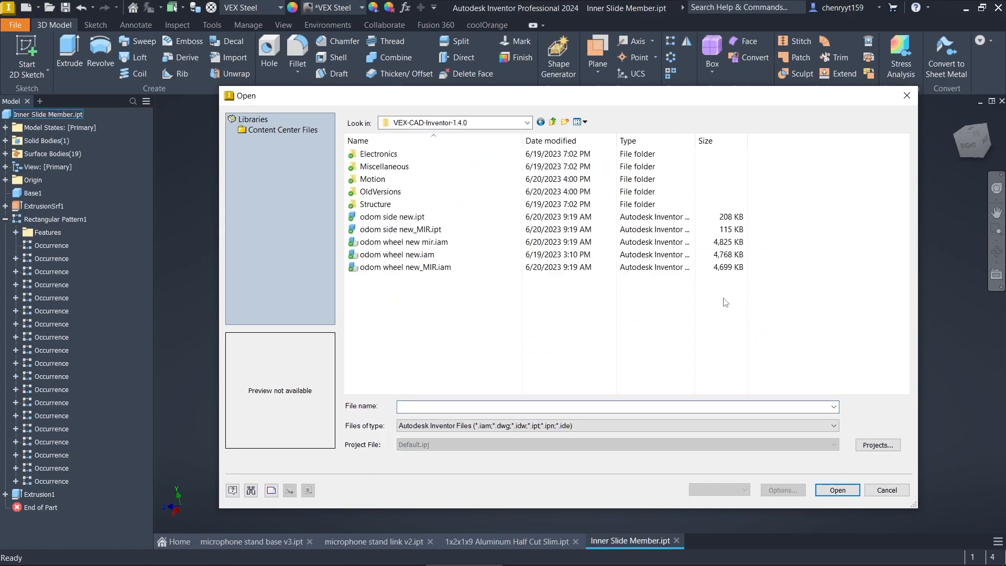
{"action": "mouse_move", "coordinate": [369, 167]}
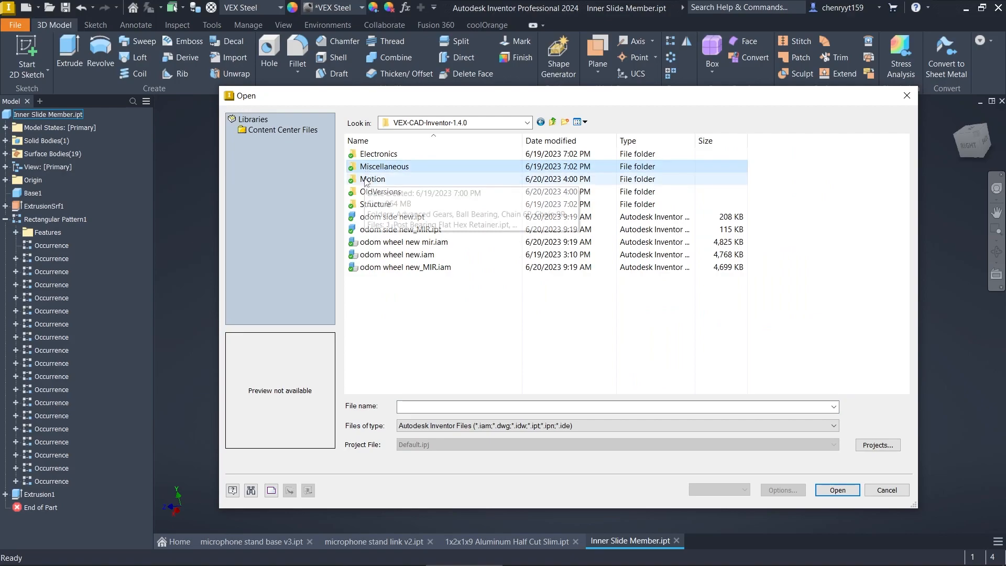
{"action": "double_click", "coordinate": [373, 179]}
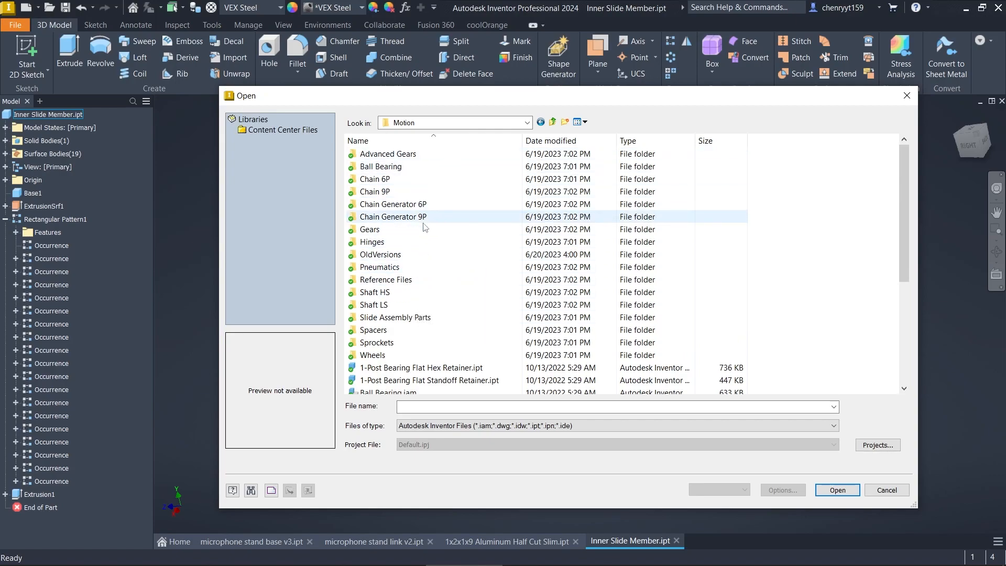
{"action": "double_click", "coordinate": [369, 230]}
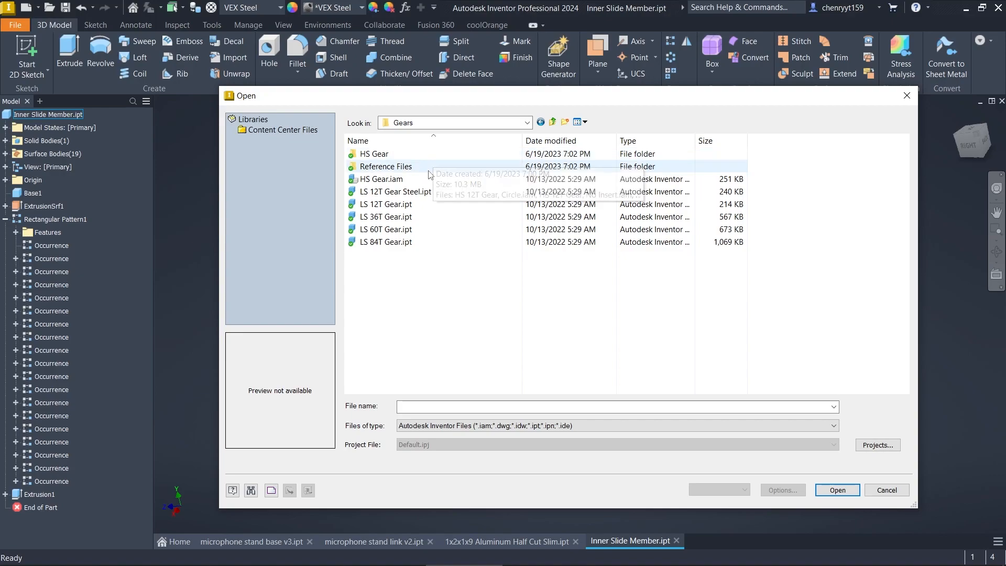
{"action": "double_click", "coordinate": [373, 154]}
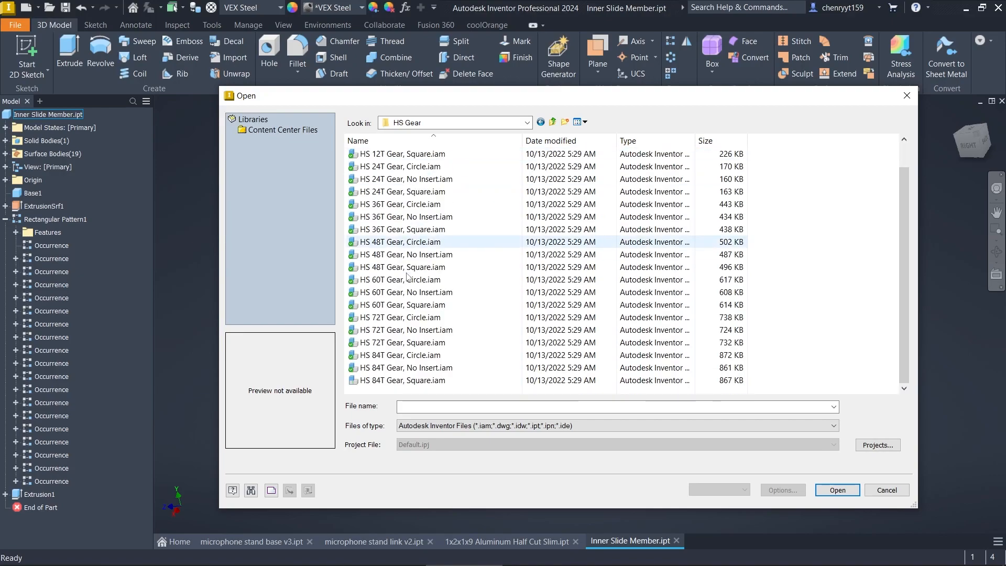
Compare gear previews and open the HS 48T Gear, No Insert assembly.
{"action": "left_click", "coordinate": [401, 279]}
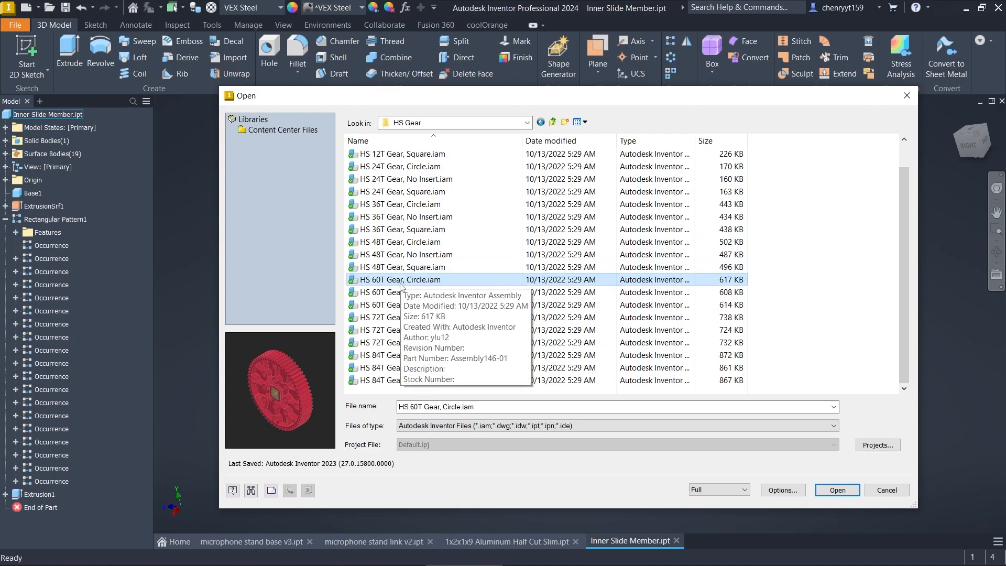
{"action": "left_click", "coordinate": [402, 266]}
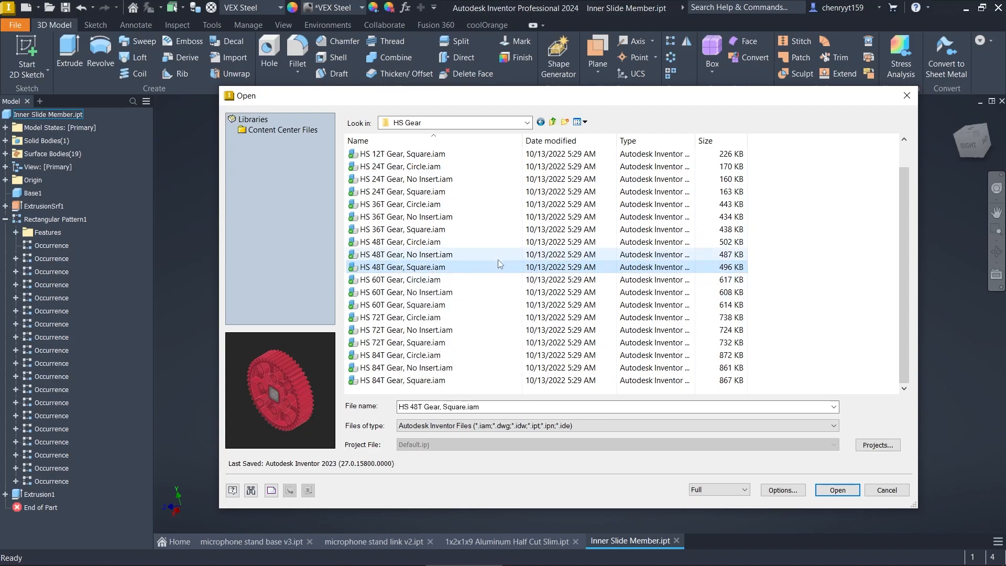
{"action": "left_click", "coordinate": [406, 367]}
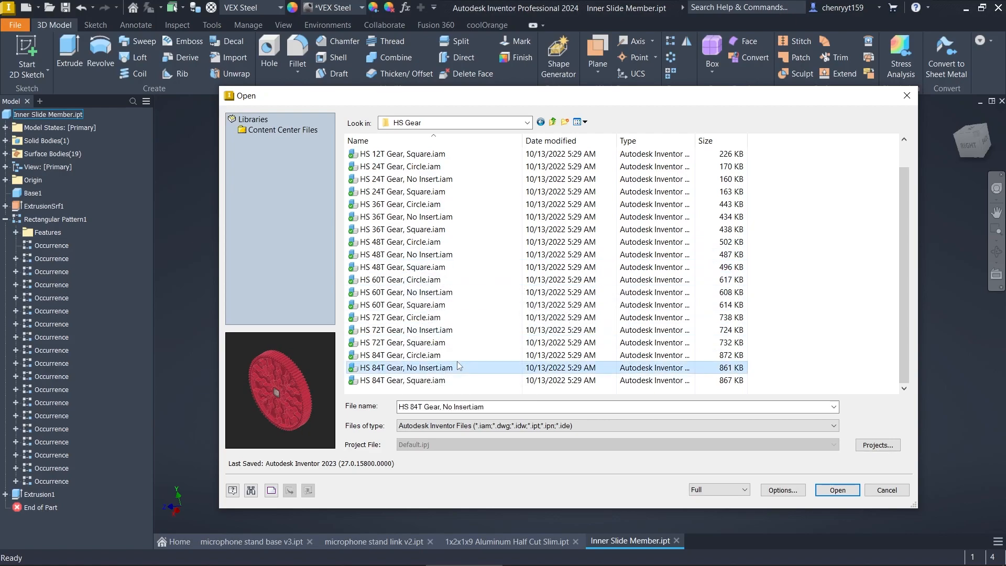
{"action": "left_click", "coordinate": [400, 242]}
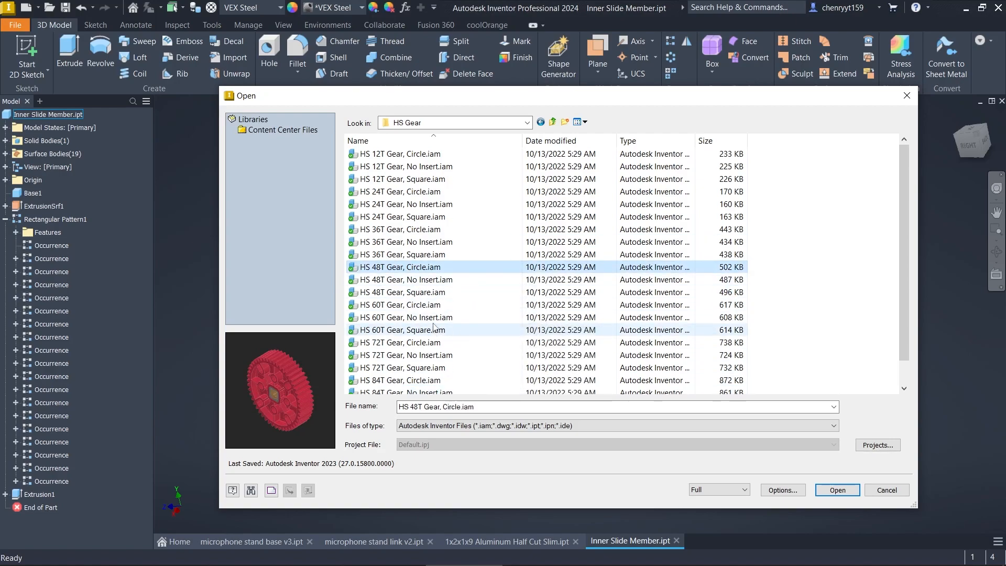
{"action": "left_click", "coordinate": [406, 279]}
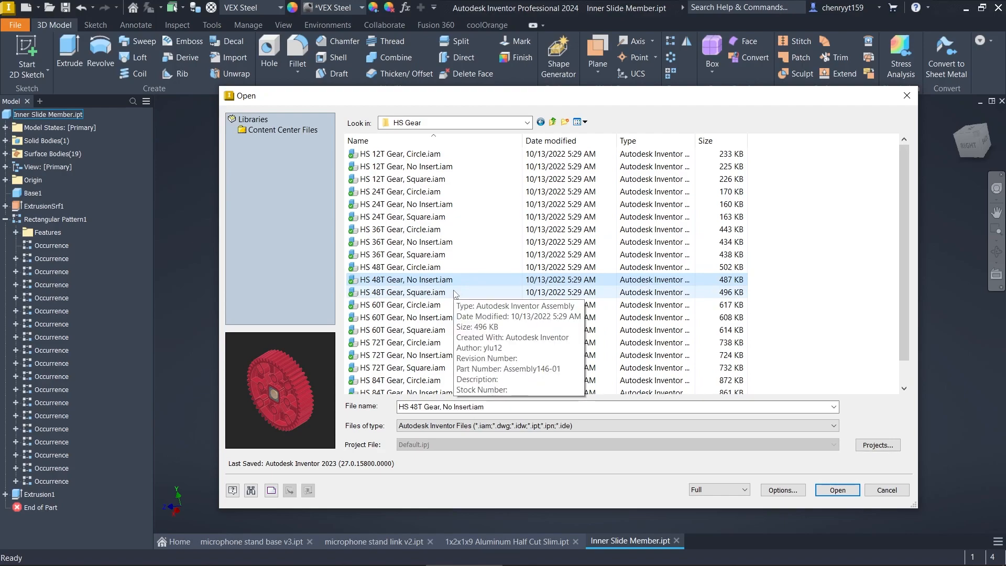
{"action": "left_click", "coordinate": [403, 292]}
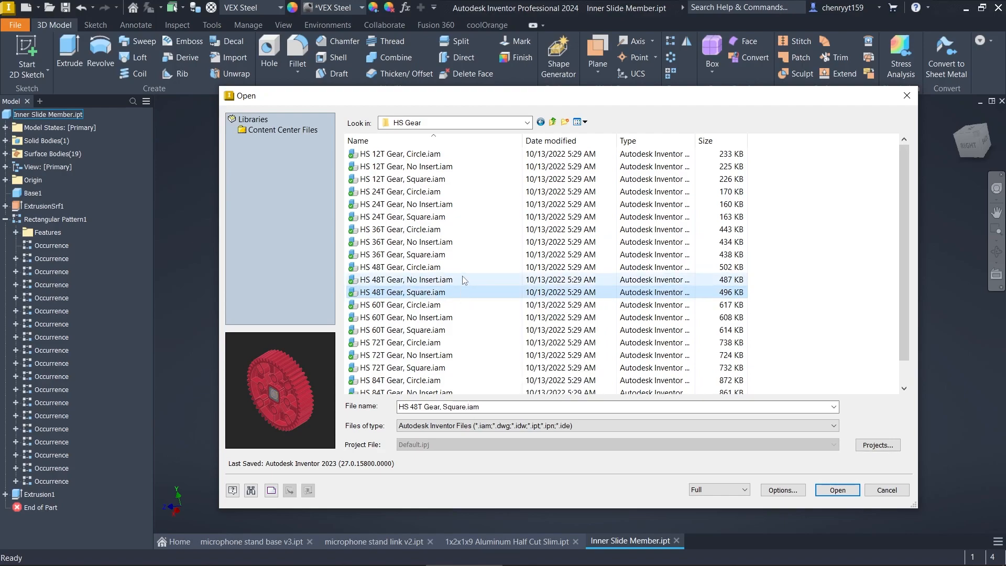
{"action": "left_click", "coordinate": [400, 267]}
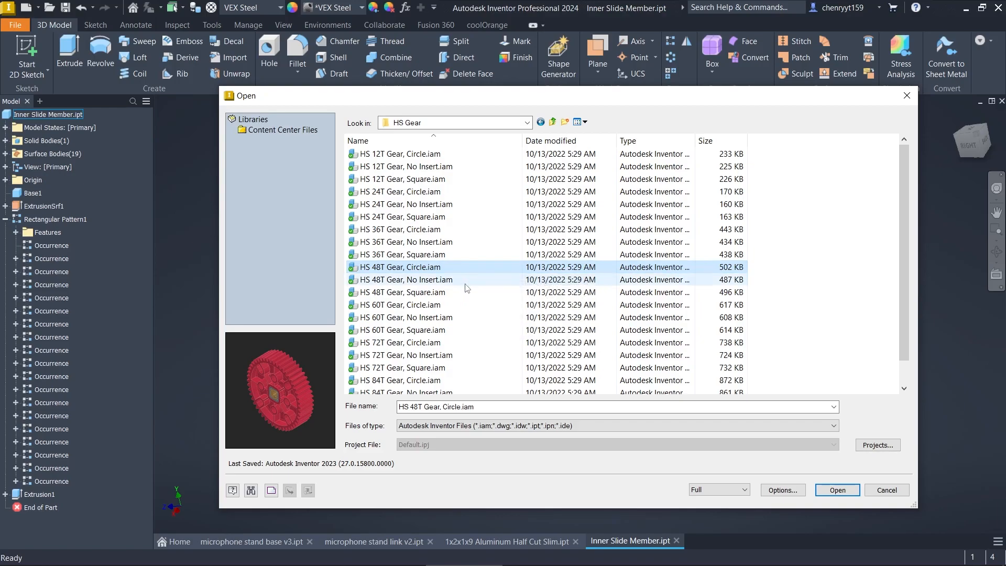
{"action": "left_click", "coordinate": [406, 279]}
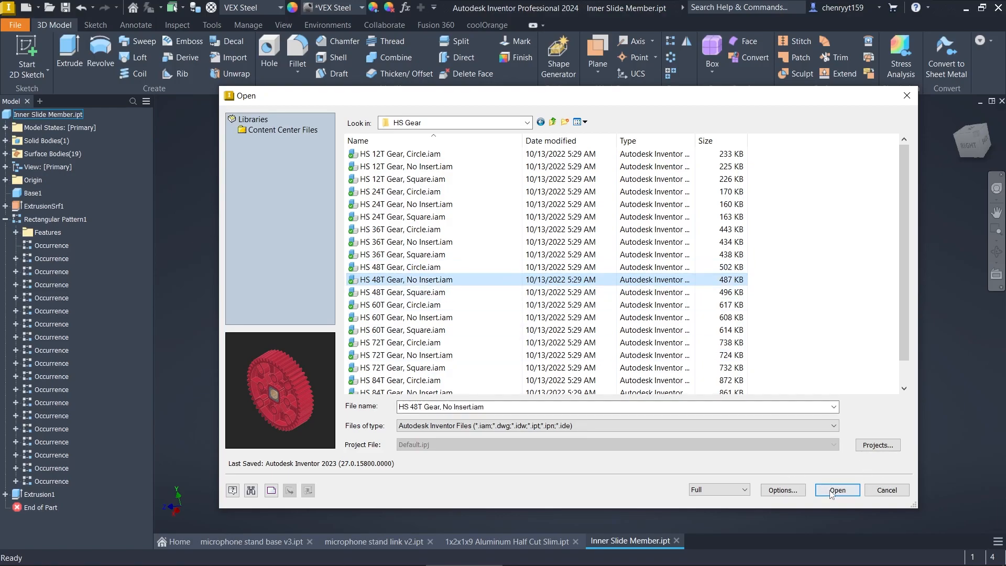
{"action": "left_click", "coordinate": [837, 490]}
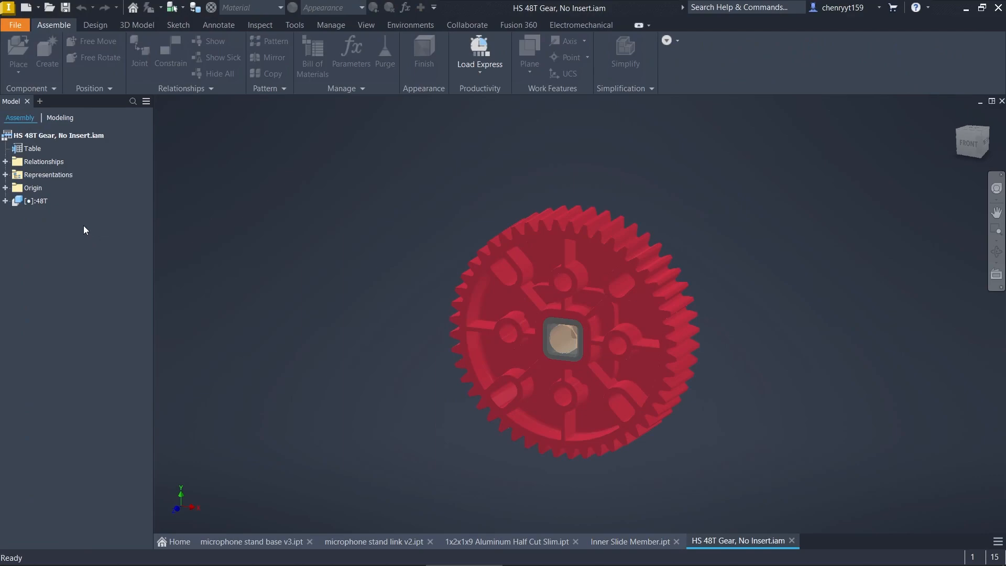
{"action": "left_click", "coordinate": [5, 201]}
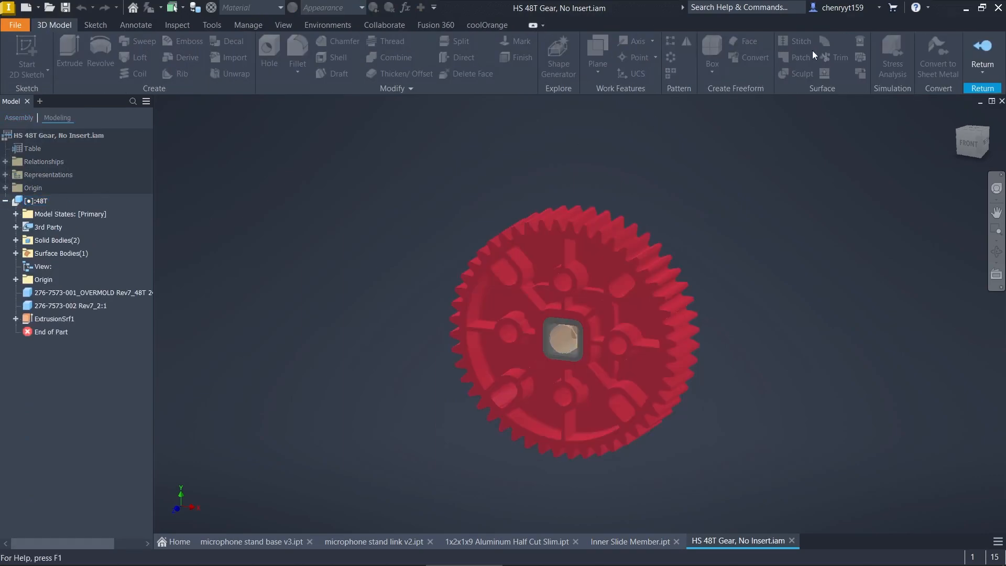
Open HS 48T Gear, No Insert.ipt from the Open dialog.
{"action": "left_click", "coordinate": [15, 25]}
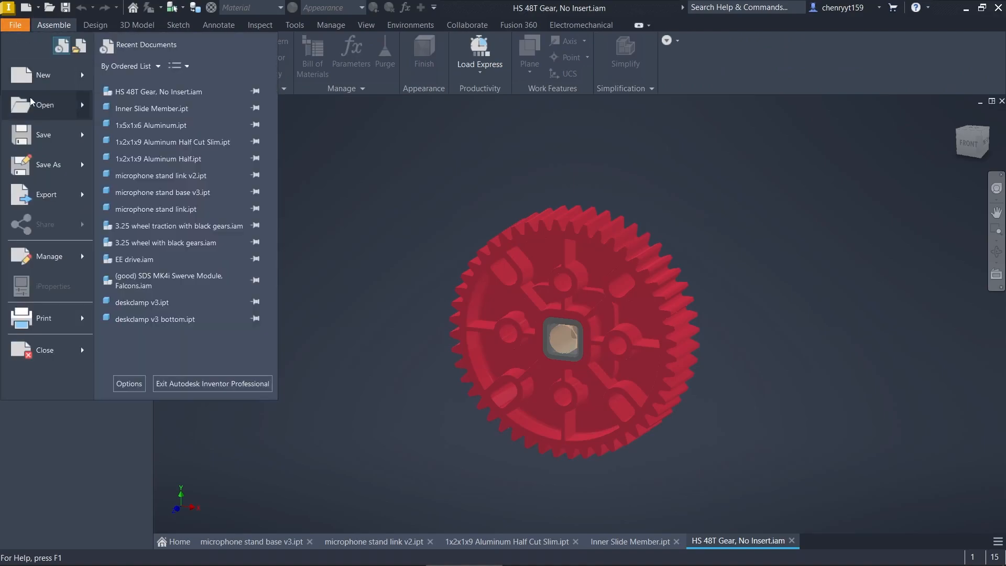
{"action": "left_click", "coordinate": [44, 105]}
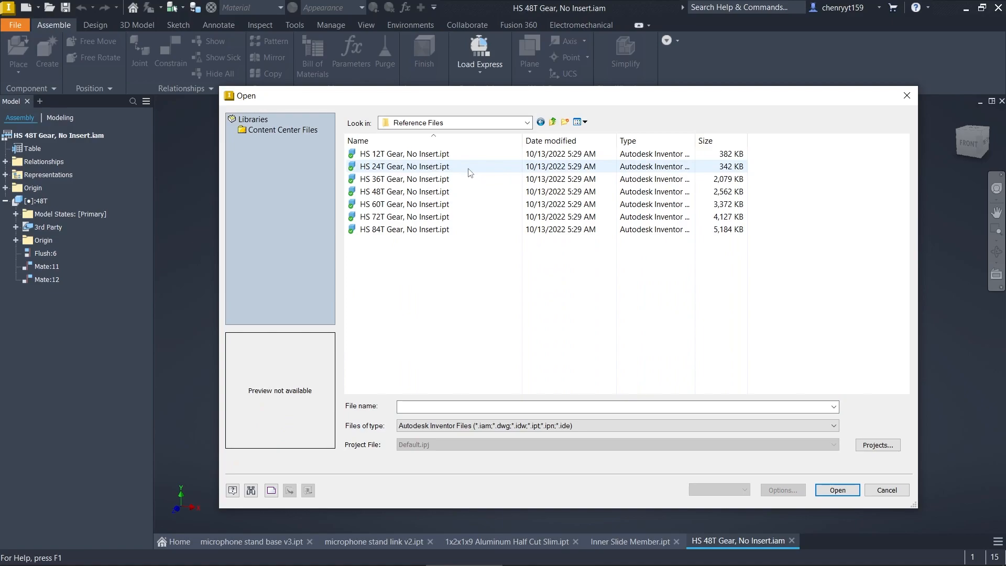
{"action": "left_click", "coordinate": [404, 192]}
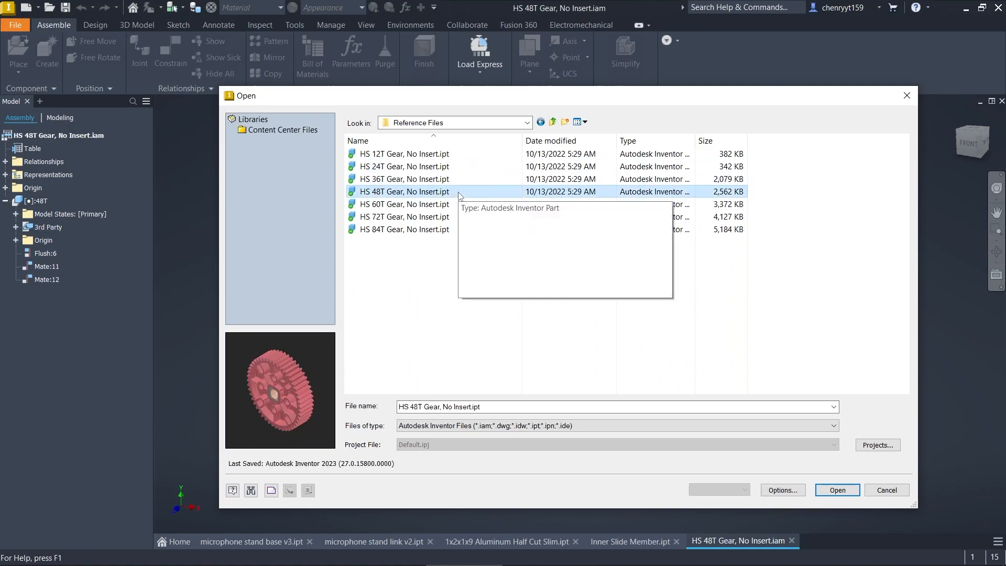
{"action": "mouse_move", "coordinate": [836, 495]}
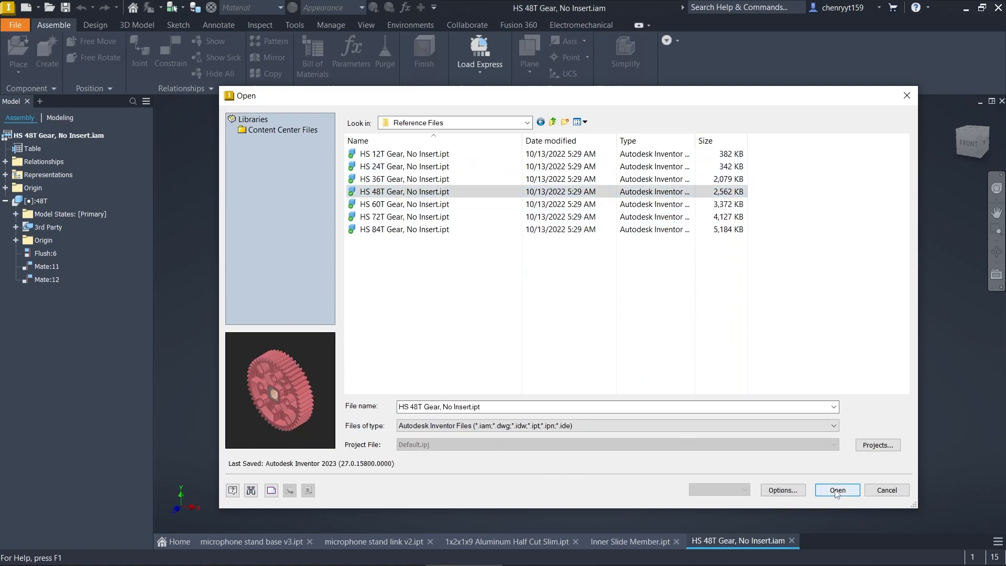
{"action": "left_click", "coordinate": [837, 490]}
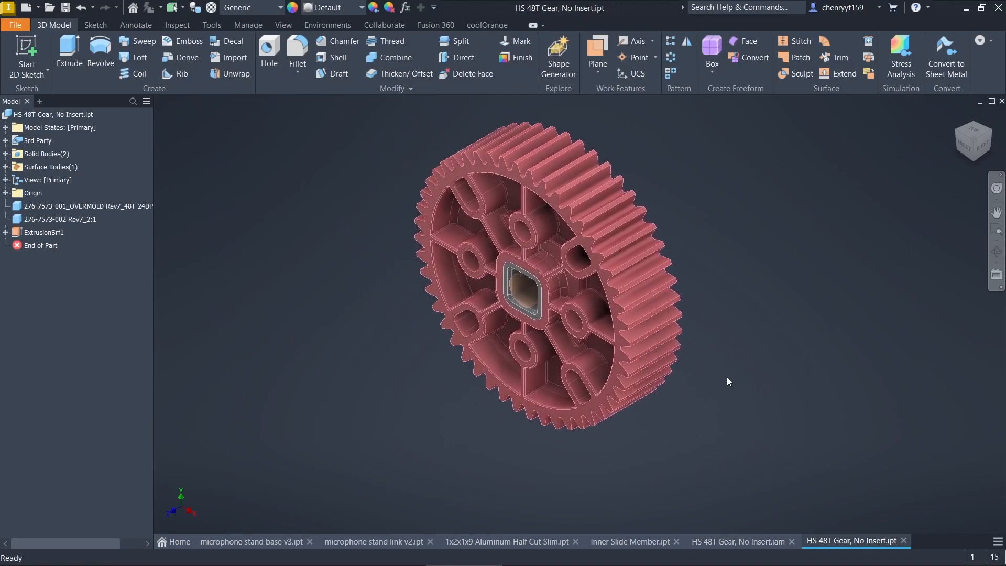
{"action": "left_click_drag", "start_coordinate": [729, 382], "coordinate": [437, 345]}
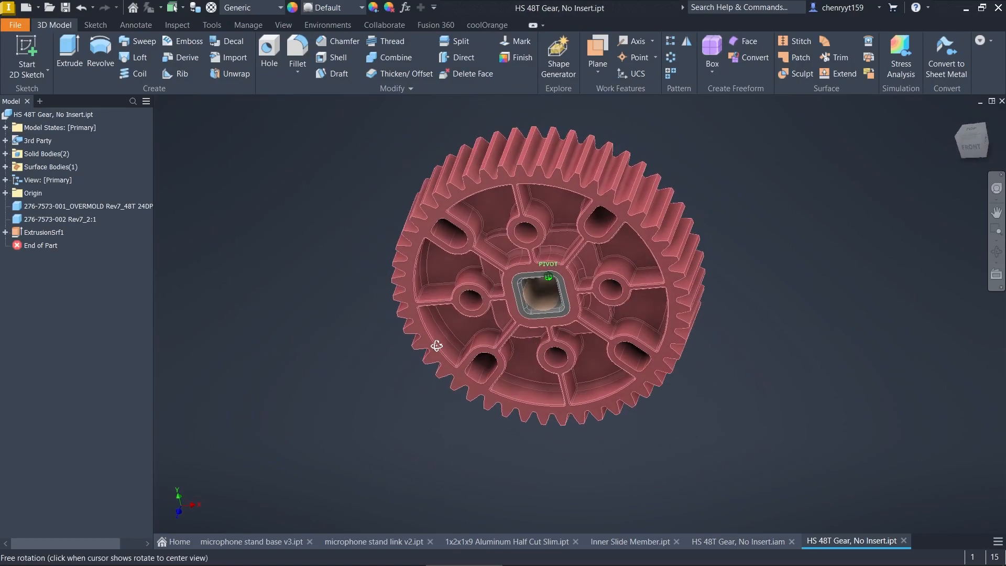
{"action": "left_click_drag", "start_coordinate": [437, 346], "coordinate": [578, 288]}
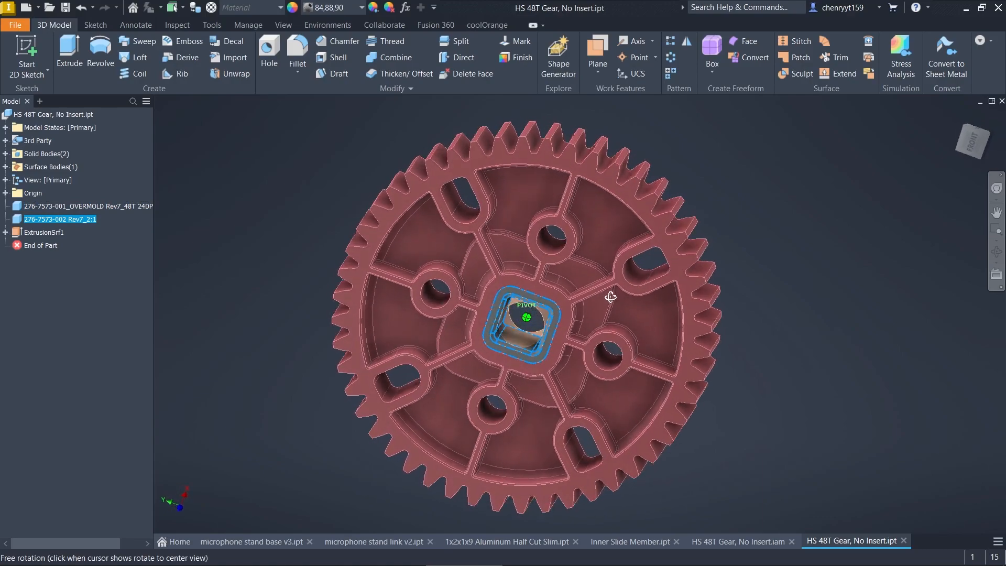
{"action": "left_click", "coordinate": [59, 218]}
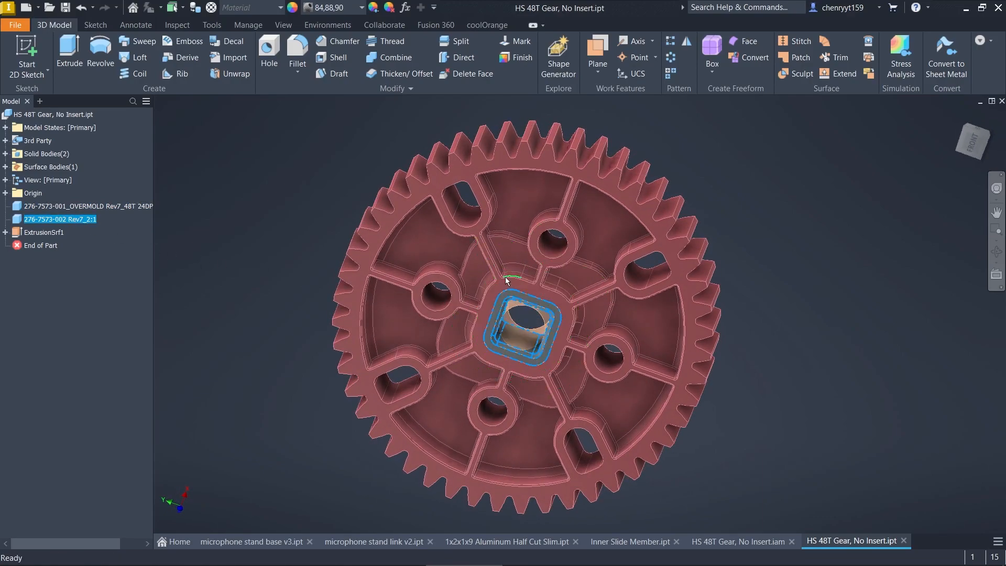
{"action": "left_click", "coordinate": [81, 206]}
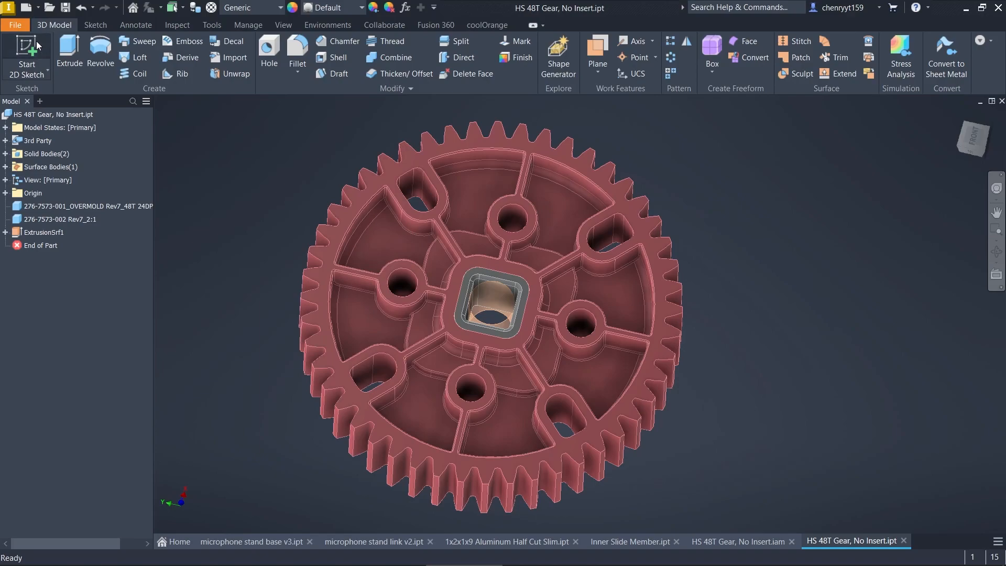
Create Sketch2 on the gear face with a hub circle and a circle beyond the teeth.
{"action": "left_click", "coordinate": [26, 52]}
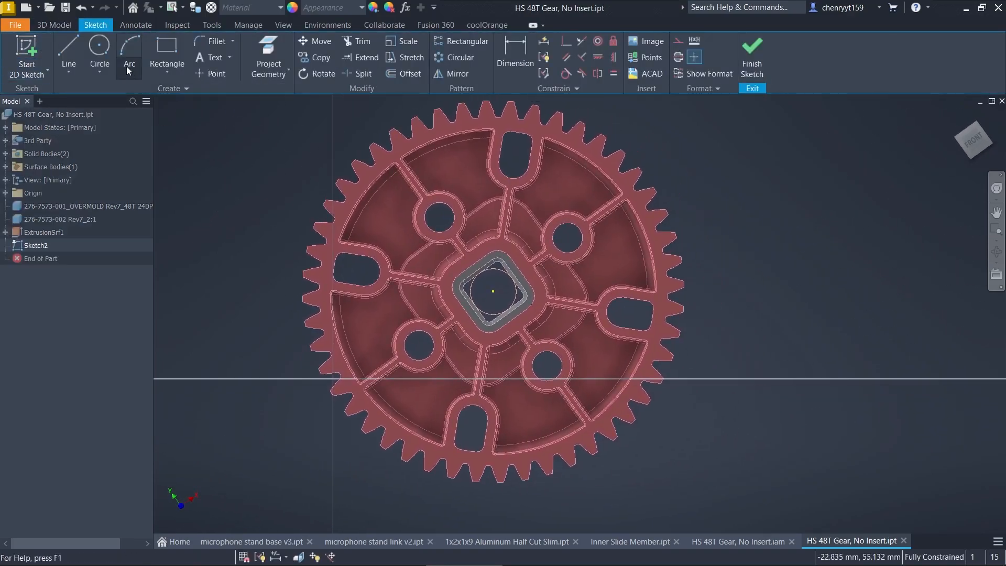
{"action": "left_click", "coordinate": [99, 49]}
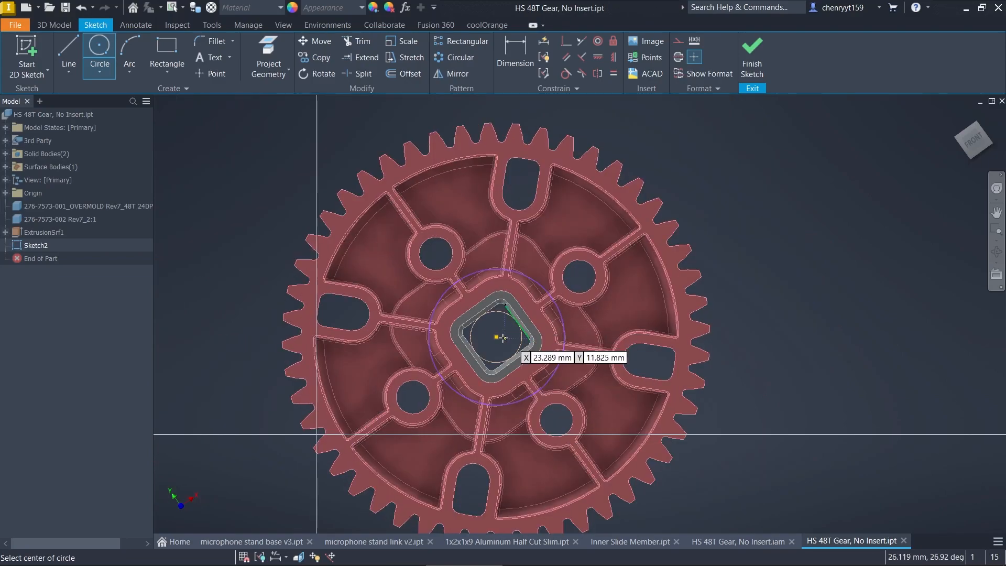
{"action": "mouse_move", "coordinate": [759, 311]}
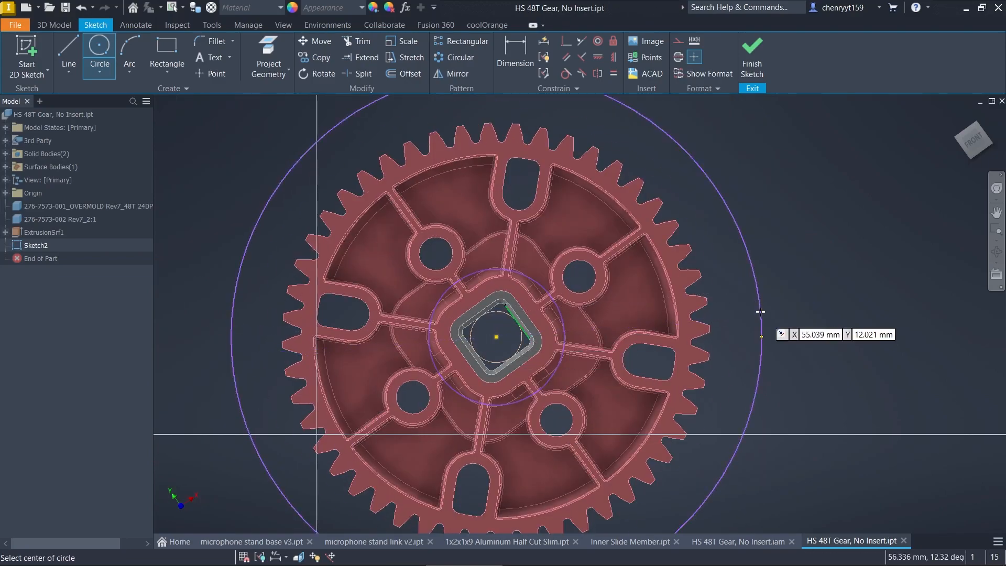
{"action": "left_click", "coordinate": [752, 48]}
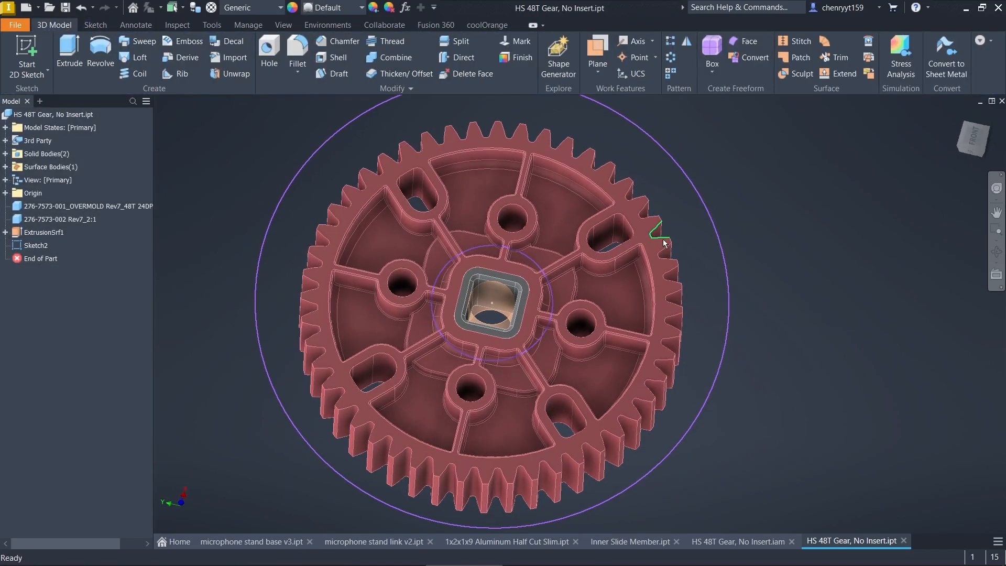
{"action": "left_click", "coordinate": [69, 50]}
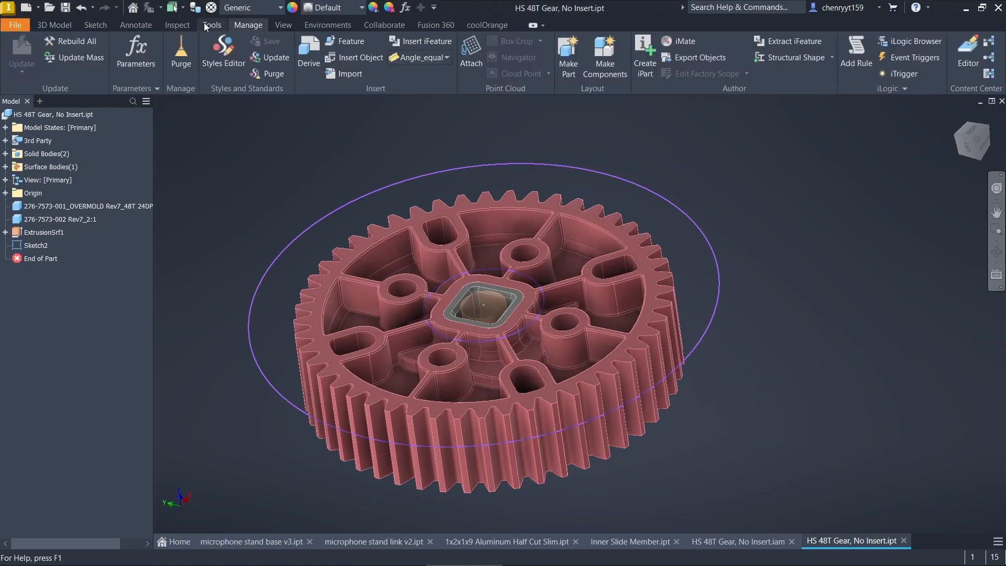
Set the HS 48T Gear part's length unit to inch in Document Settings.
{"action": "left_click", "coordinate": [212, 25]}
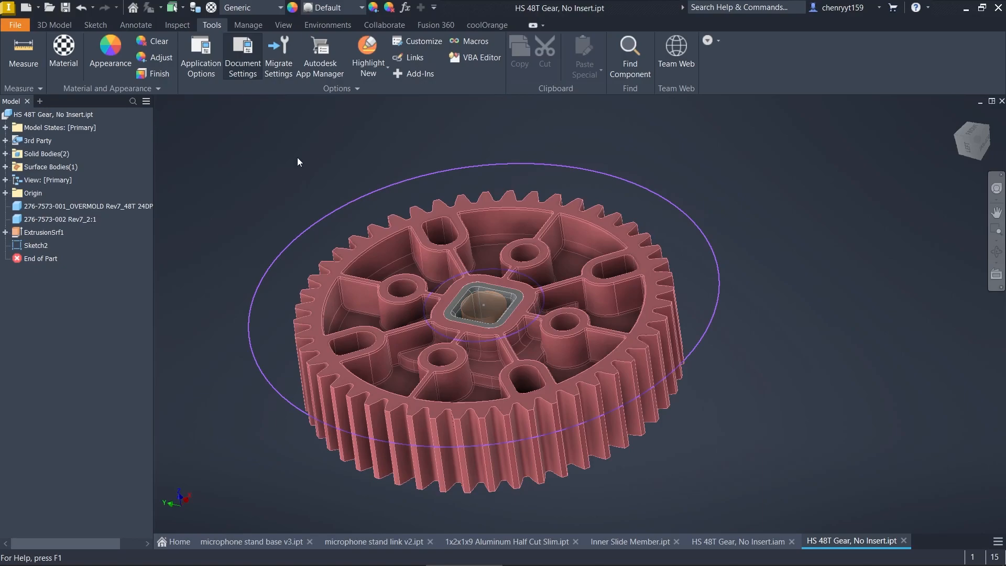
{"action": "left_click", "coordinate": [242, 47]}
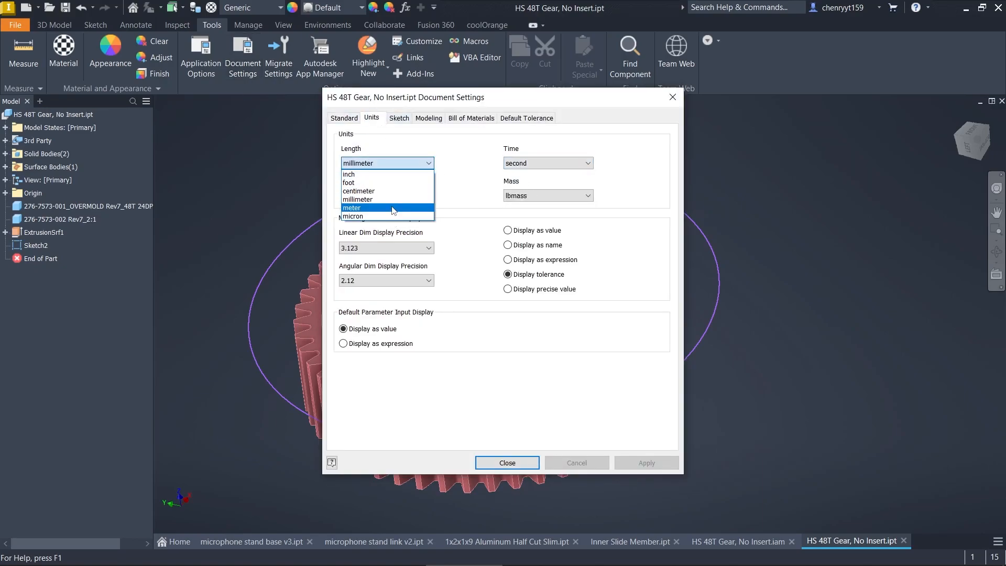
{"action": "left_click", "coordinate": [364, 174]}
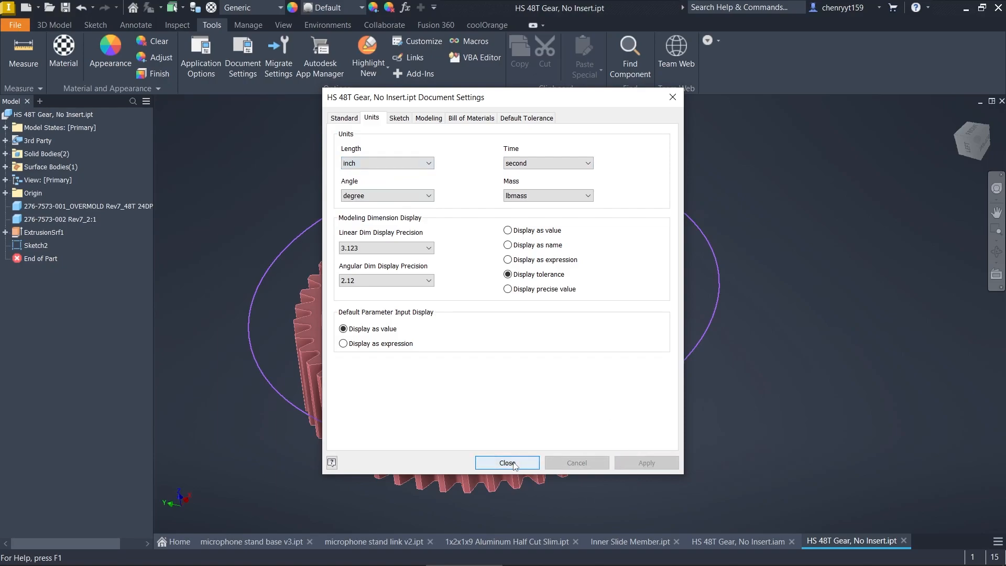
{"action": "left_click", "coordinate": [507, 463]}
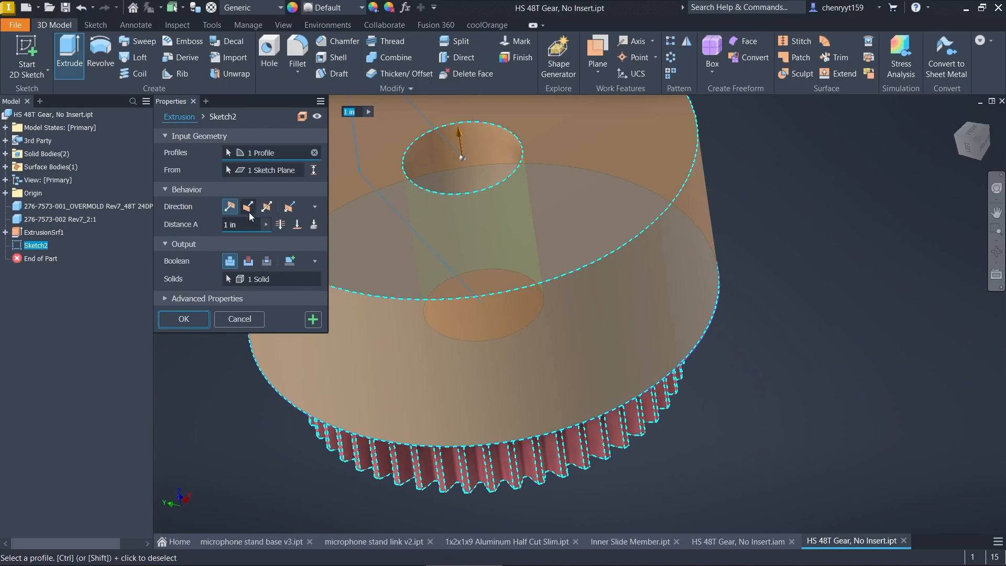
Cut Sketch2's ring profile 0.125 in into the gear face, flipped inward.
{"action": "left_click", "coordinate": [248, 206]}
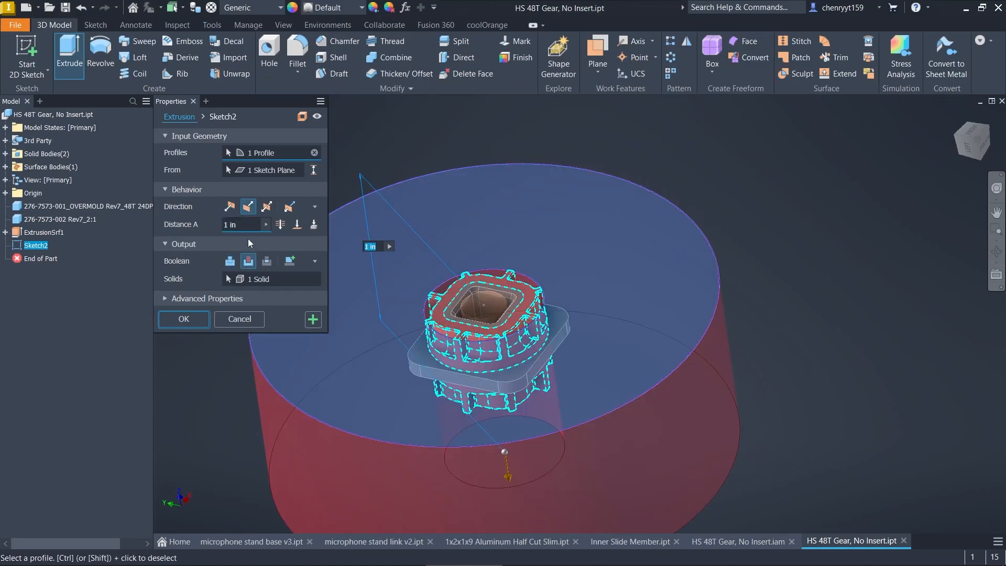
{"action": "type", "text": ".125"}
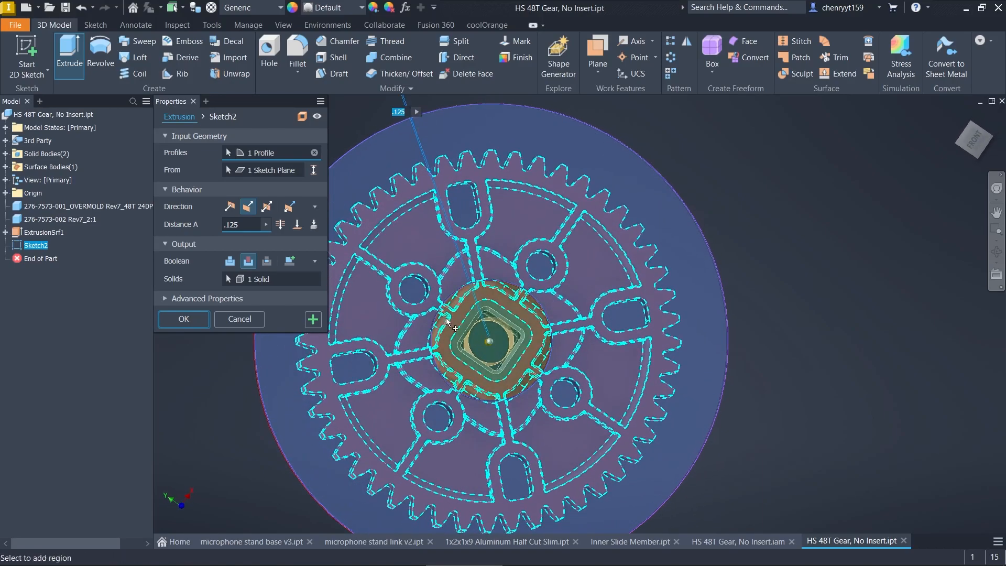
{"action": "left_click", "coordinate": [183, 320]}
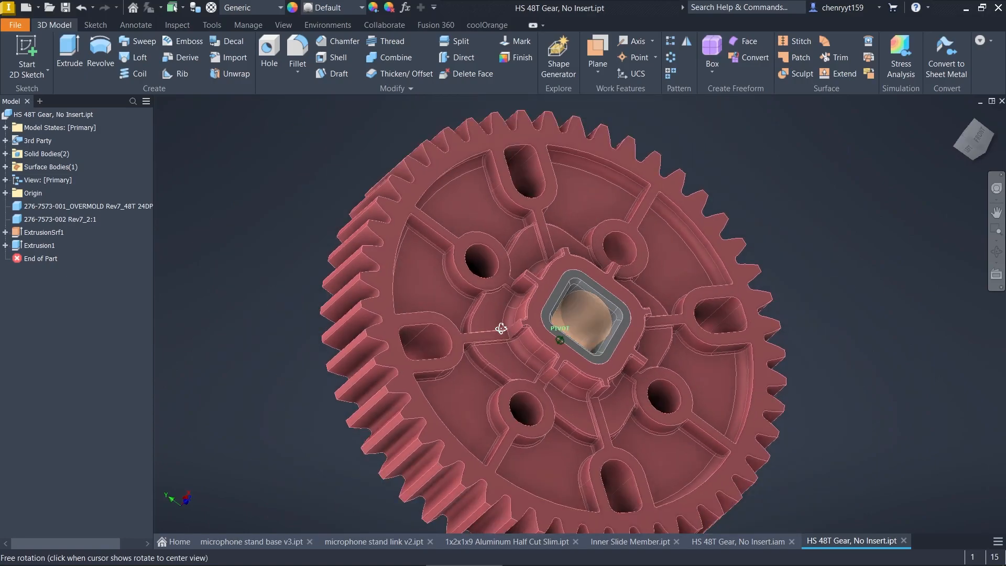
{"action": "left_click_drag", "start_coordinate": [501, 327], "coordinate": [561, 221]}
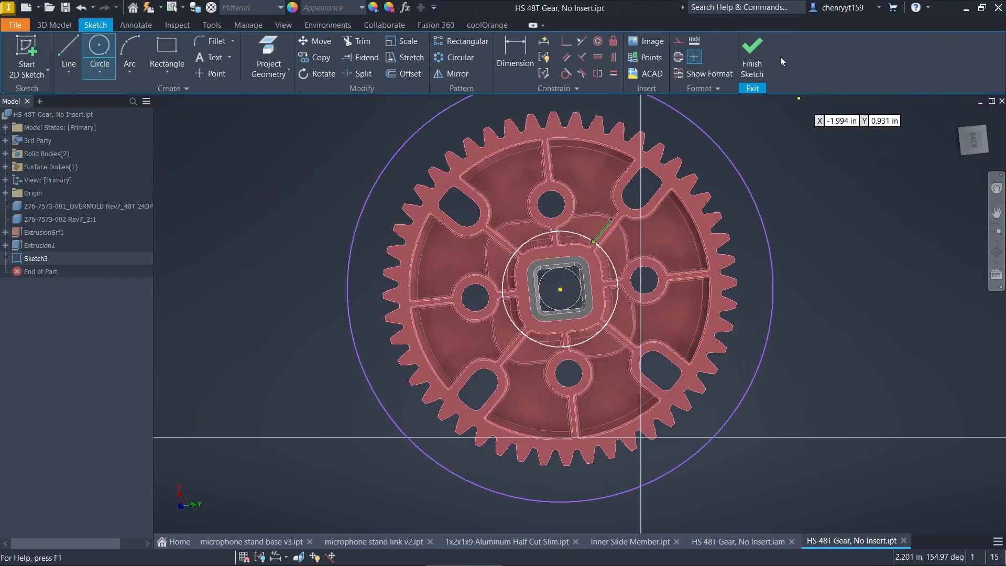
Finish Sketch3 on the back face and cut it 0.125 in as Extrusion2.
{"action": "left_click", "coordinate": [752, 49]}
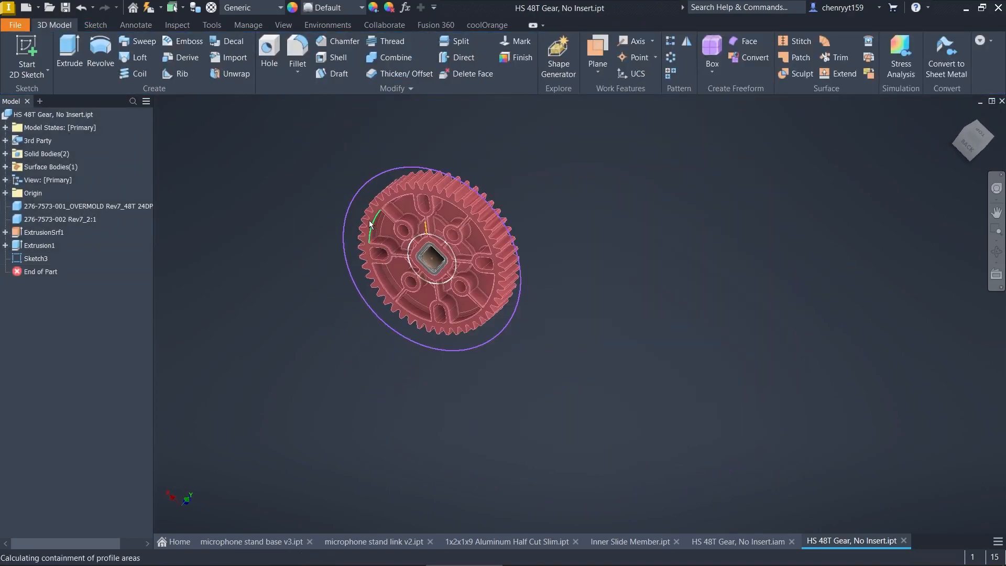
{"action": "left_click", "coordinate": [69, 50]}
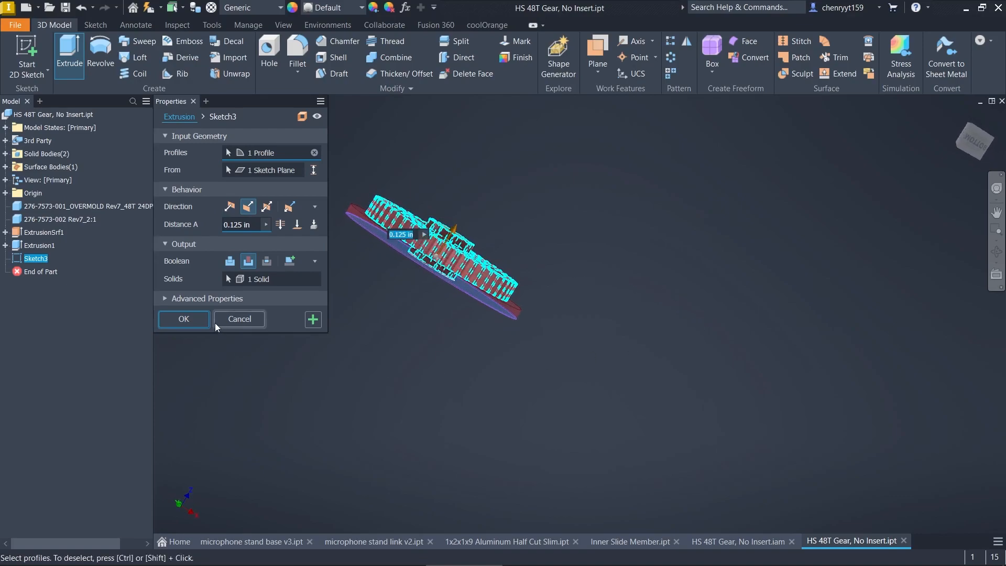
{"action": "left_click", "coordinate": [183, 320]}
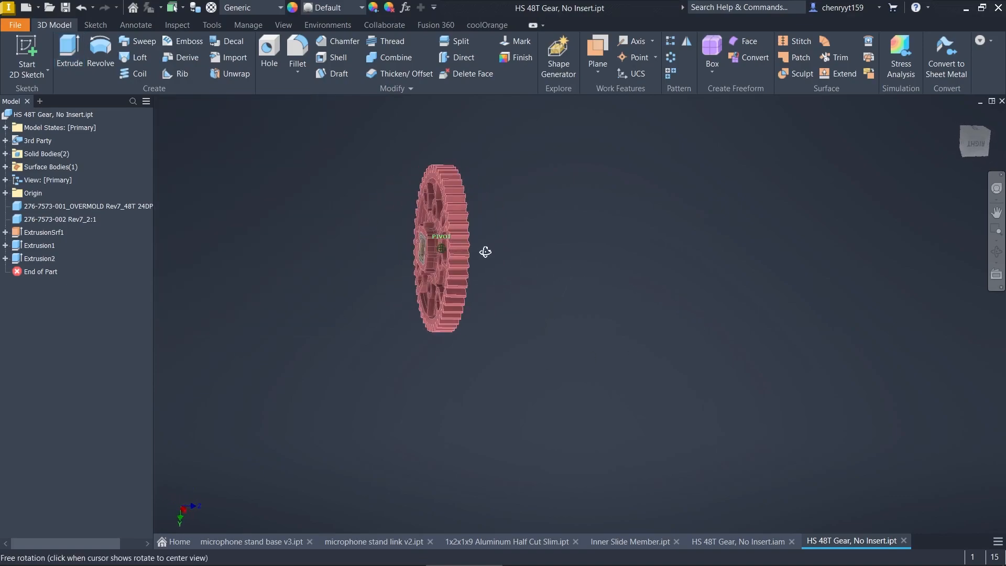
{"action": "left_click_drag", "start_coordinate": [486, 252], "coordinate": [499, 258]}
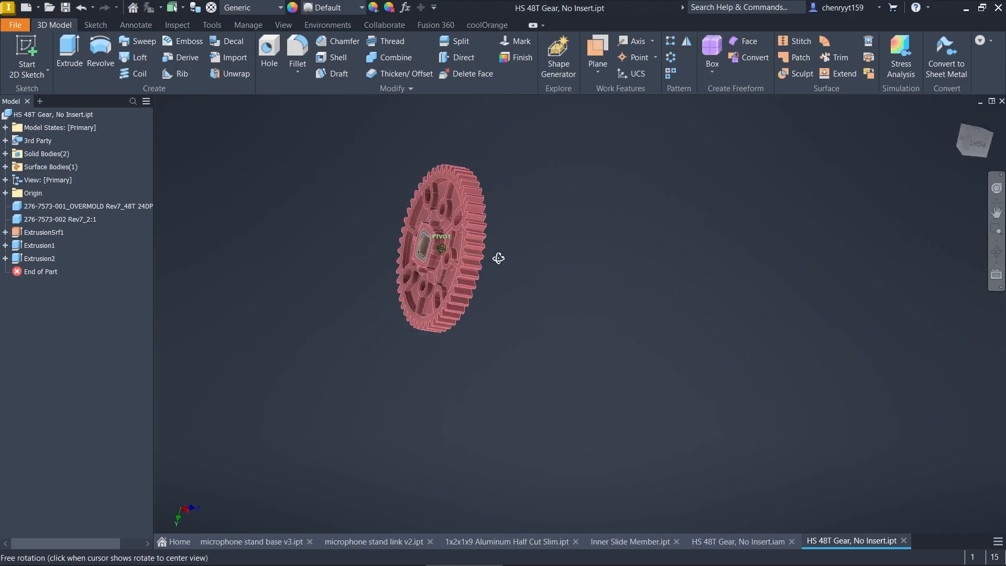
{"action": "left_click_drag", "start_coordinate": [498, 258], "coordinate": [636, 294]}
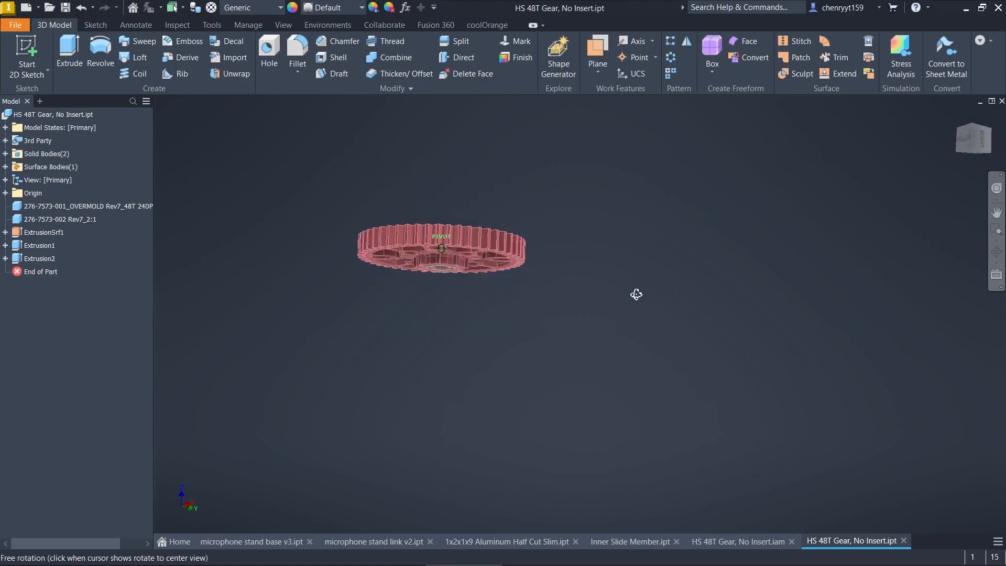
{"action": "left_click_drag", "start_coordinate": [636, 294], "coordinate": [846, 364]}
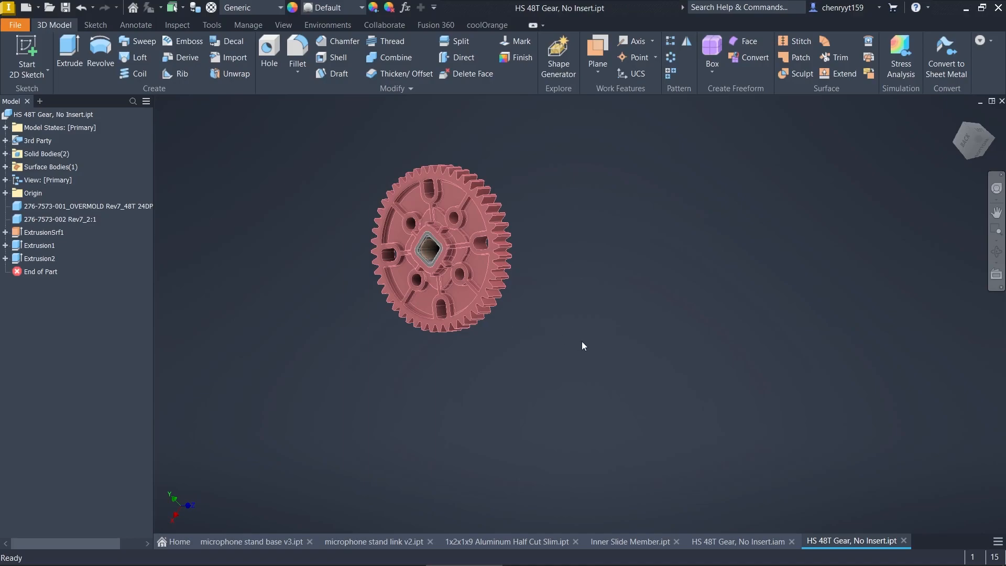
{"action": "left_click_drag", "start_coordinate": [583, 346], "coordinate": [525, 297]}
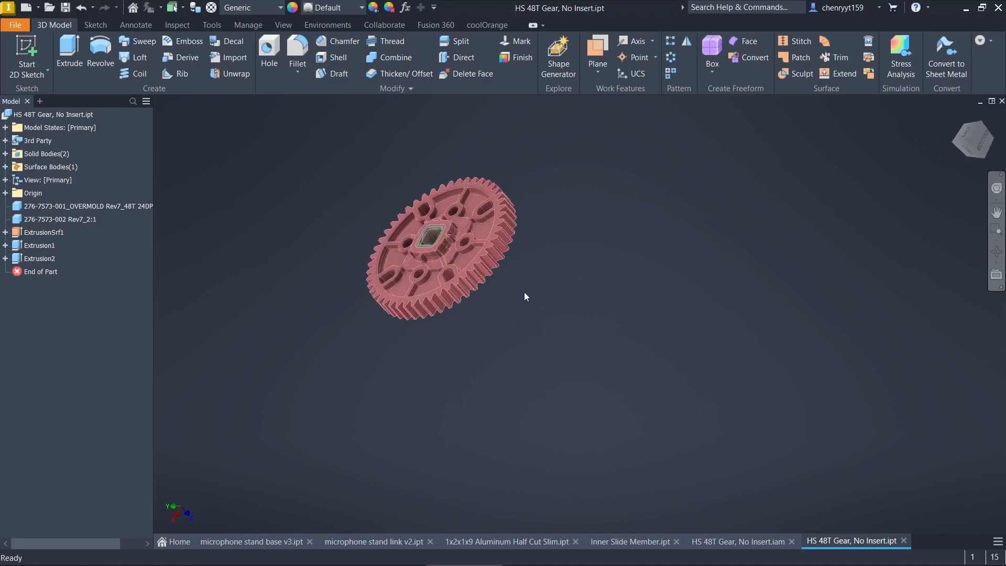